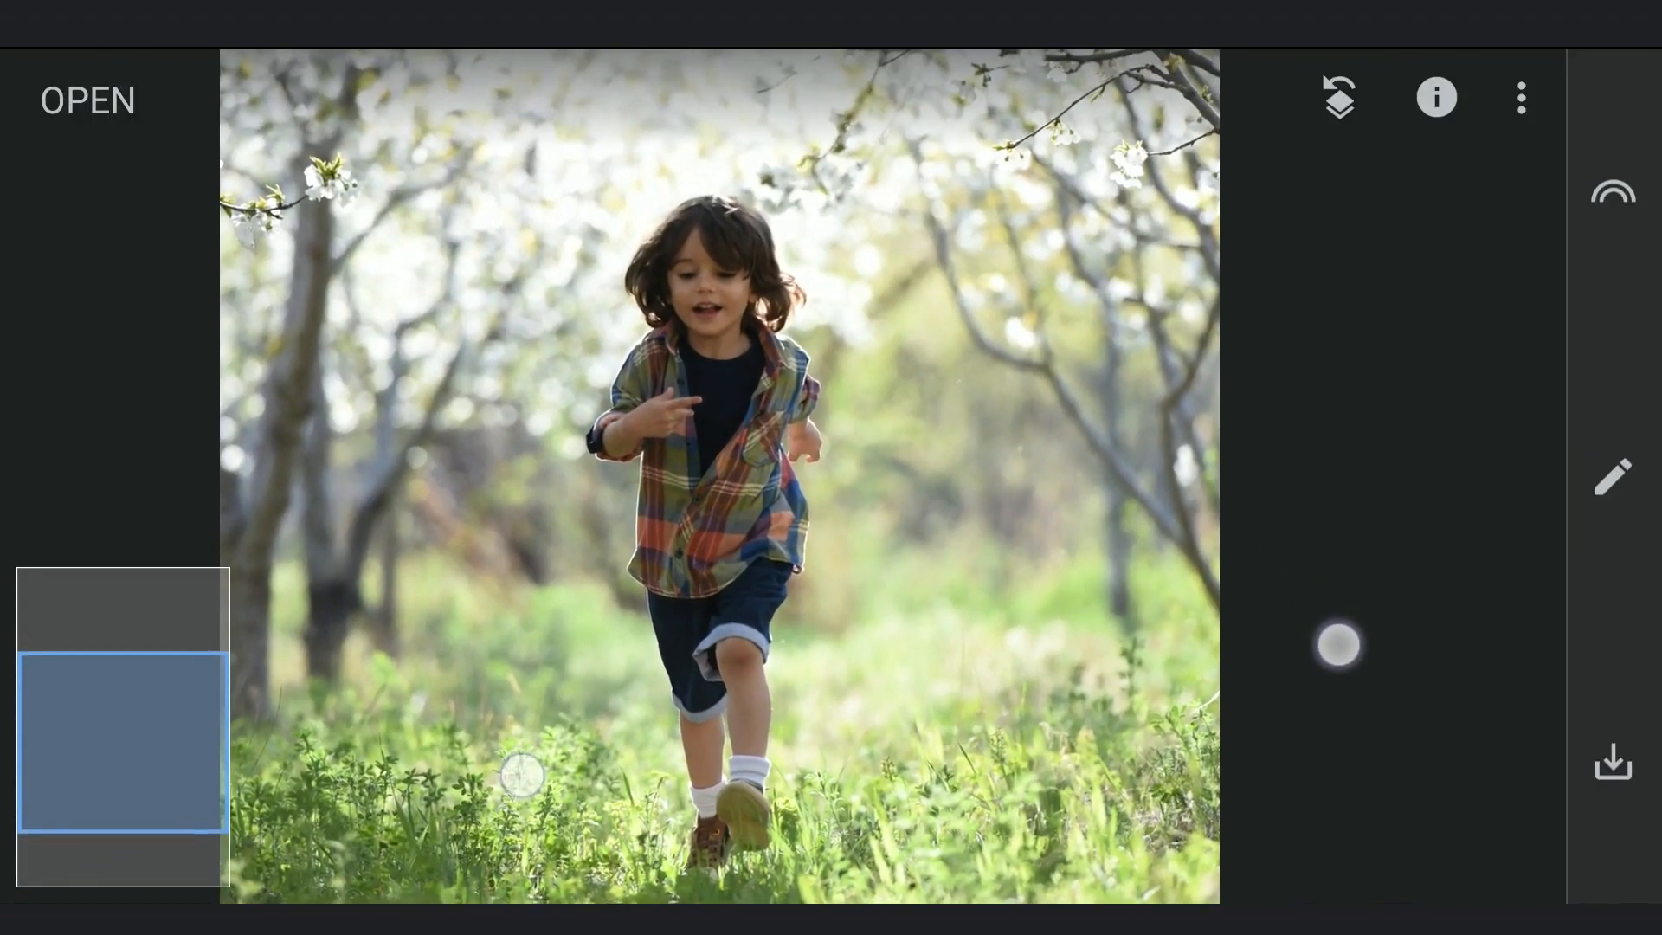
# Step: Apply Tune Image with Highlights -54, Brightness +23 and Contrast +8 to the running-child photo
pyautogui.click(1612, 476)
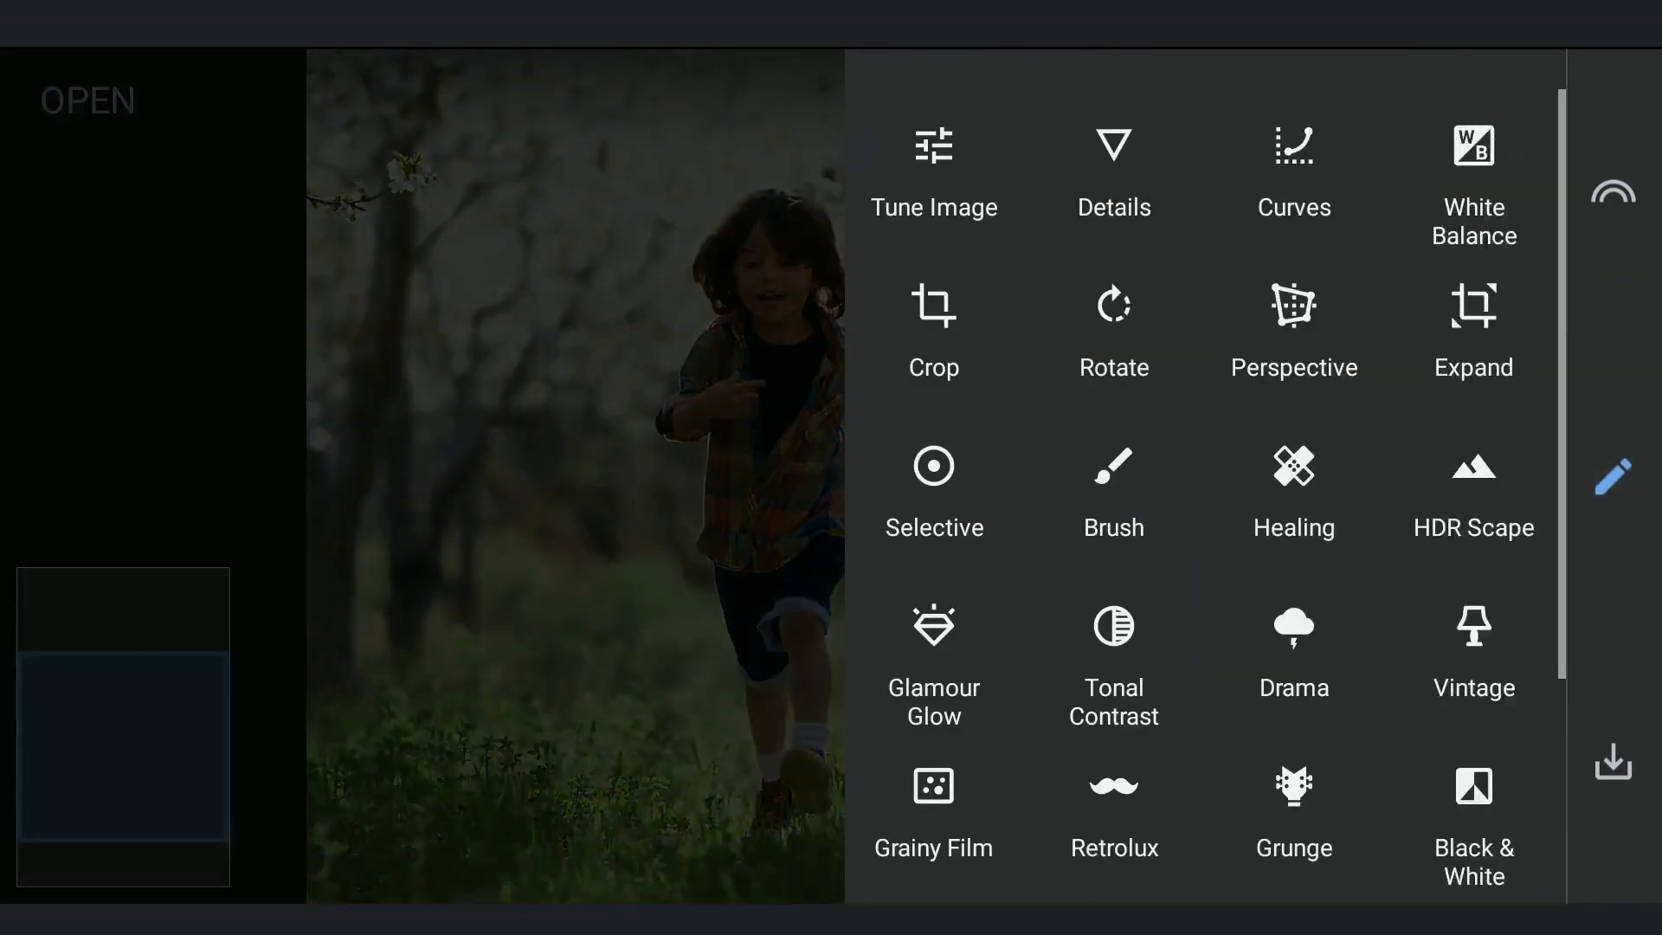
pyautogui.click(933, 170)
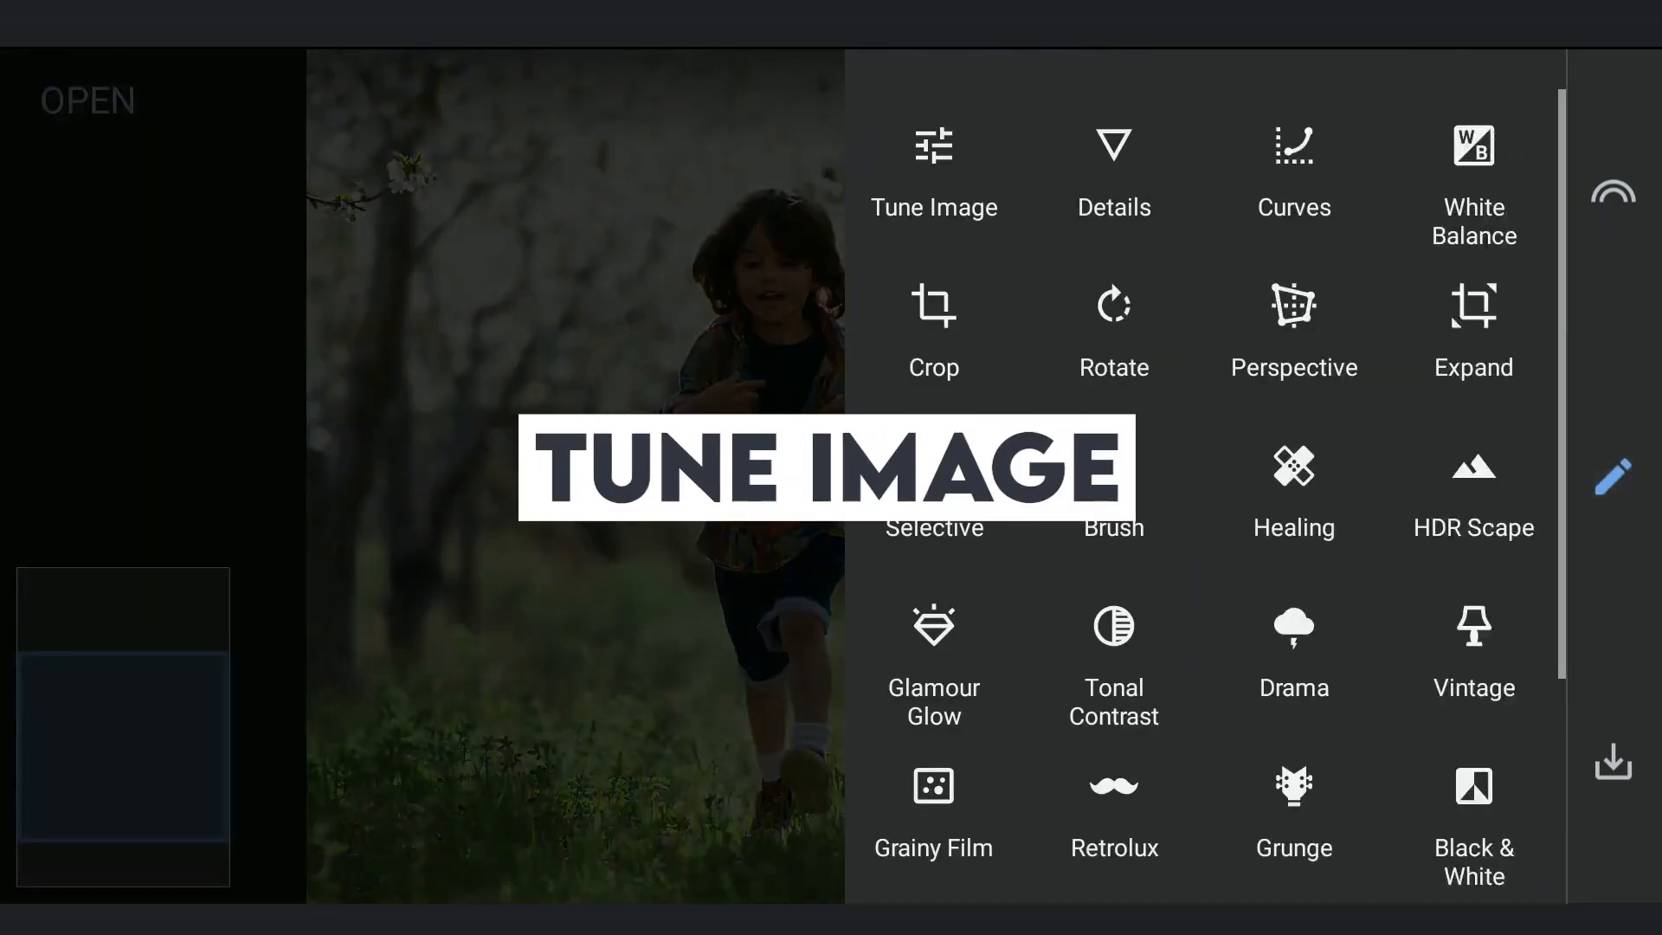
pyautogui.click(933, 170)
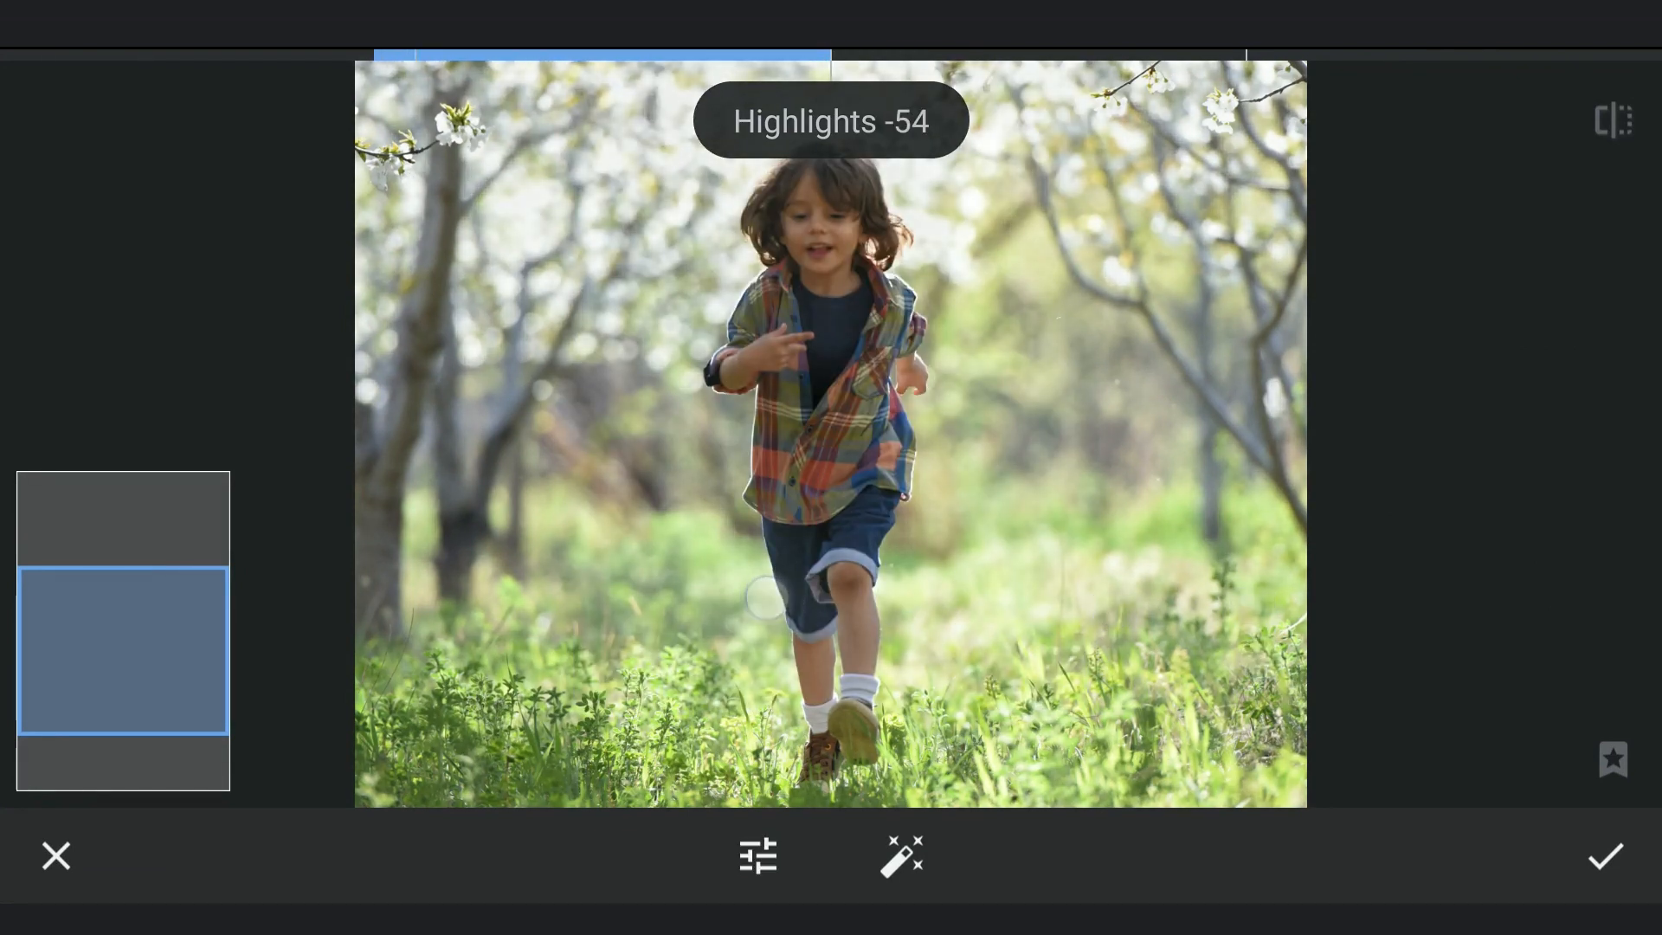
pyautogui.click(756, 855)
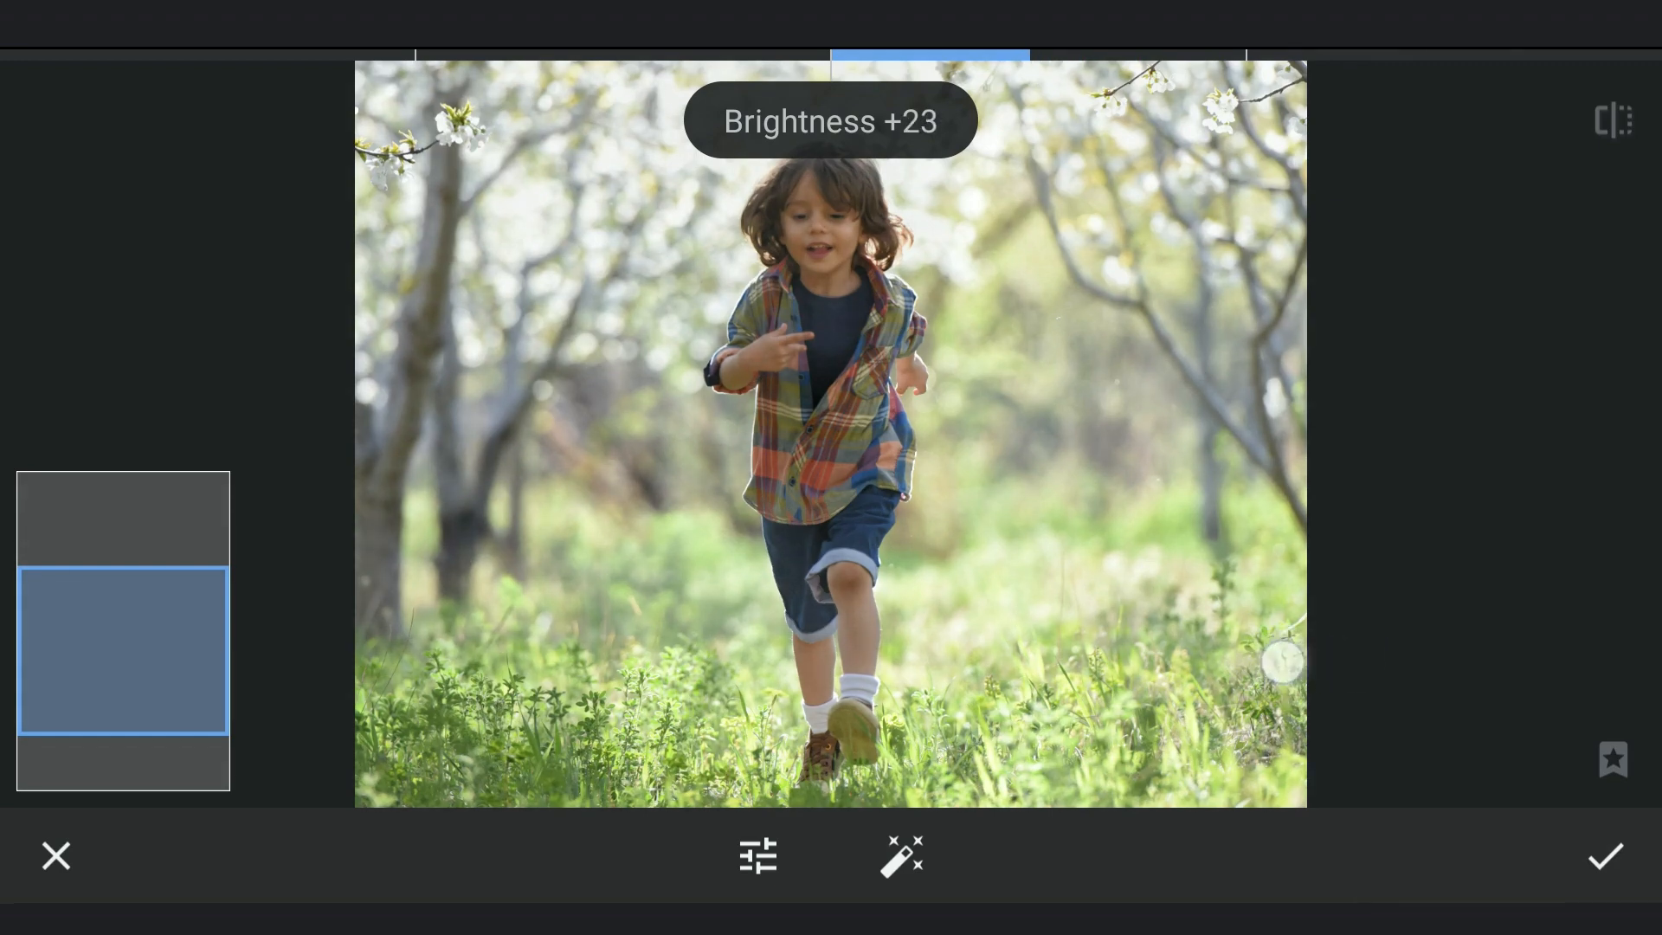
pyautogui.click(756, 855)
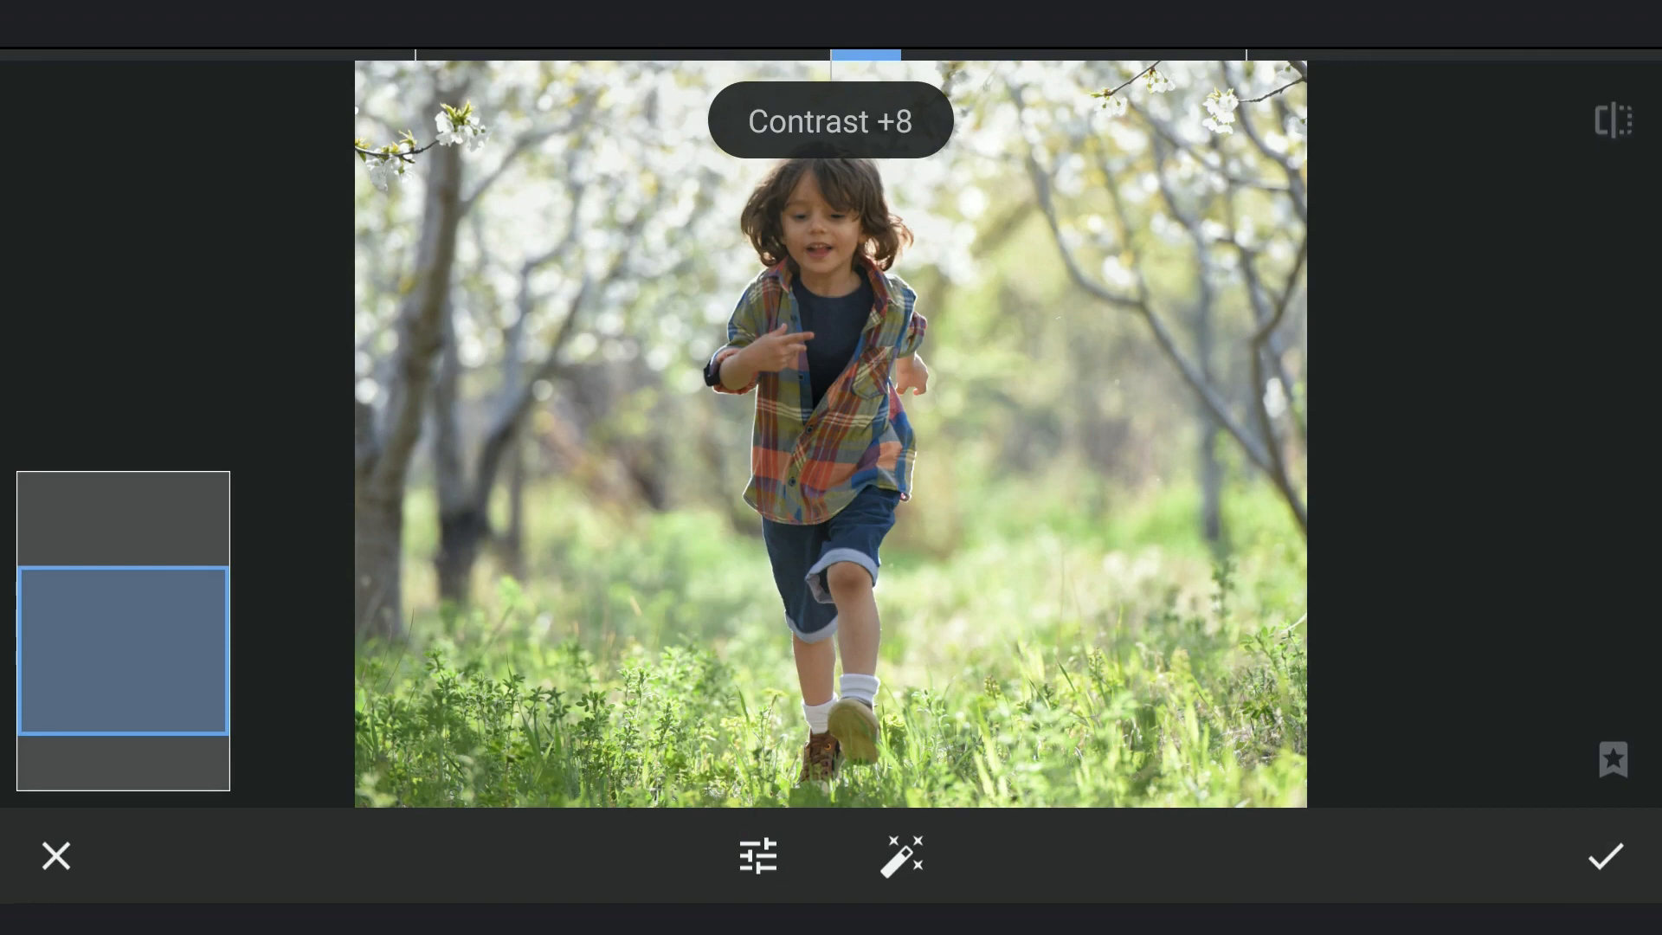
pyautogui.click(1603, 857)
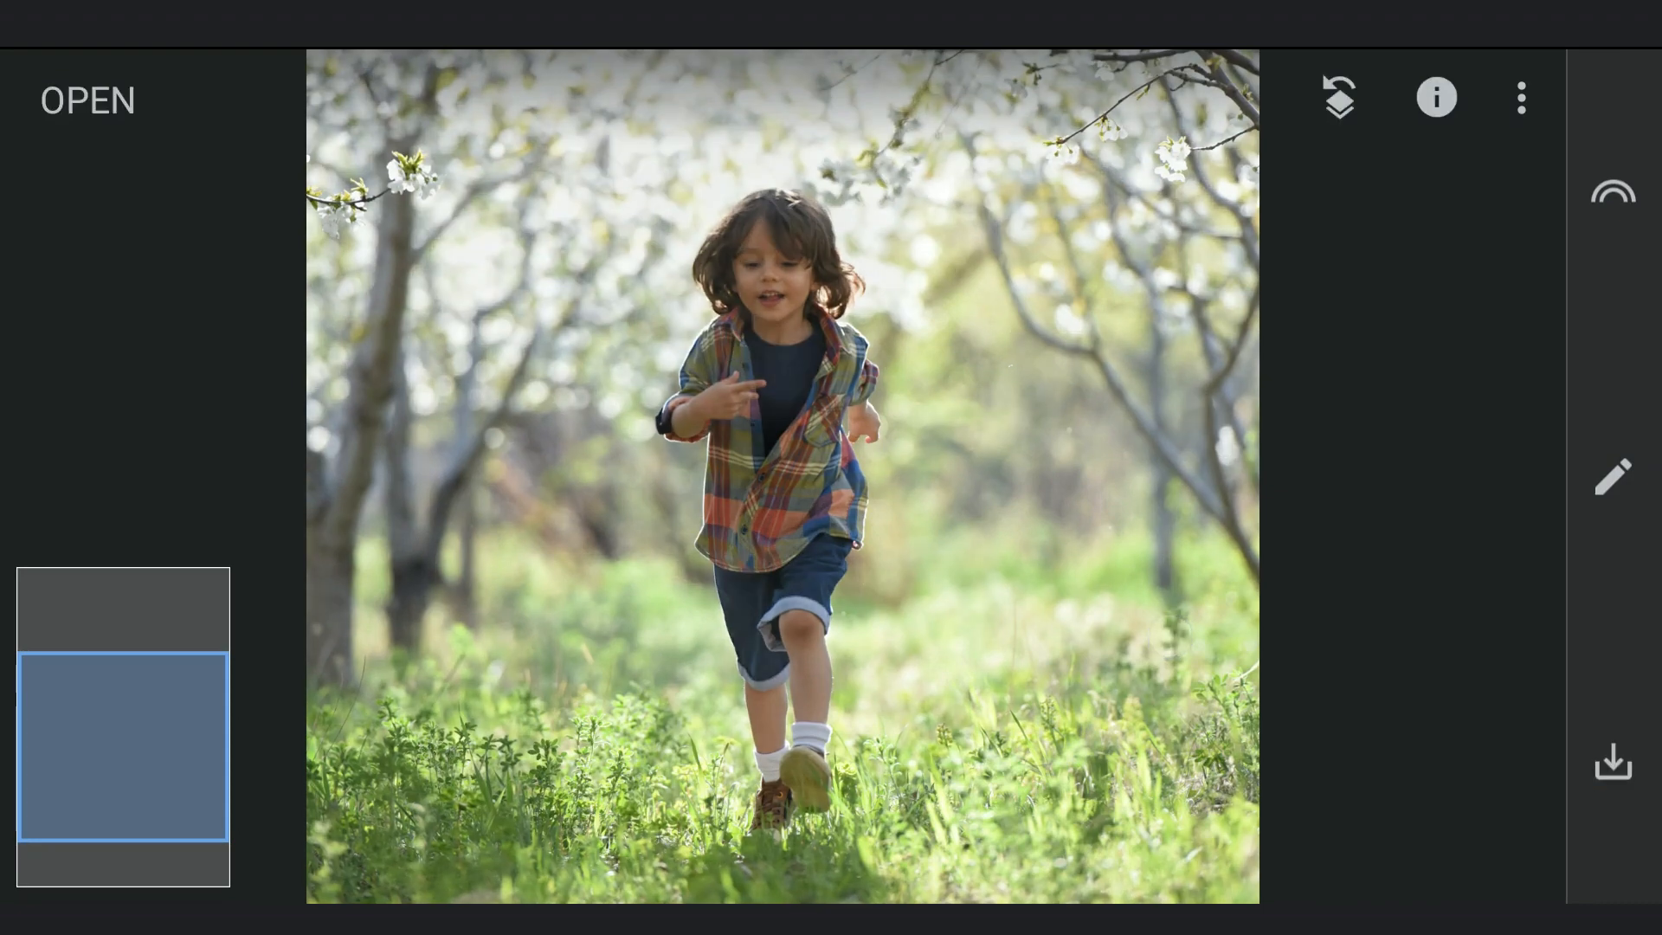
# Step: Add Selective points: Saturation +18 on the plaid shirt and Brightness +53 on the shorts
pyautogui.click(1609, 476)
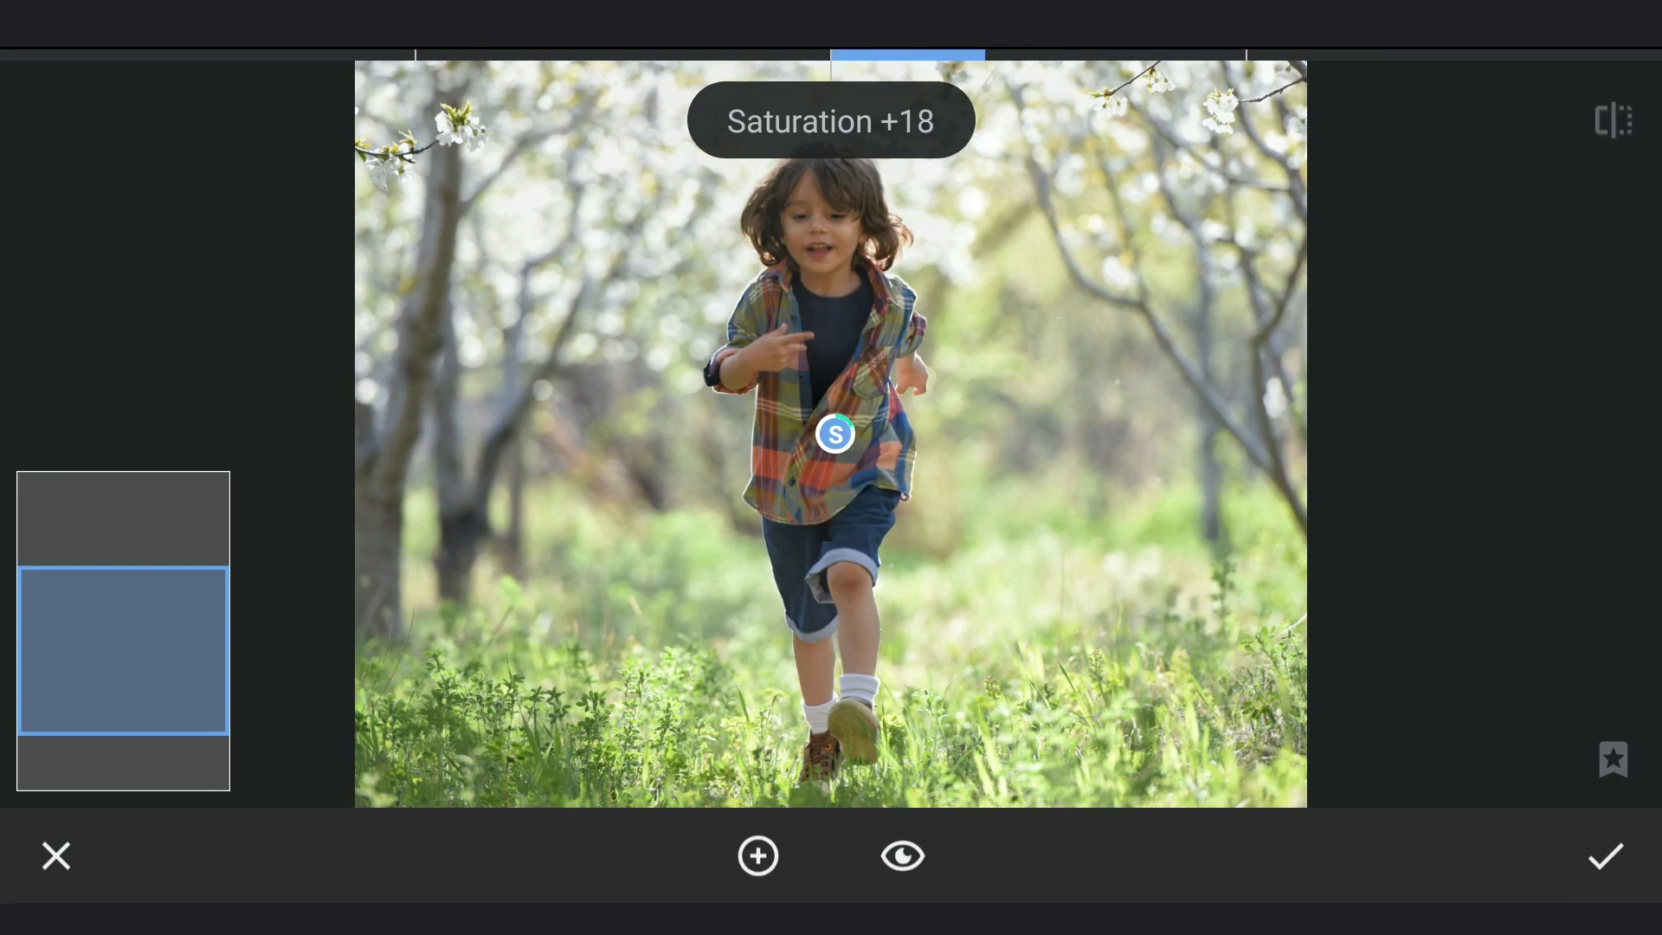
pyautogui.click(757, 855)
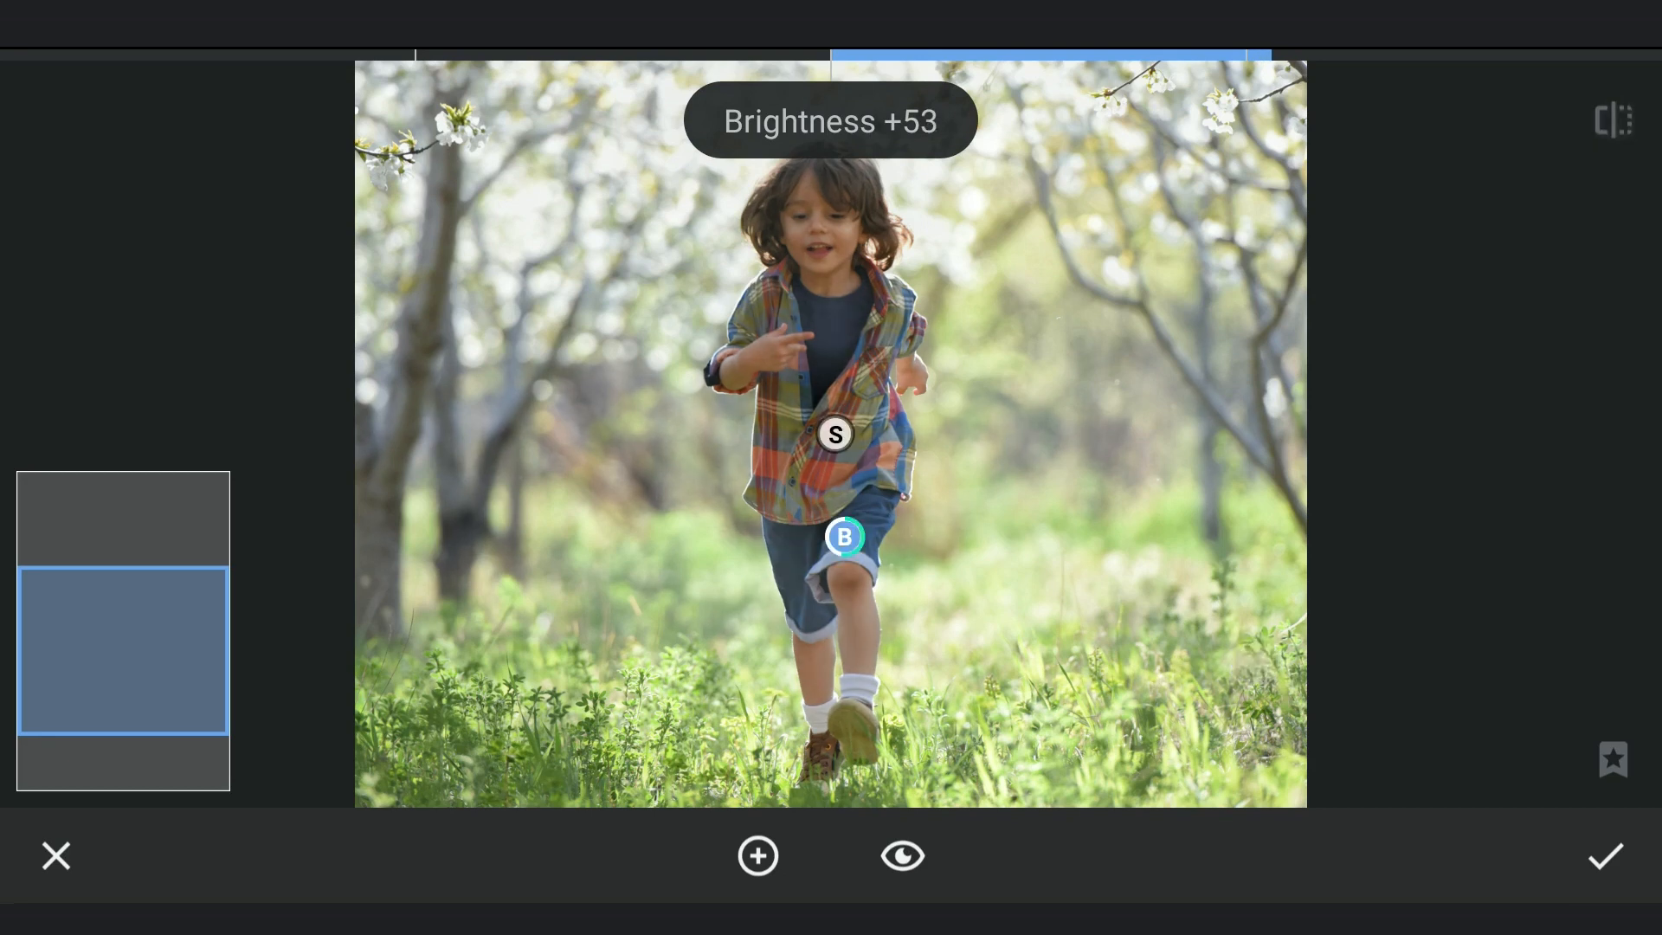
pyautogui.click(1603, 855)
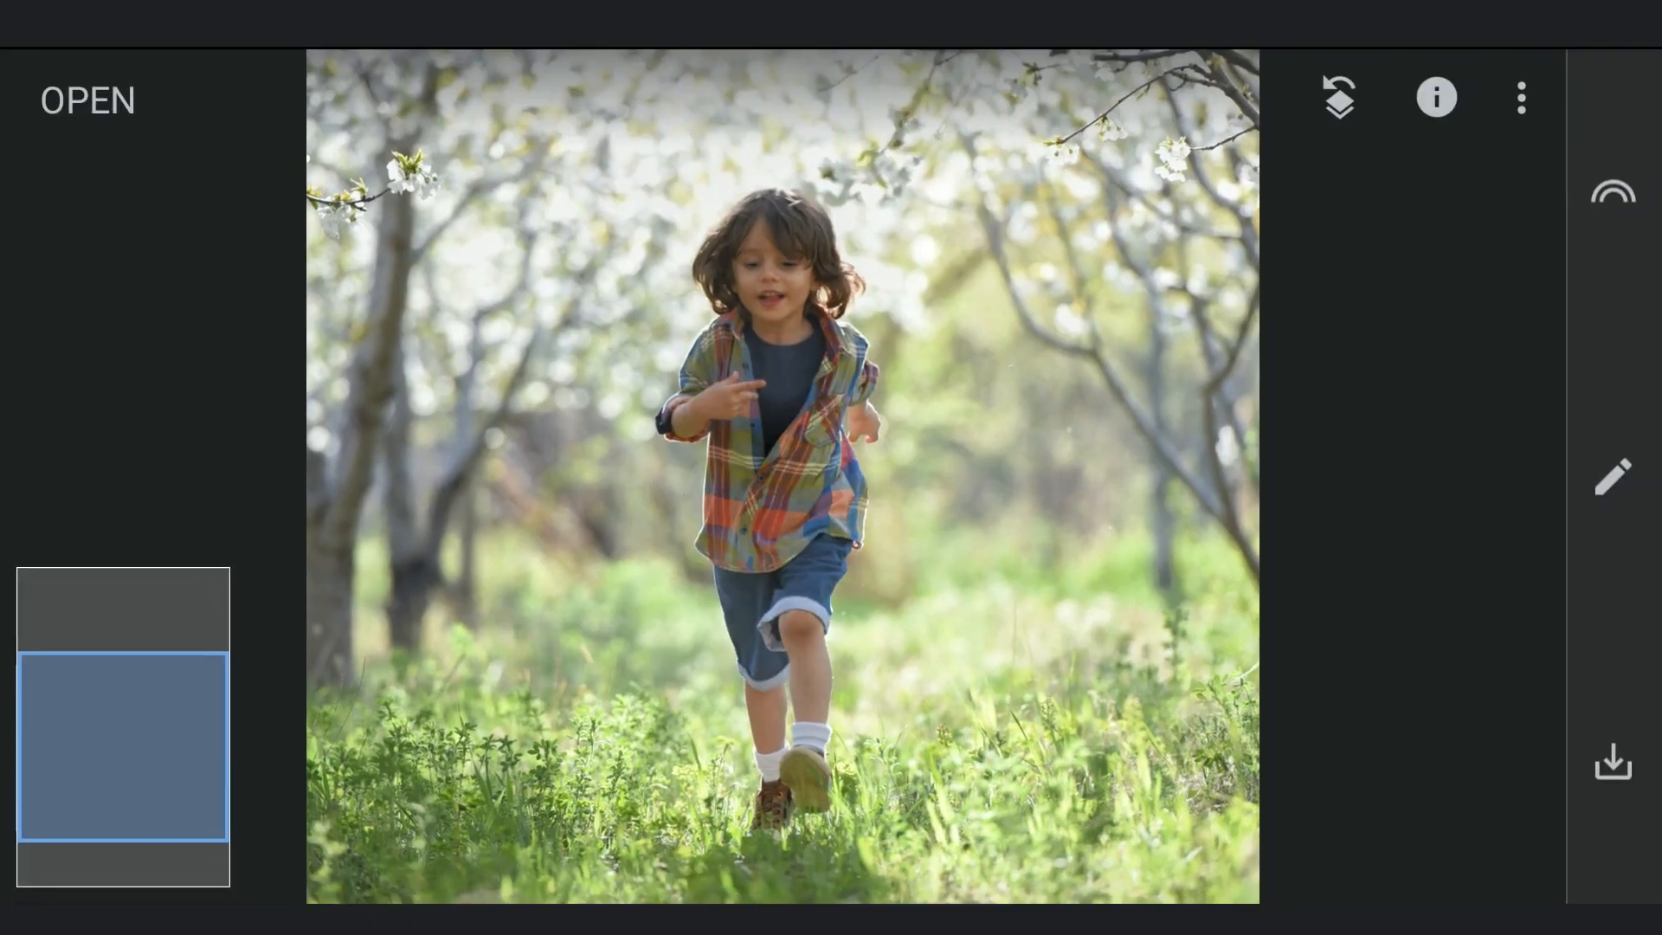
# Step: Apply a Details edit with Structure +70 to the photo
pyautogui.click(1612, 476)
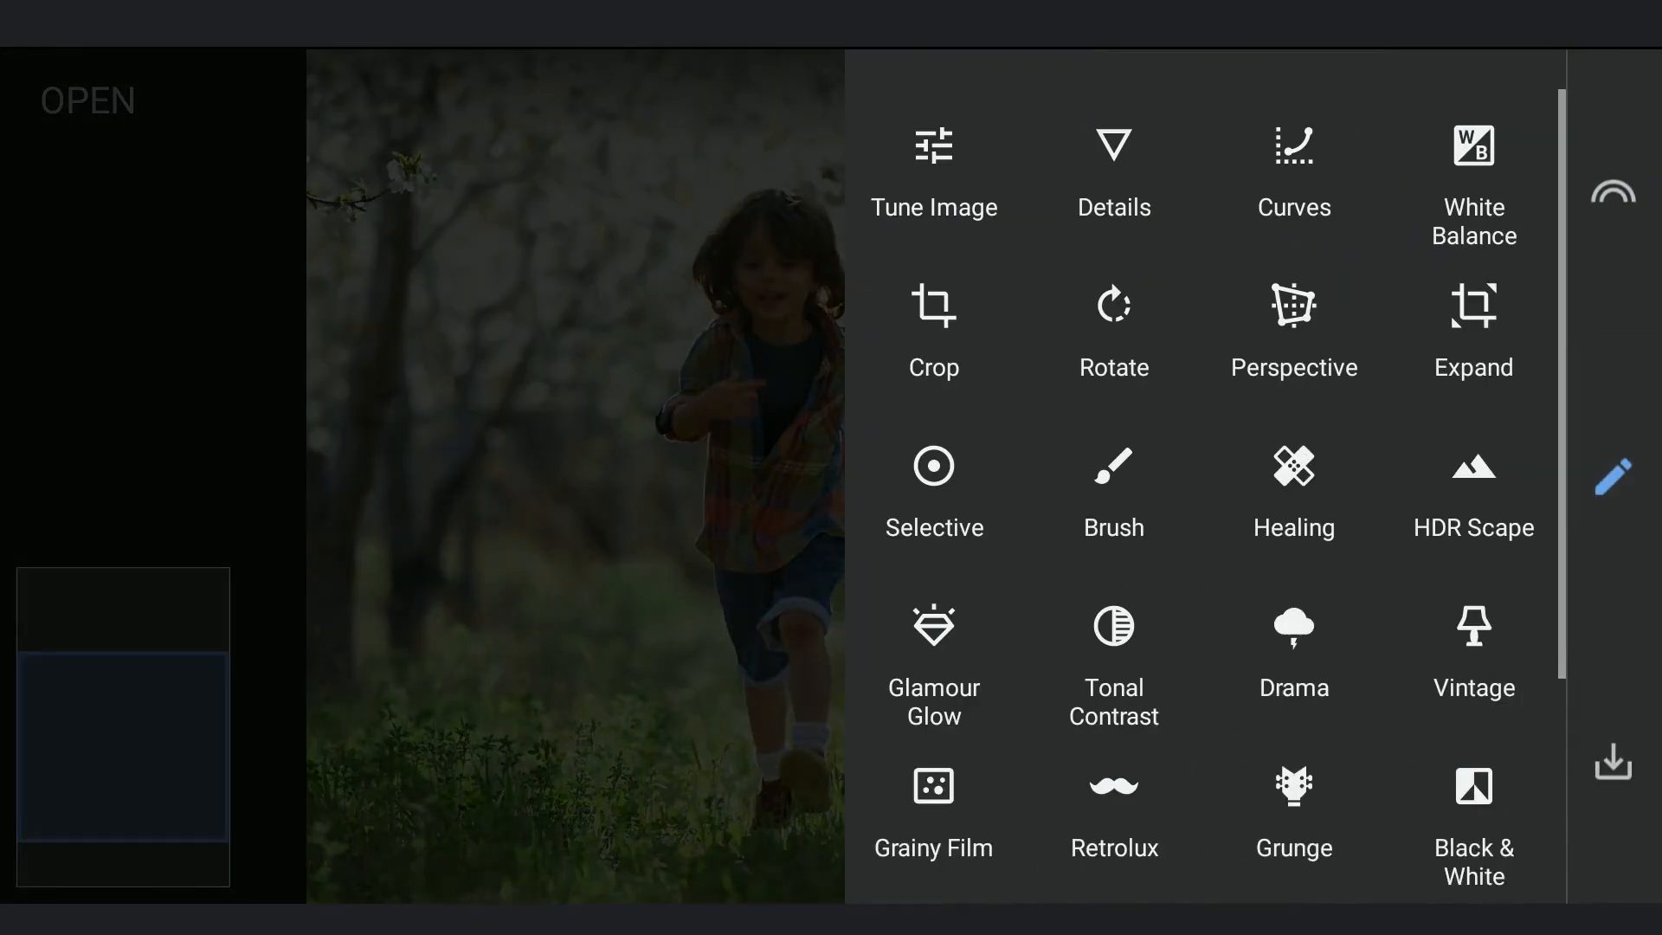
pyautogui.click(1113, 169)
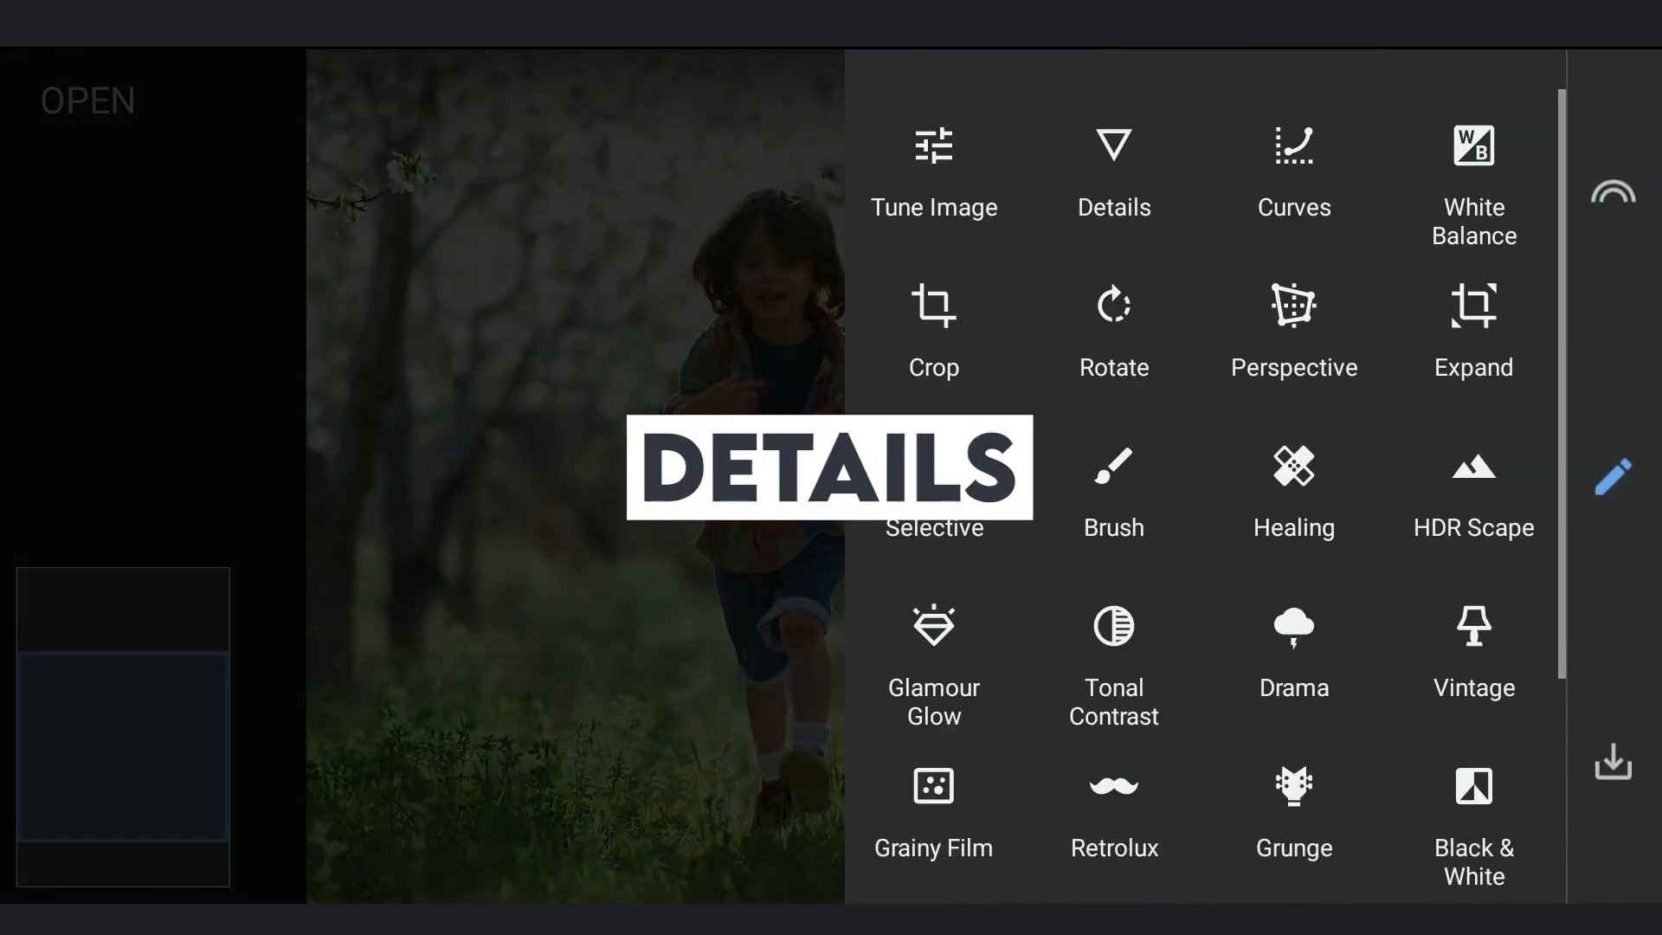
pyautogui.click(1113, 169)
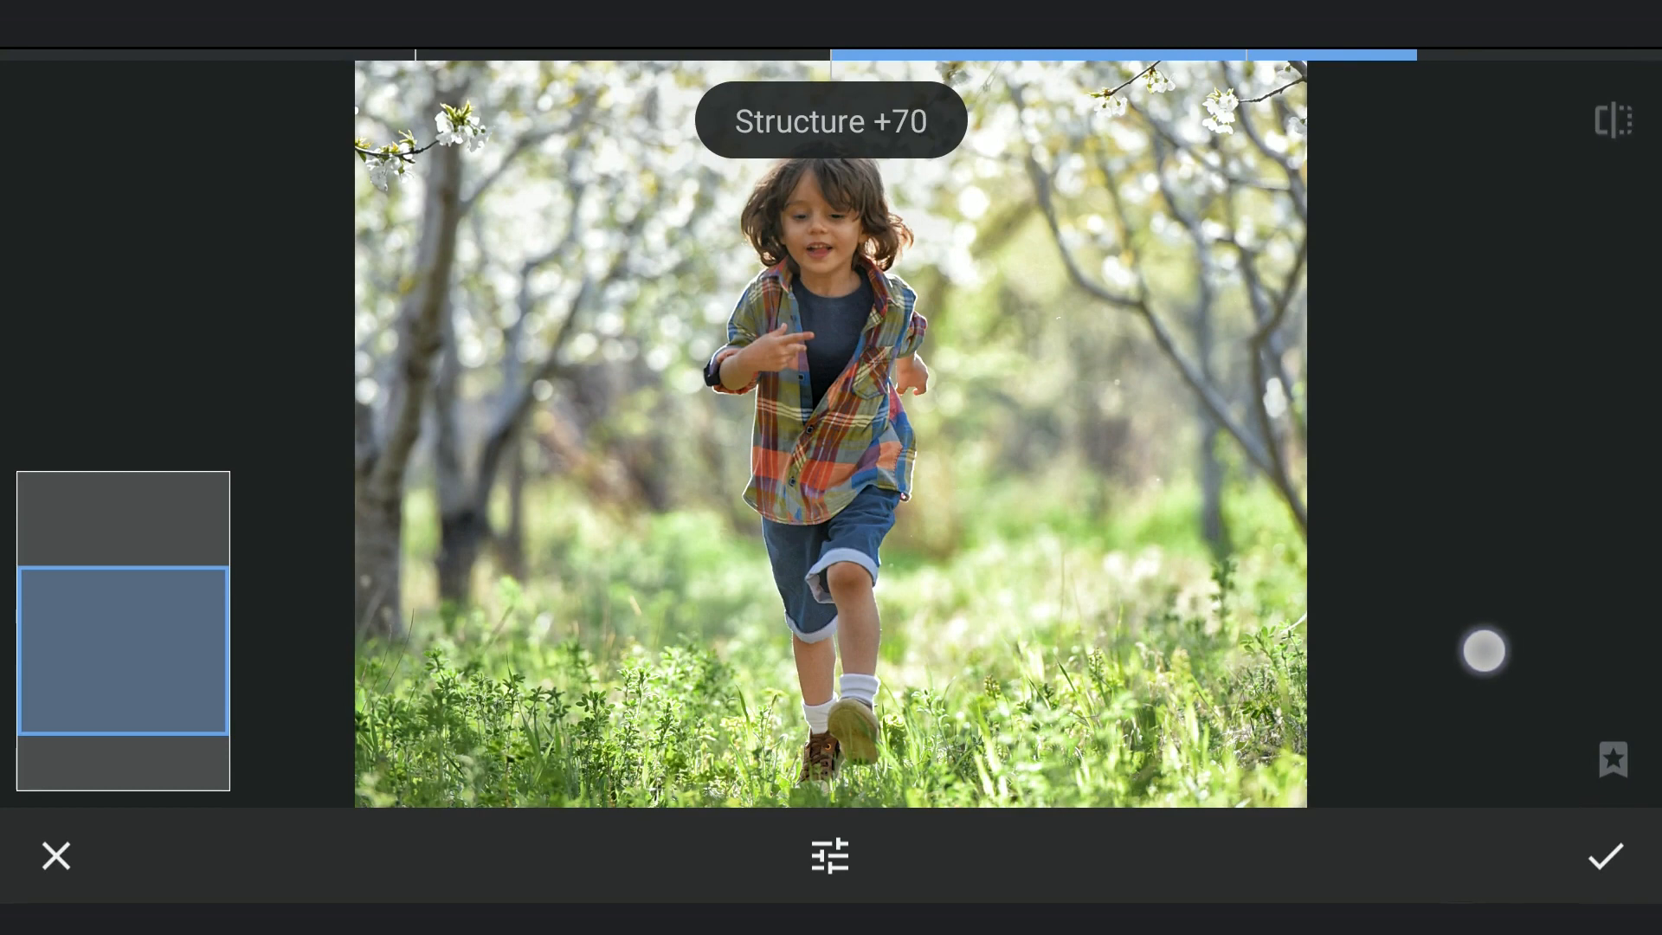
pyautogui.click(1603, 855)
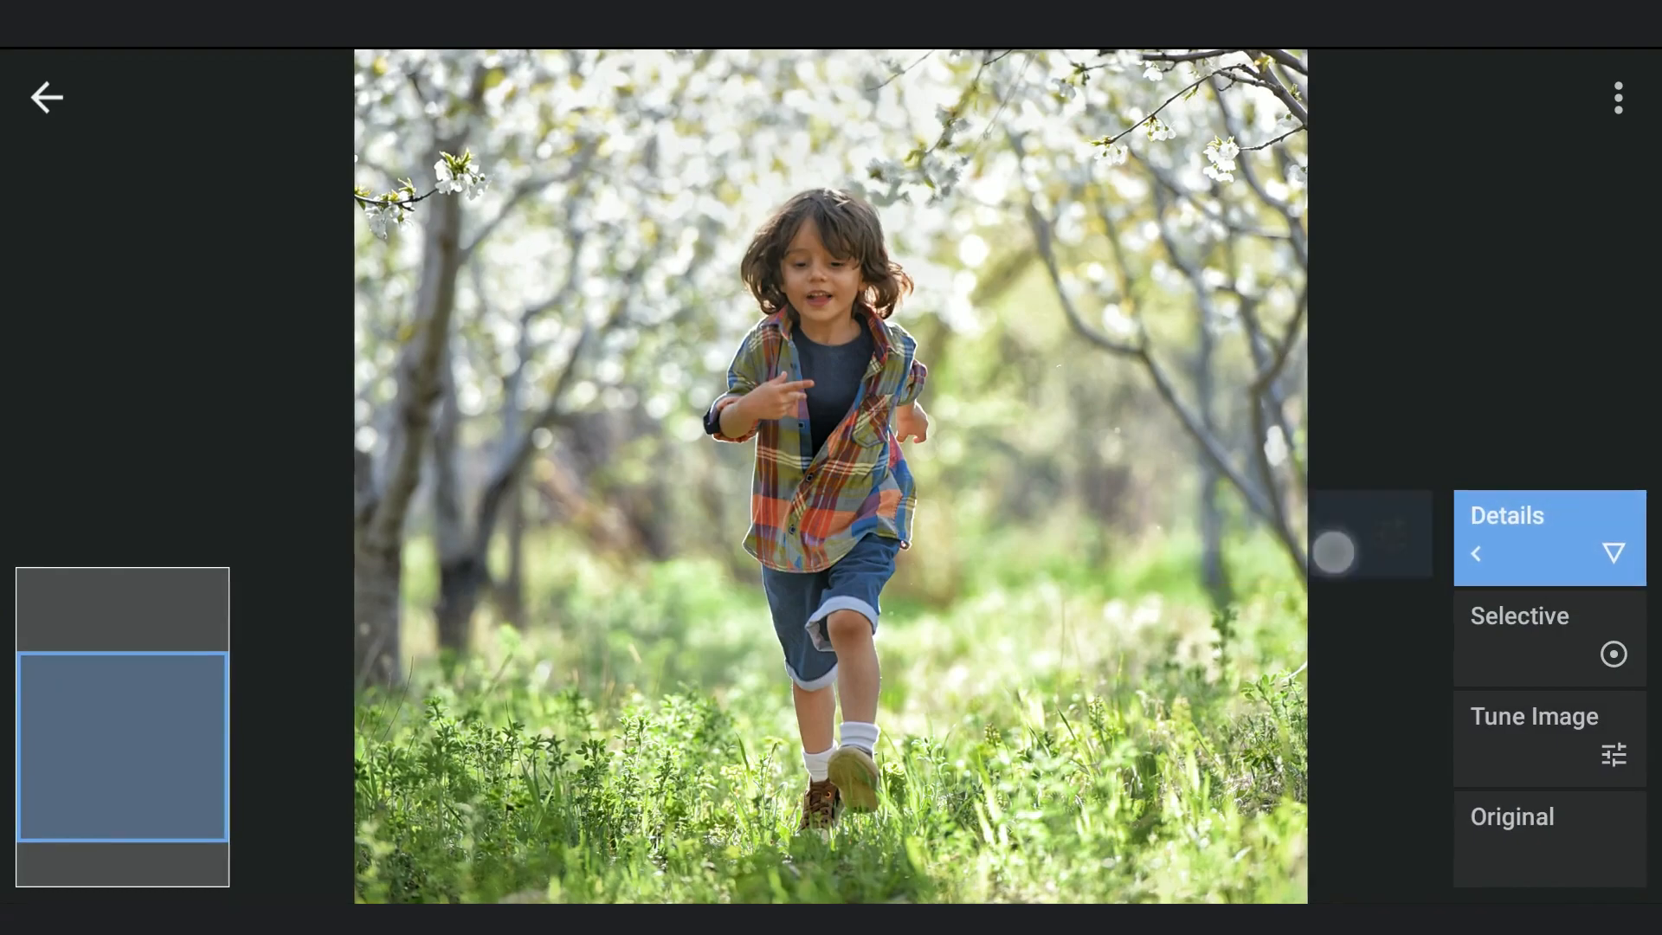
# Step: Brush the Details mask so the structure boost covers only the child
pyautogui.click(1504, 516)
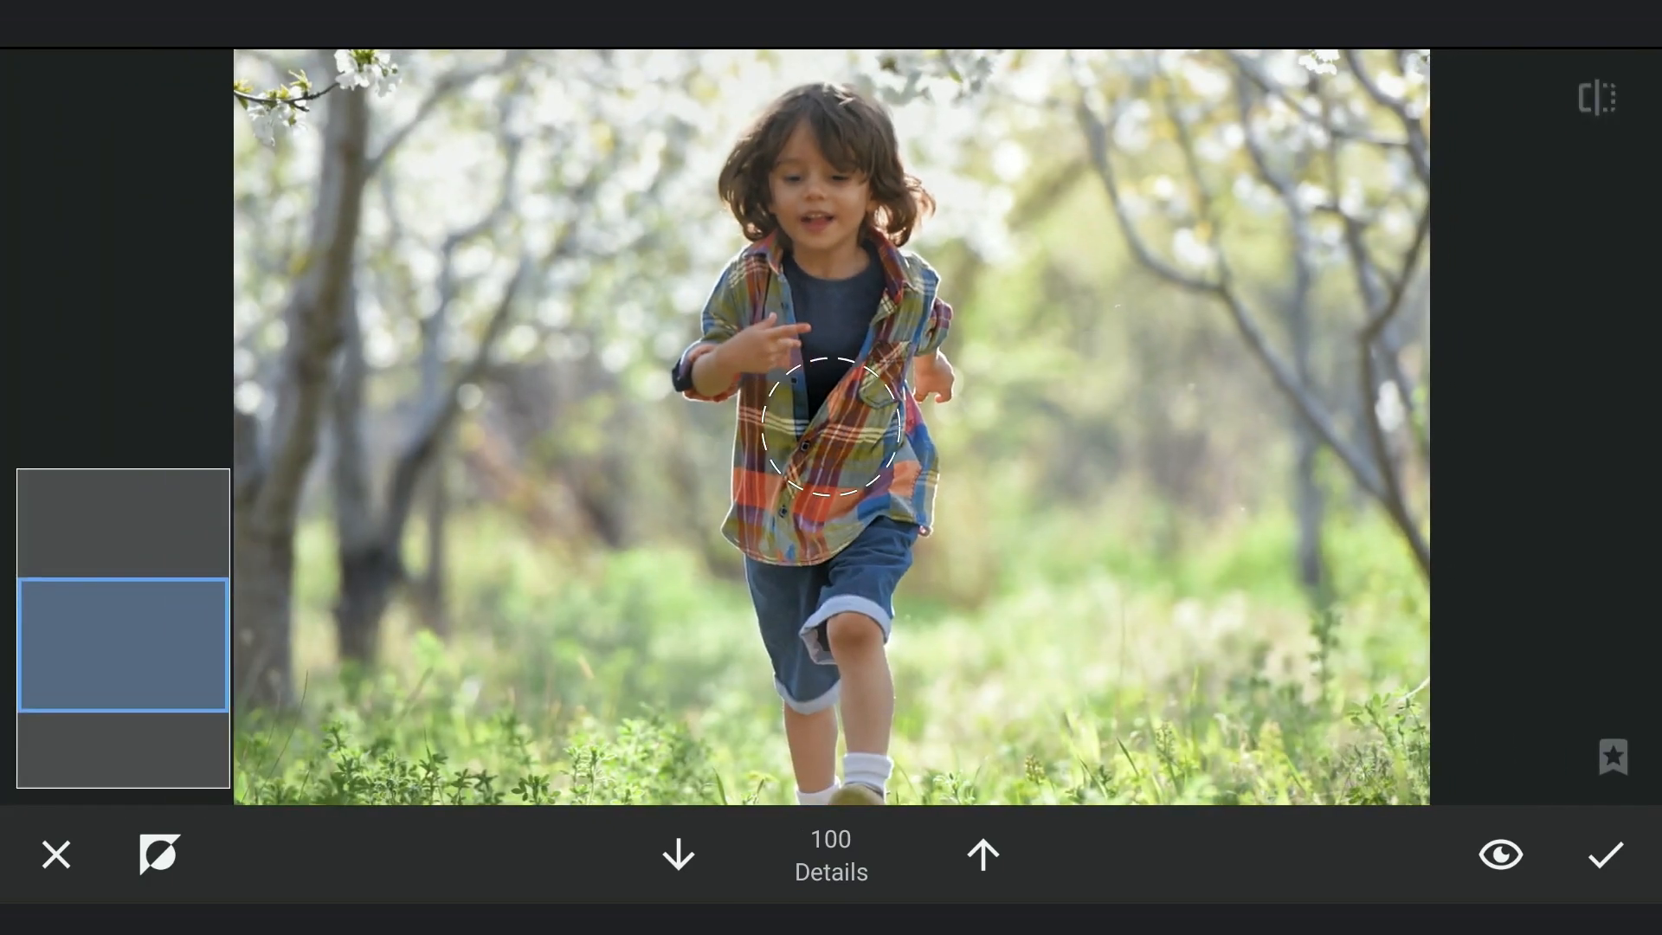
pyautogui.click(1499, 853)
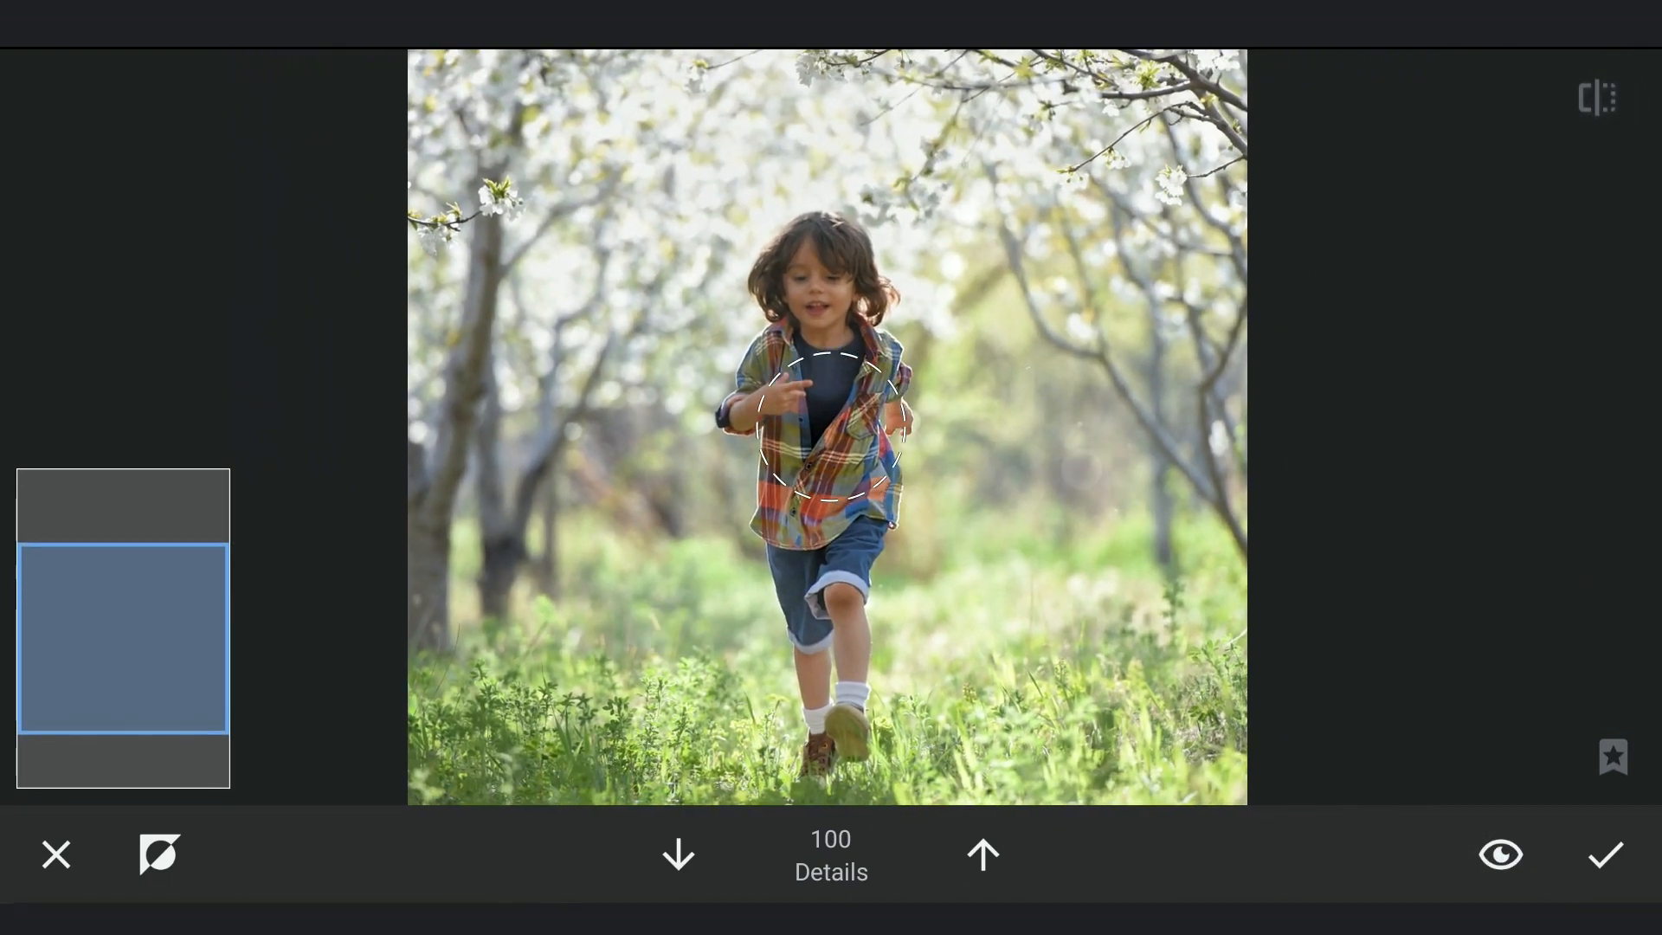
pyautogui.click(1603, 853)
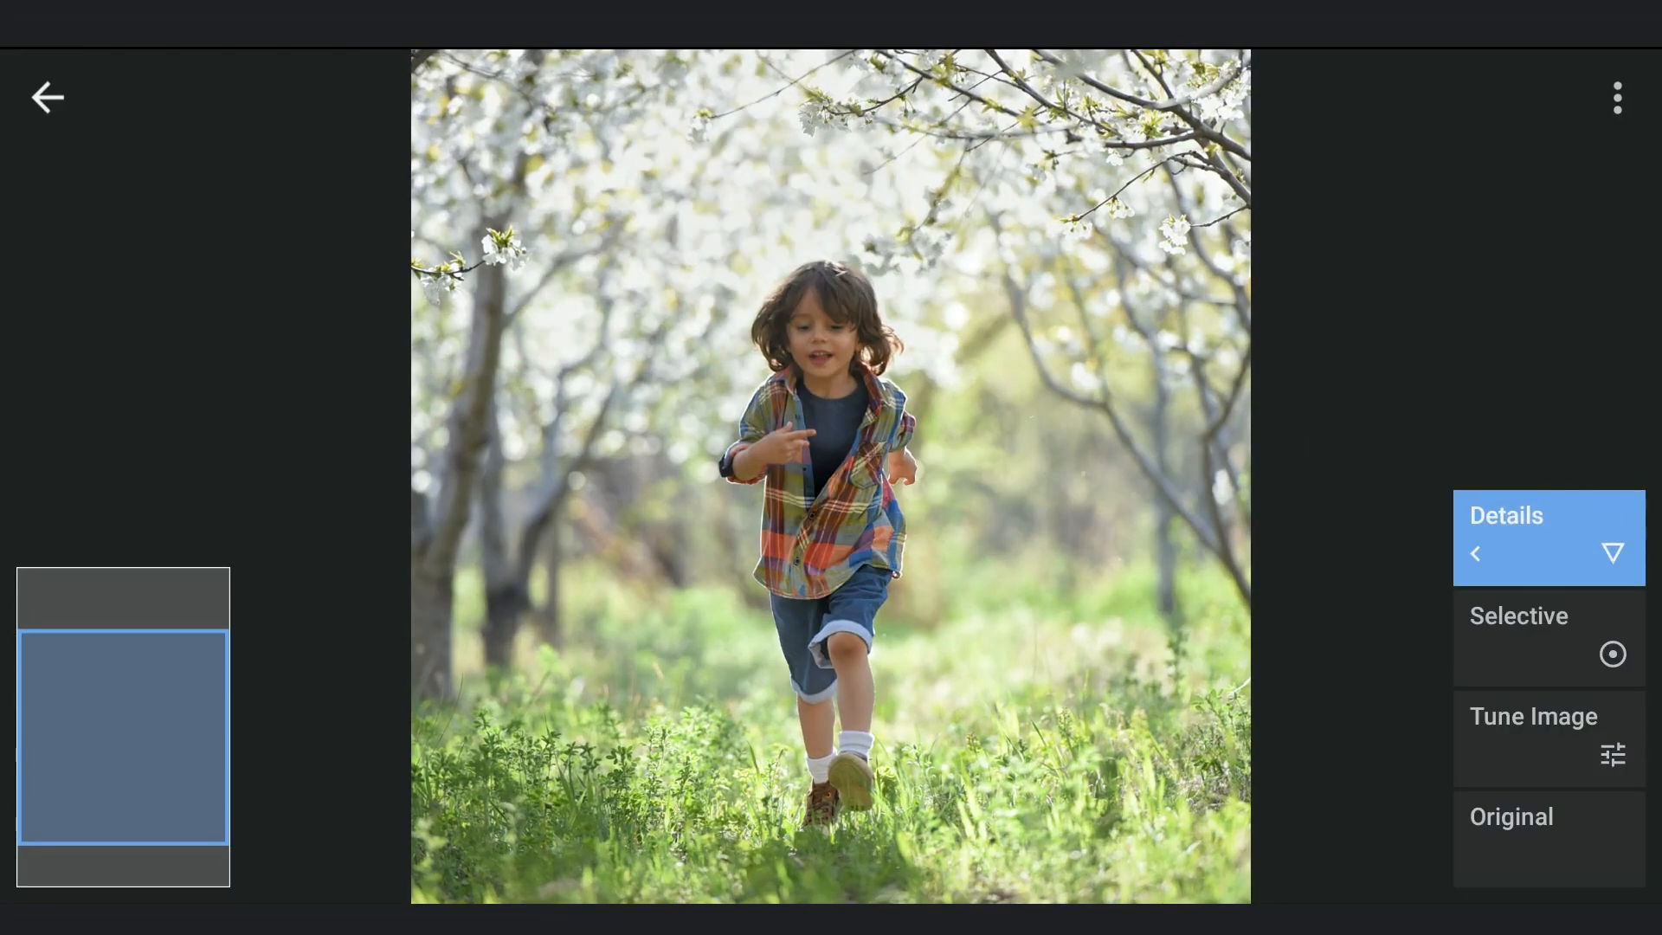
pyautogui.click(47, 97)
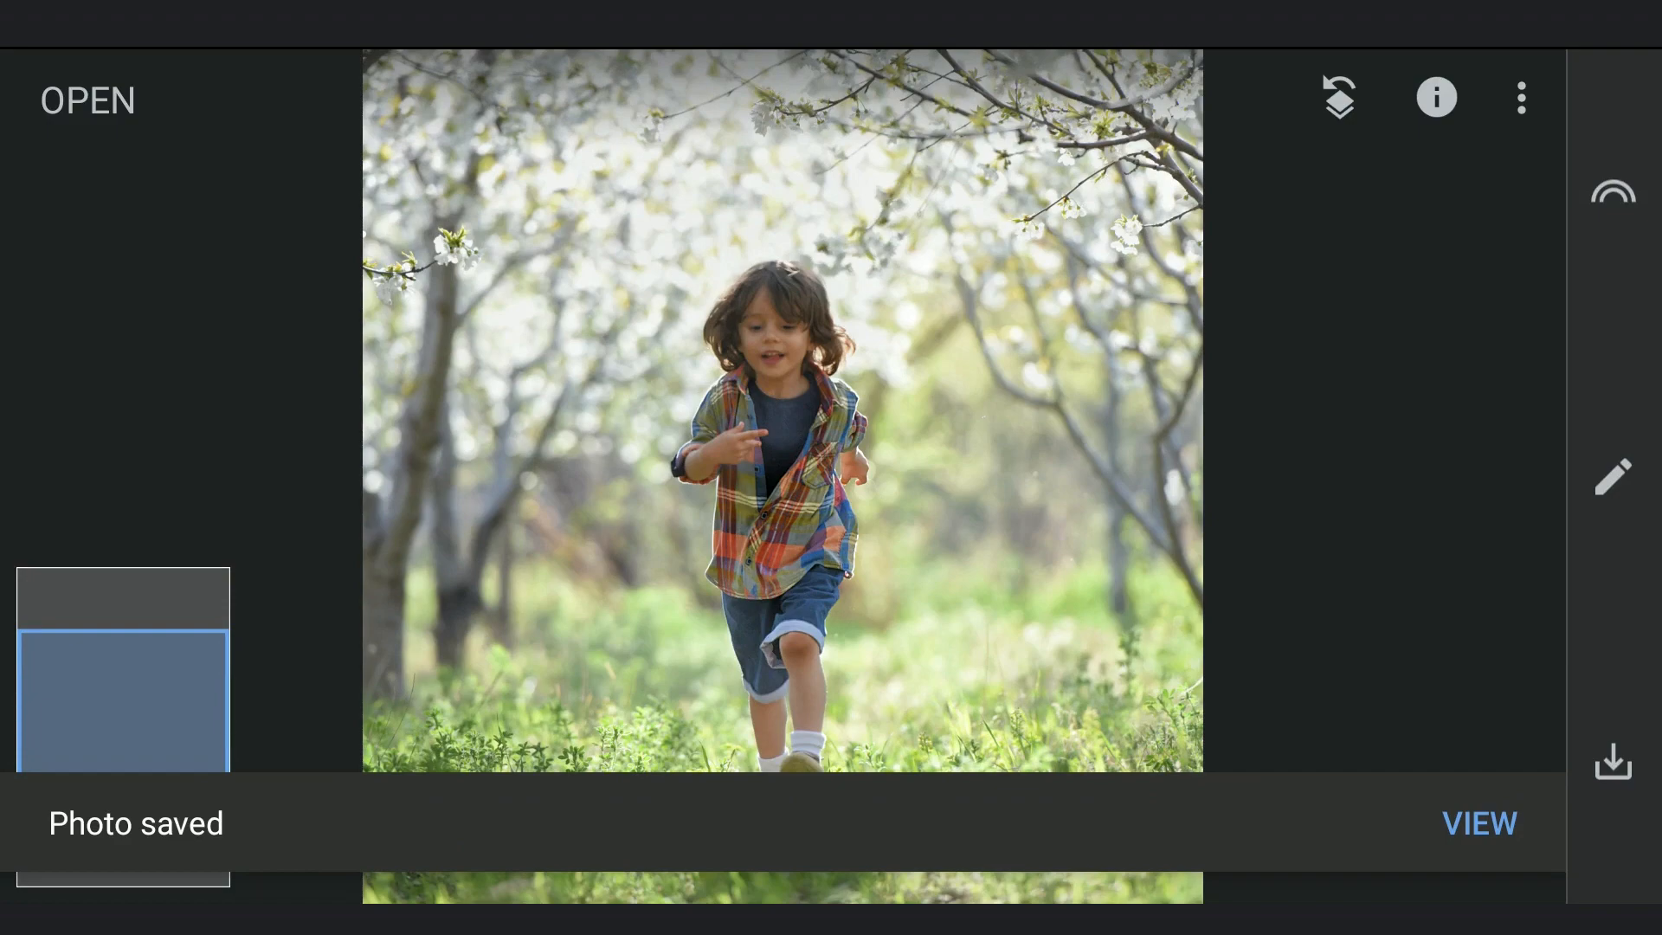
# Step: Revert the running-child photo to its unedited original
pyautogui.click(1520, 97)
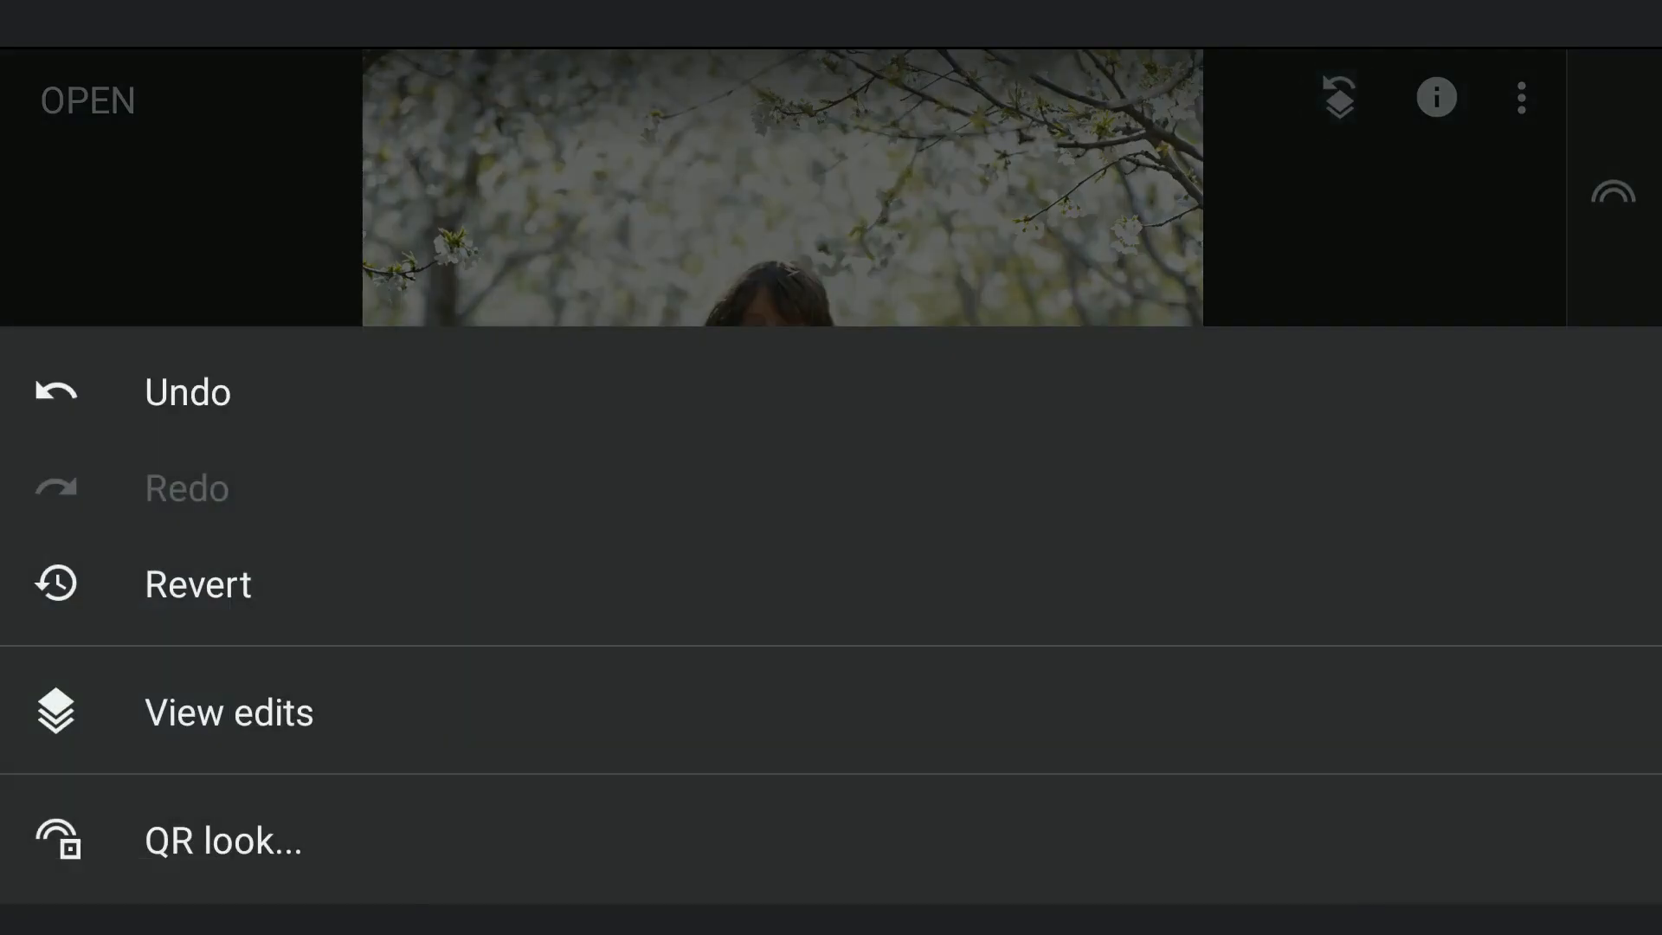
pyautogui.click(229, 712)
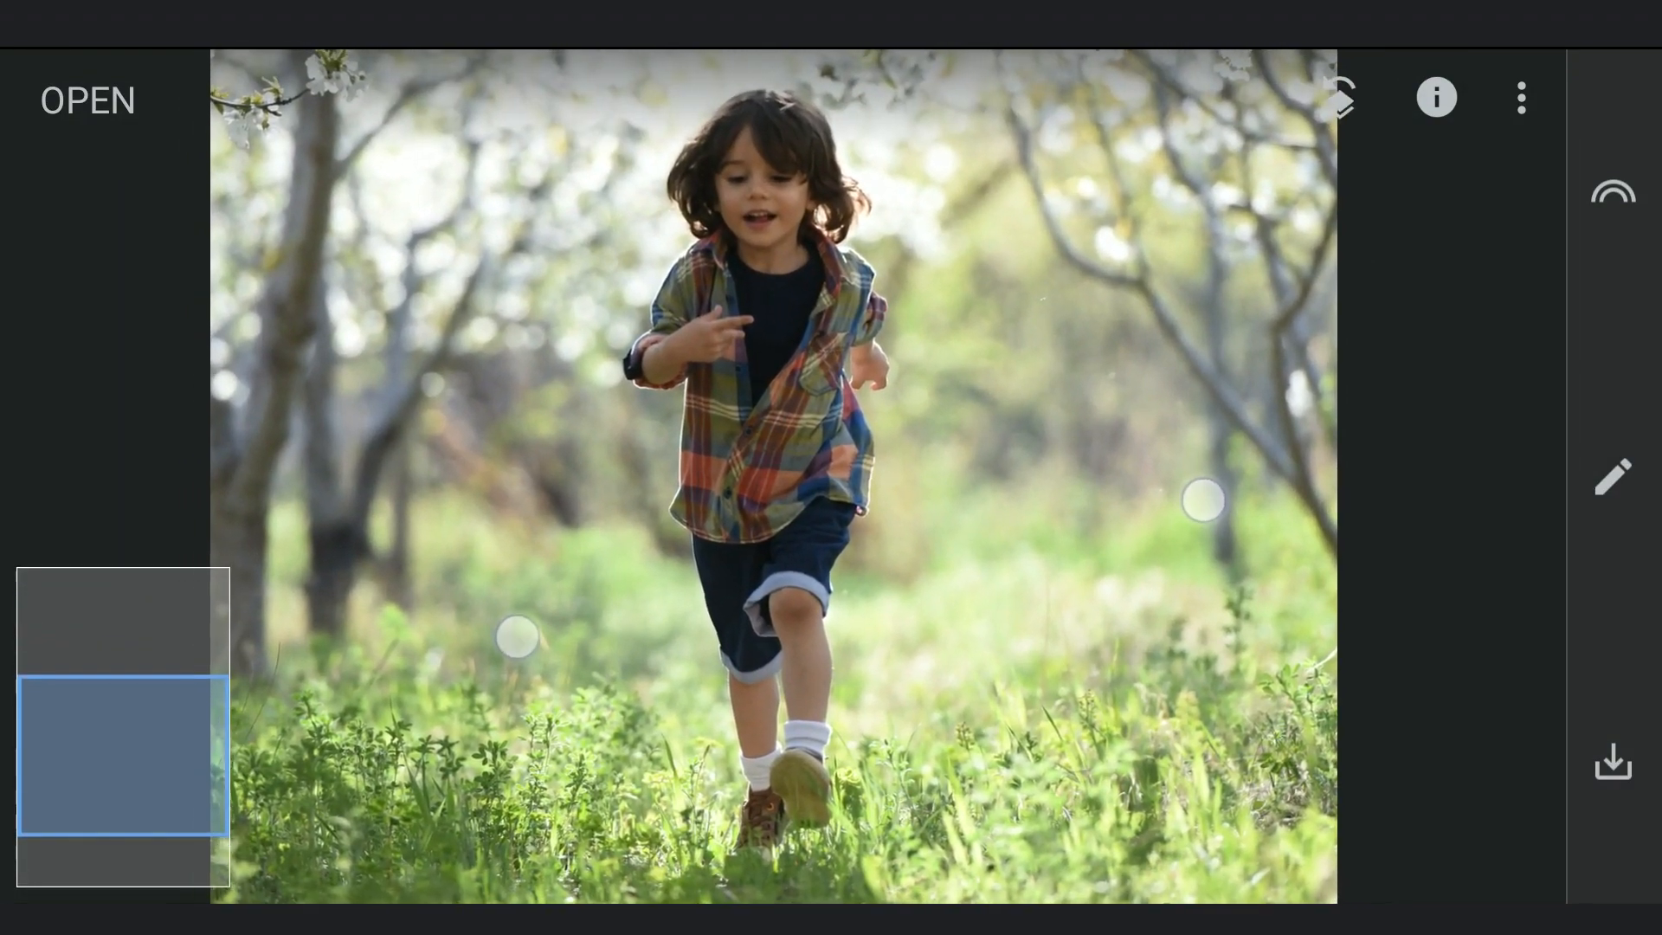
# Step: Retouch the child photo with the Healing tool and accept the result
pyautogui.click(1612, 474)
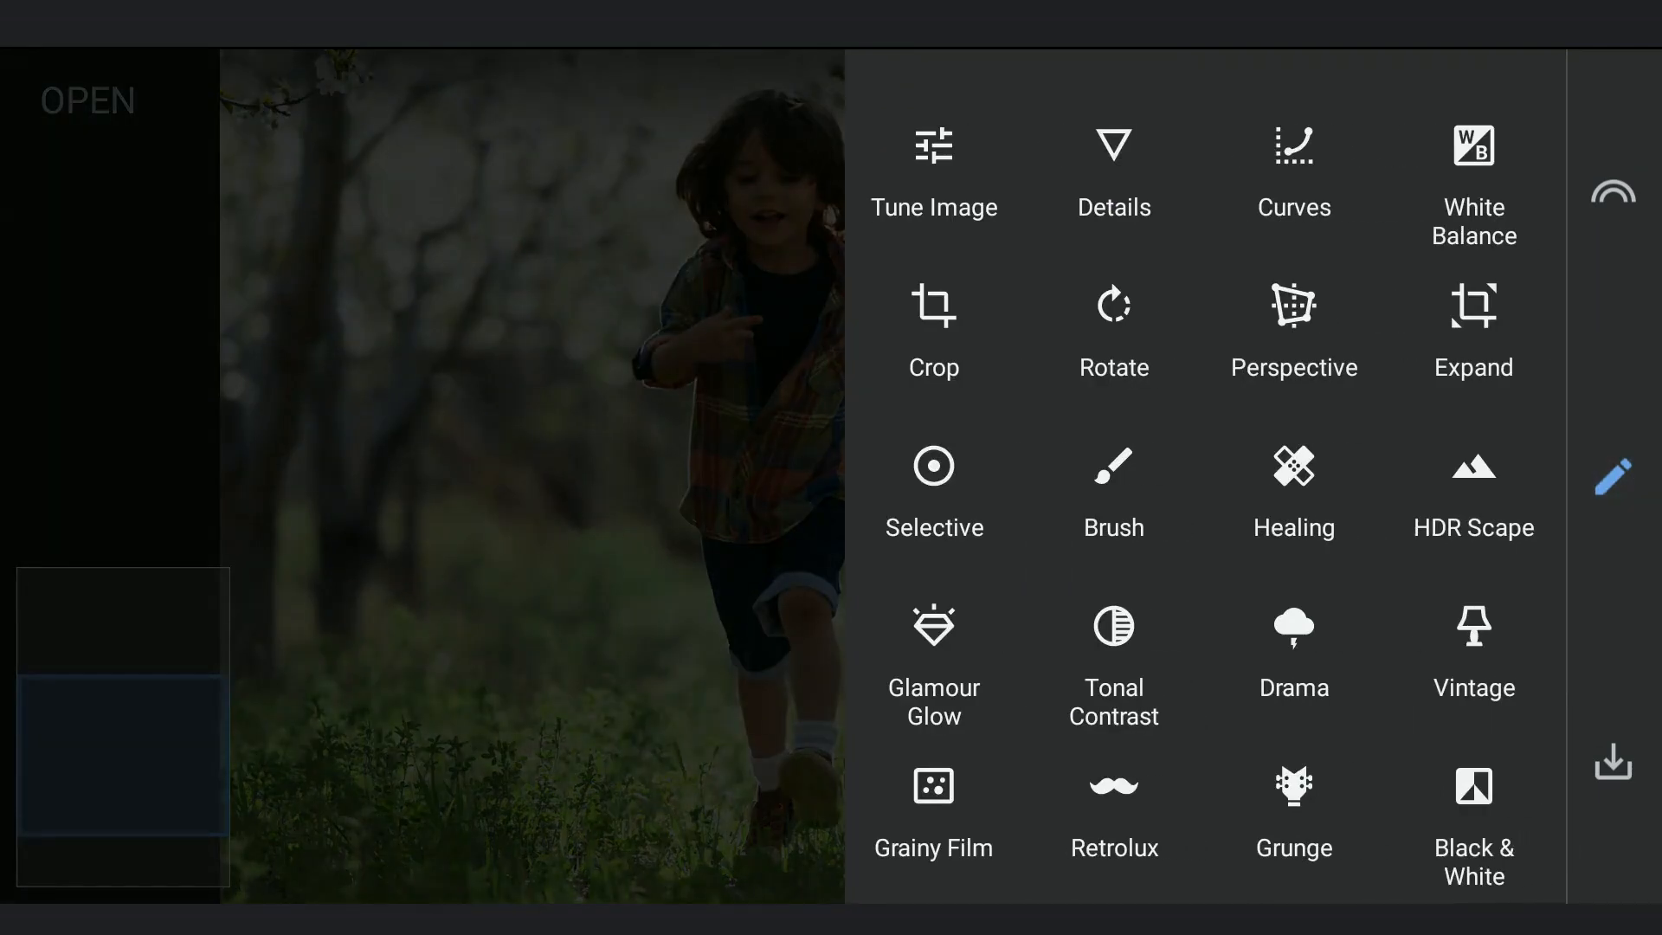
pyautogui.click(1291, 463)
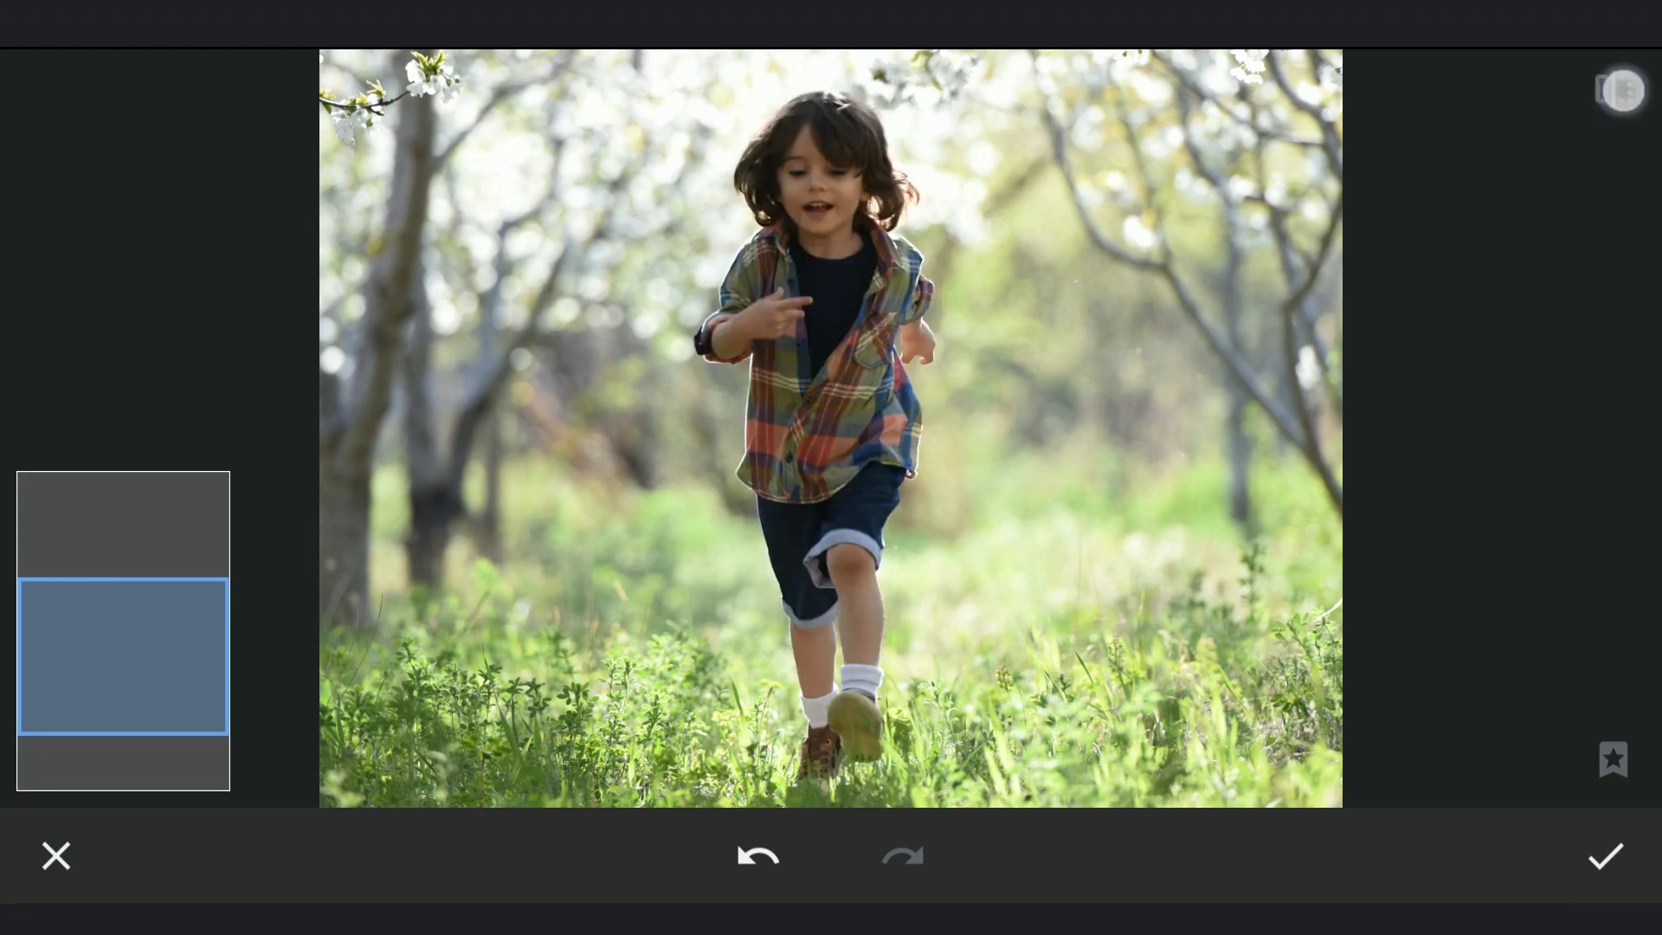
pyautogui.click(1613, 89)
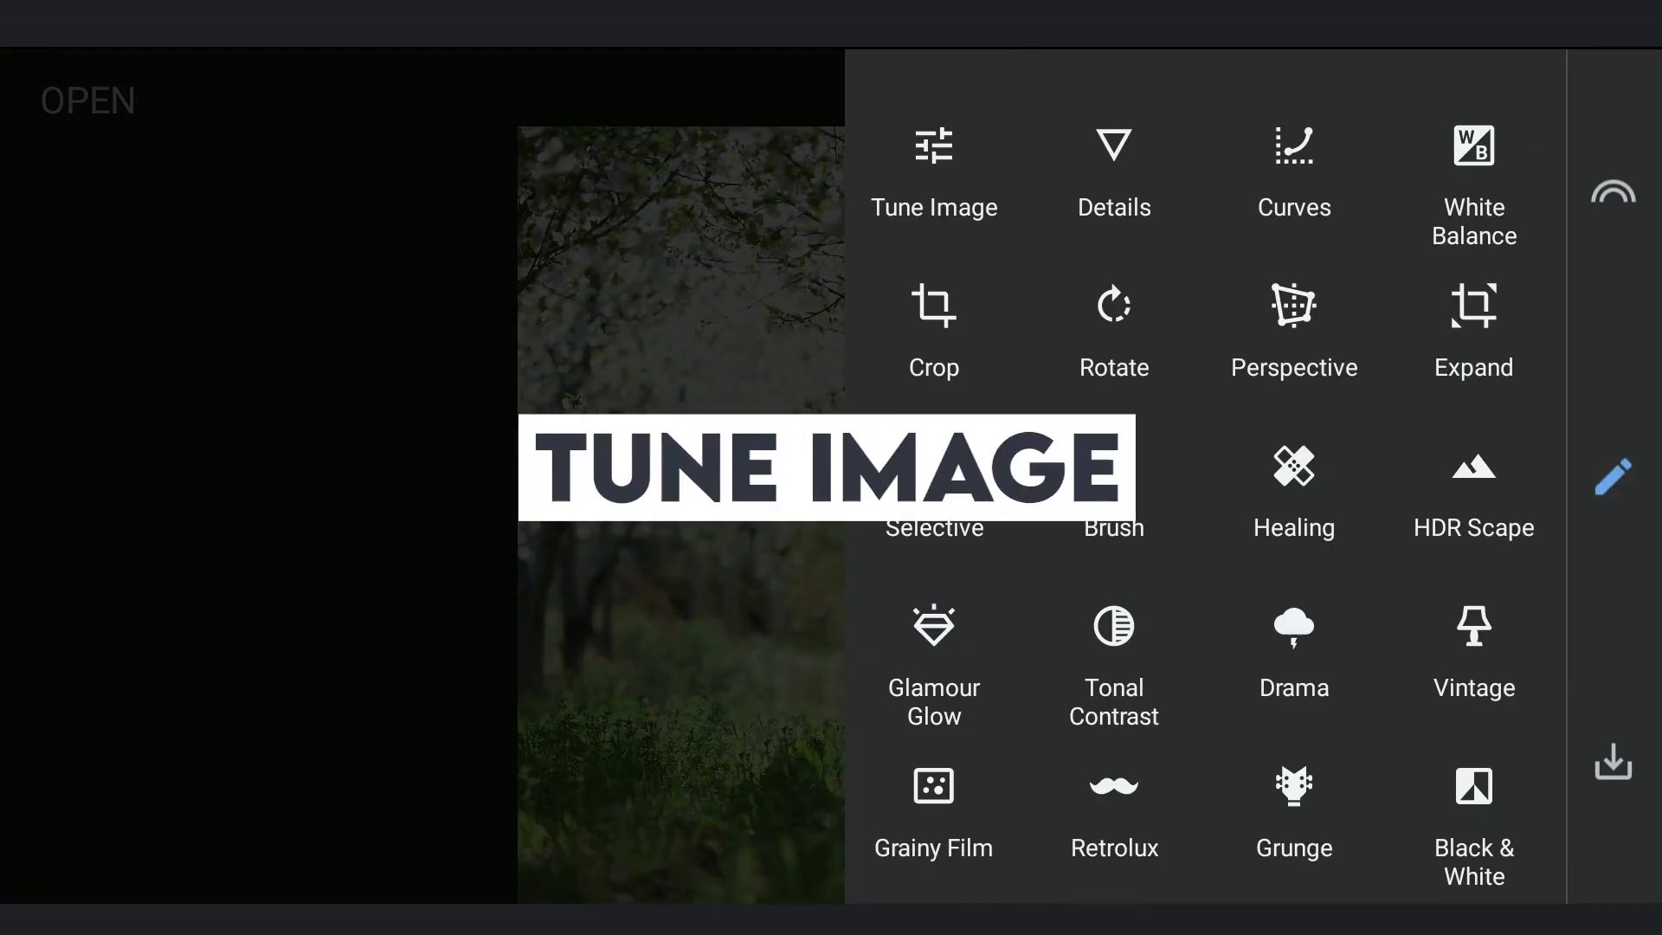
# Step: Darken the orchard background with Tune Image Brightness -60
pyautogui.click(933, 175)
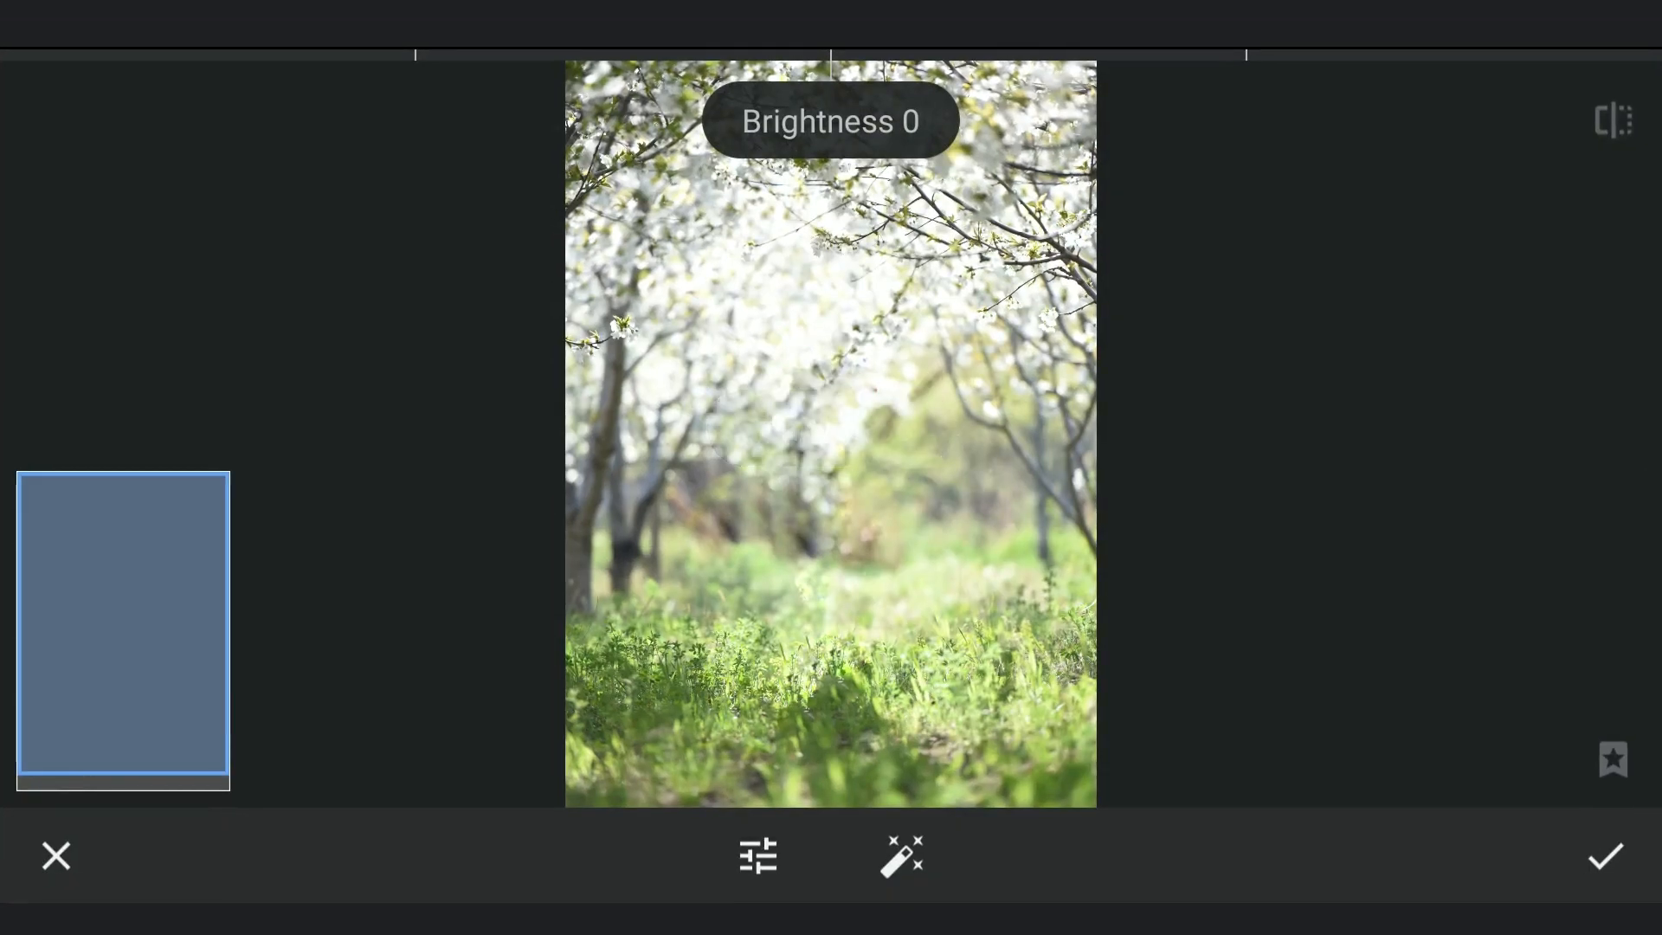
pyautogui.click(756, 855)
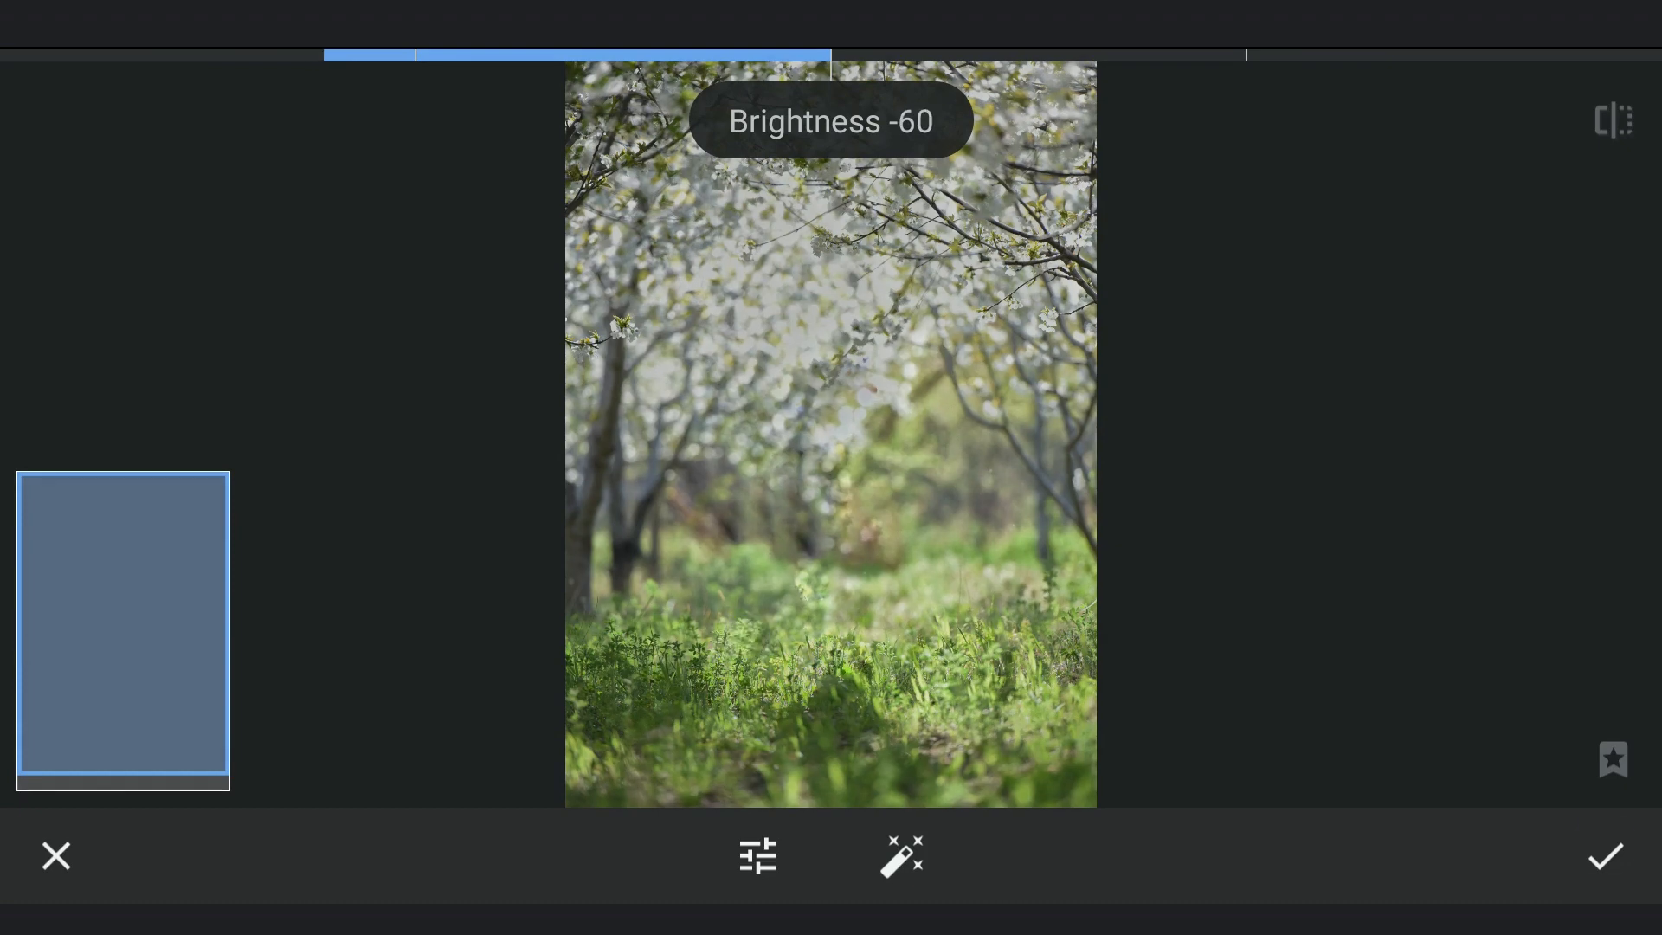
pyautogui.click(1605, 855)
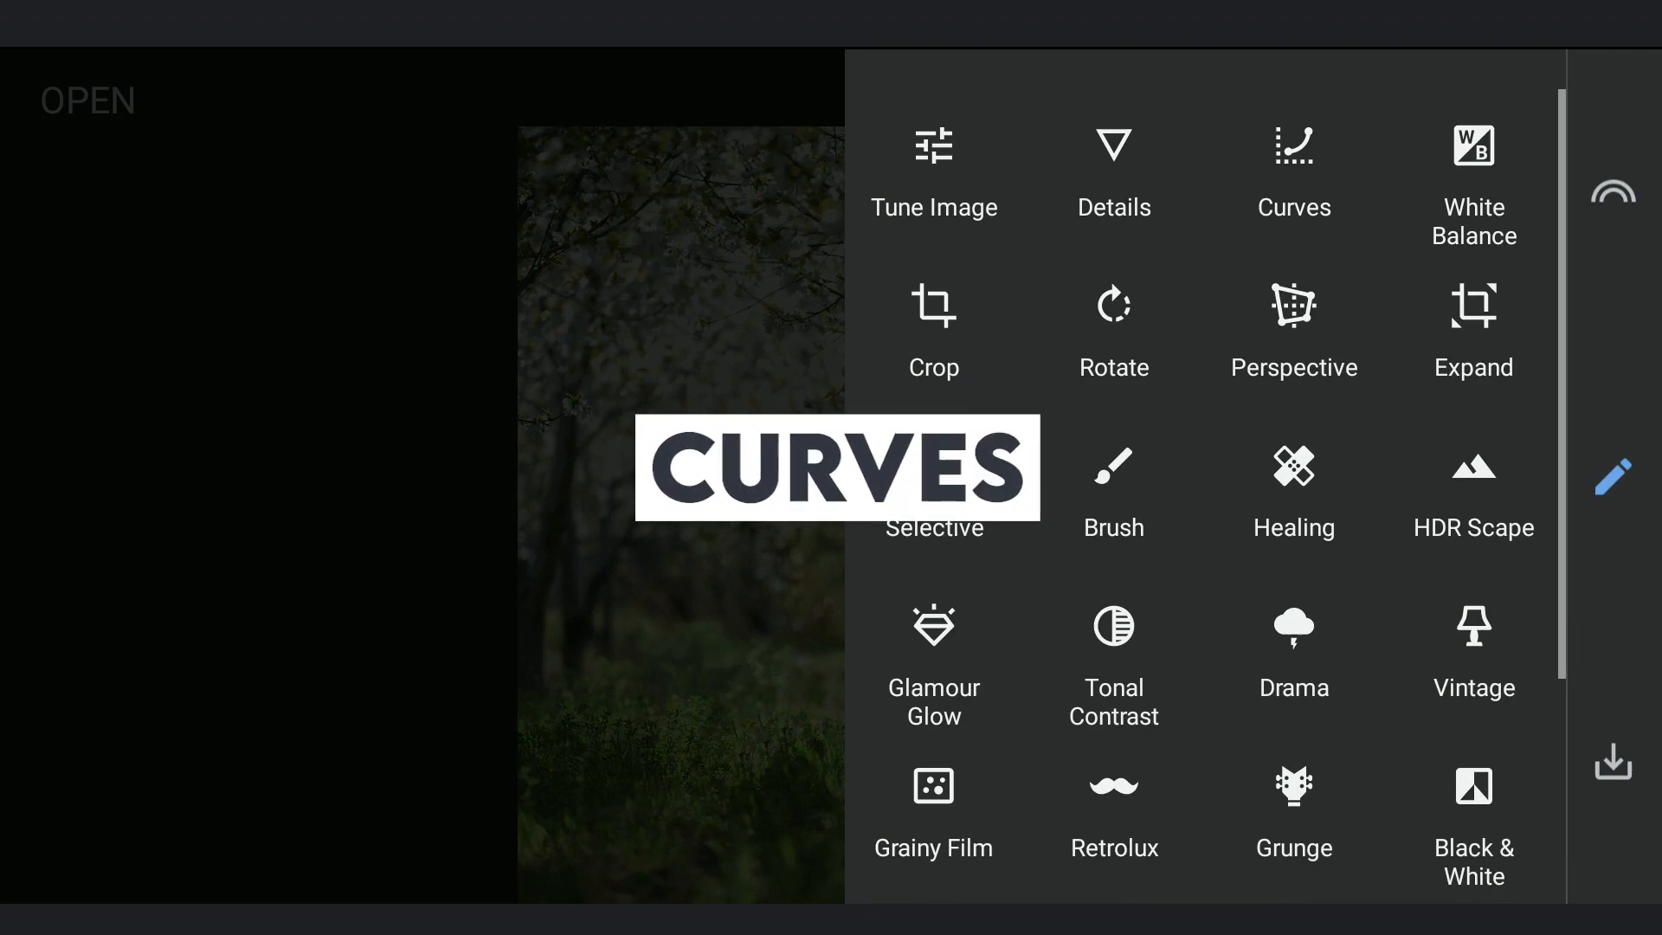
# Step: Add a darkening Curves adjustment by lowering the curve's dark point
pyautogui.click(1292, 169)
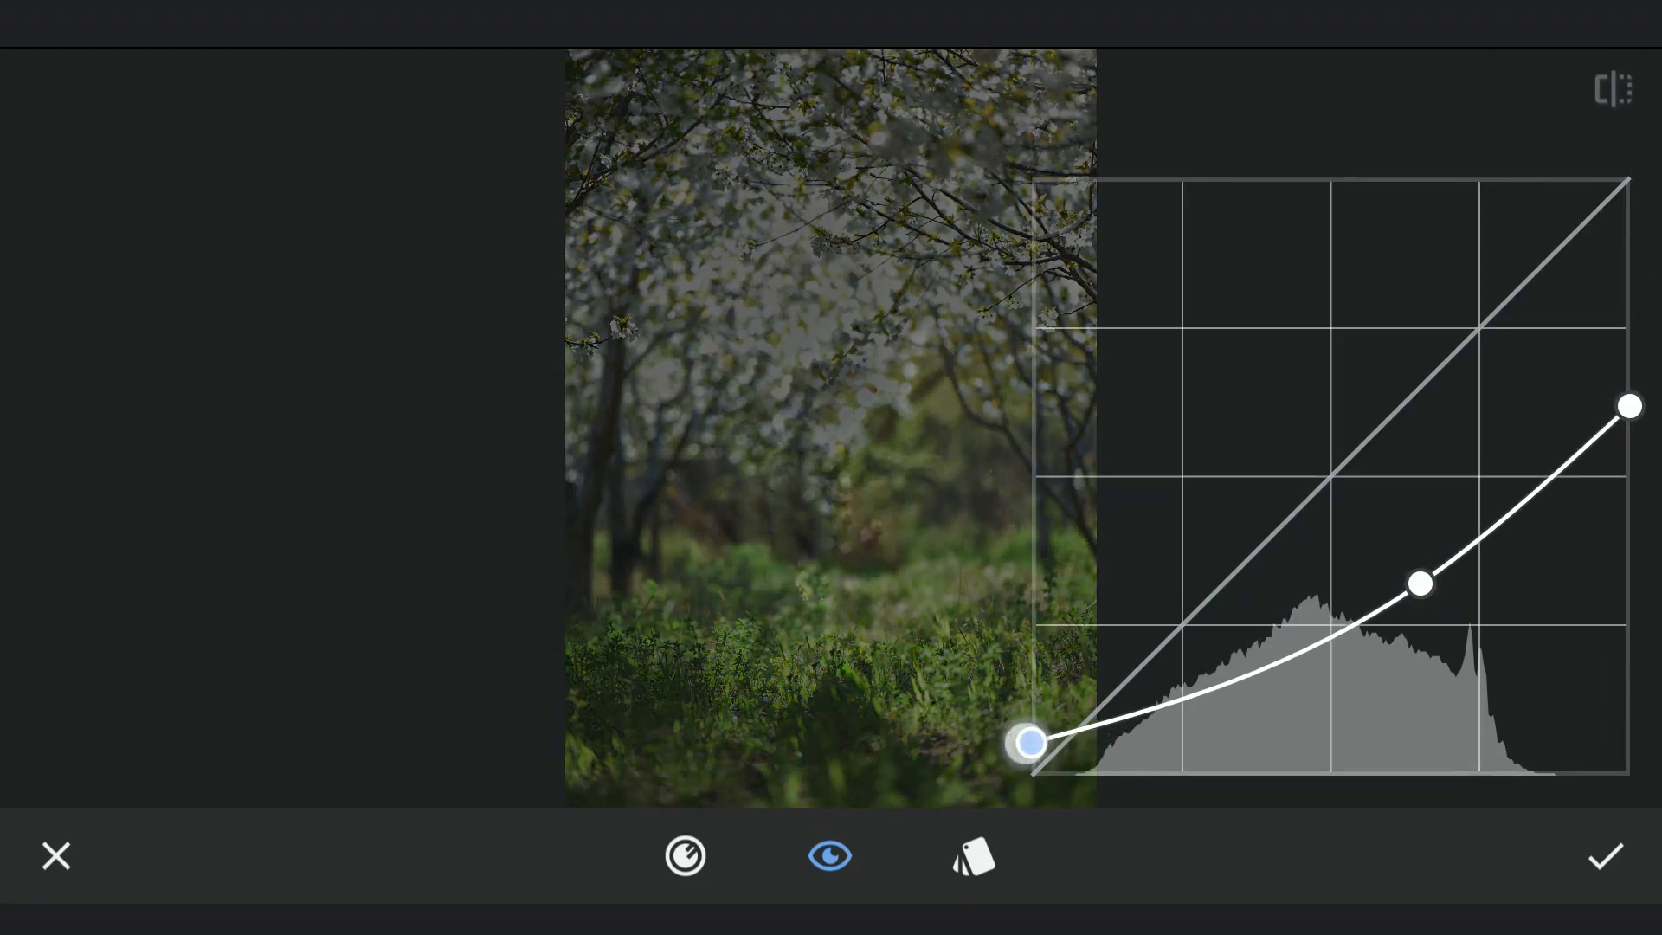
pyautogui.click(1028, 743)
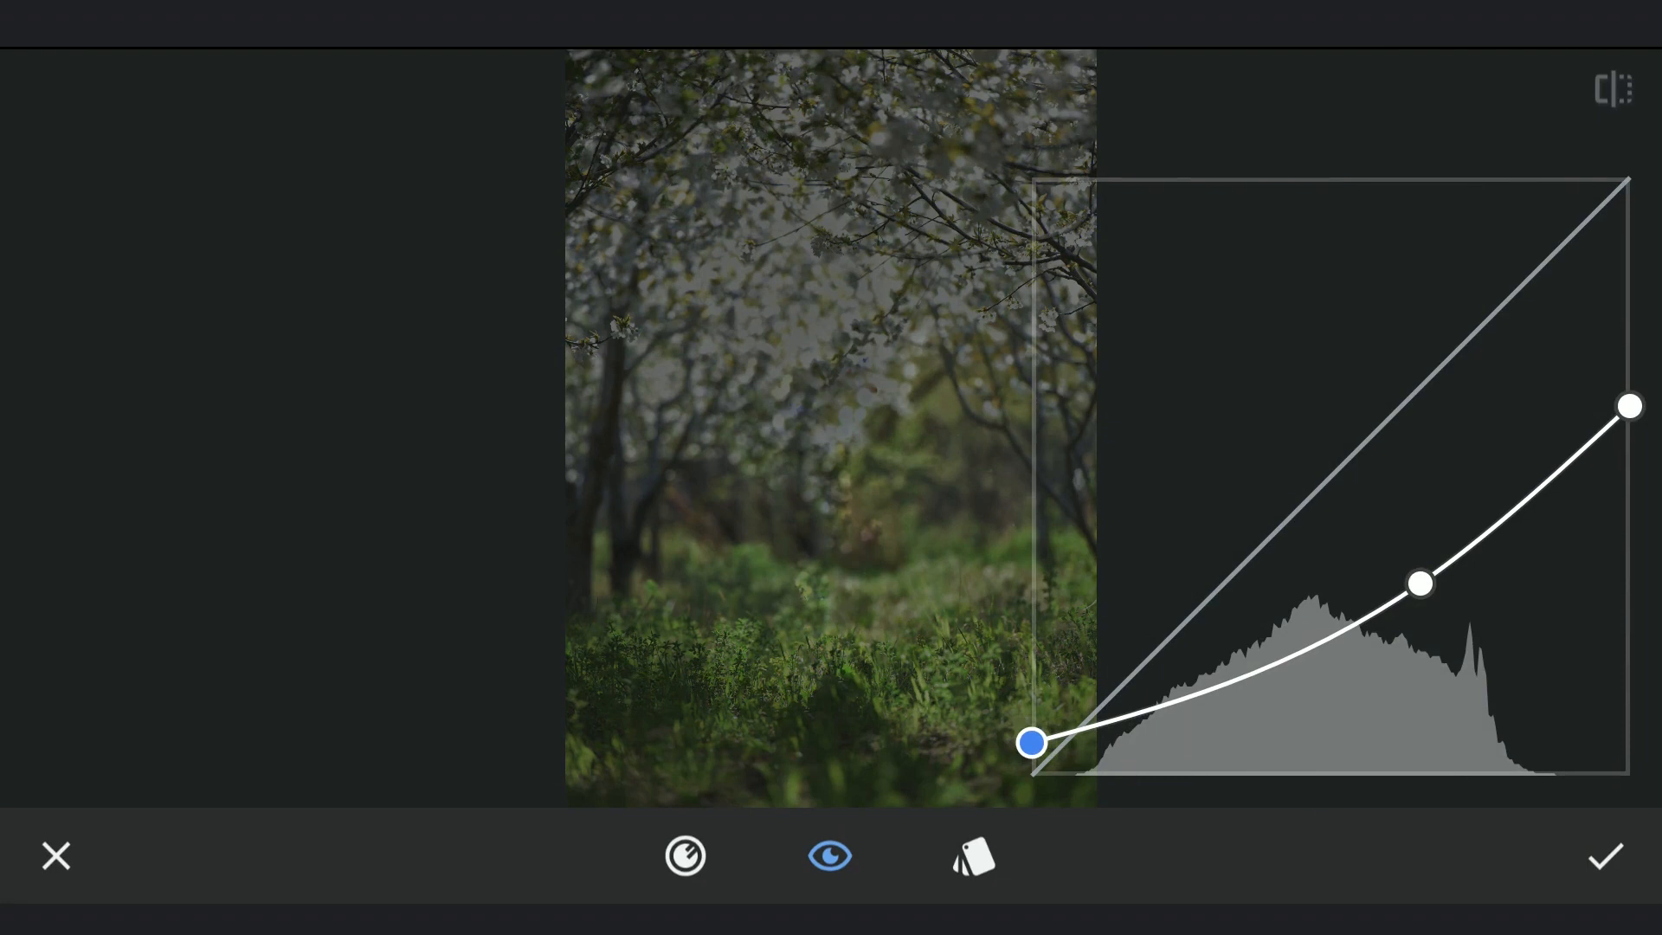
pyautogui.click(1603, 855)
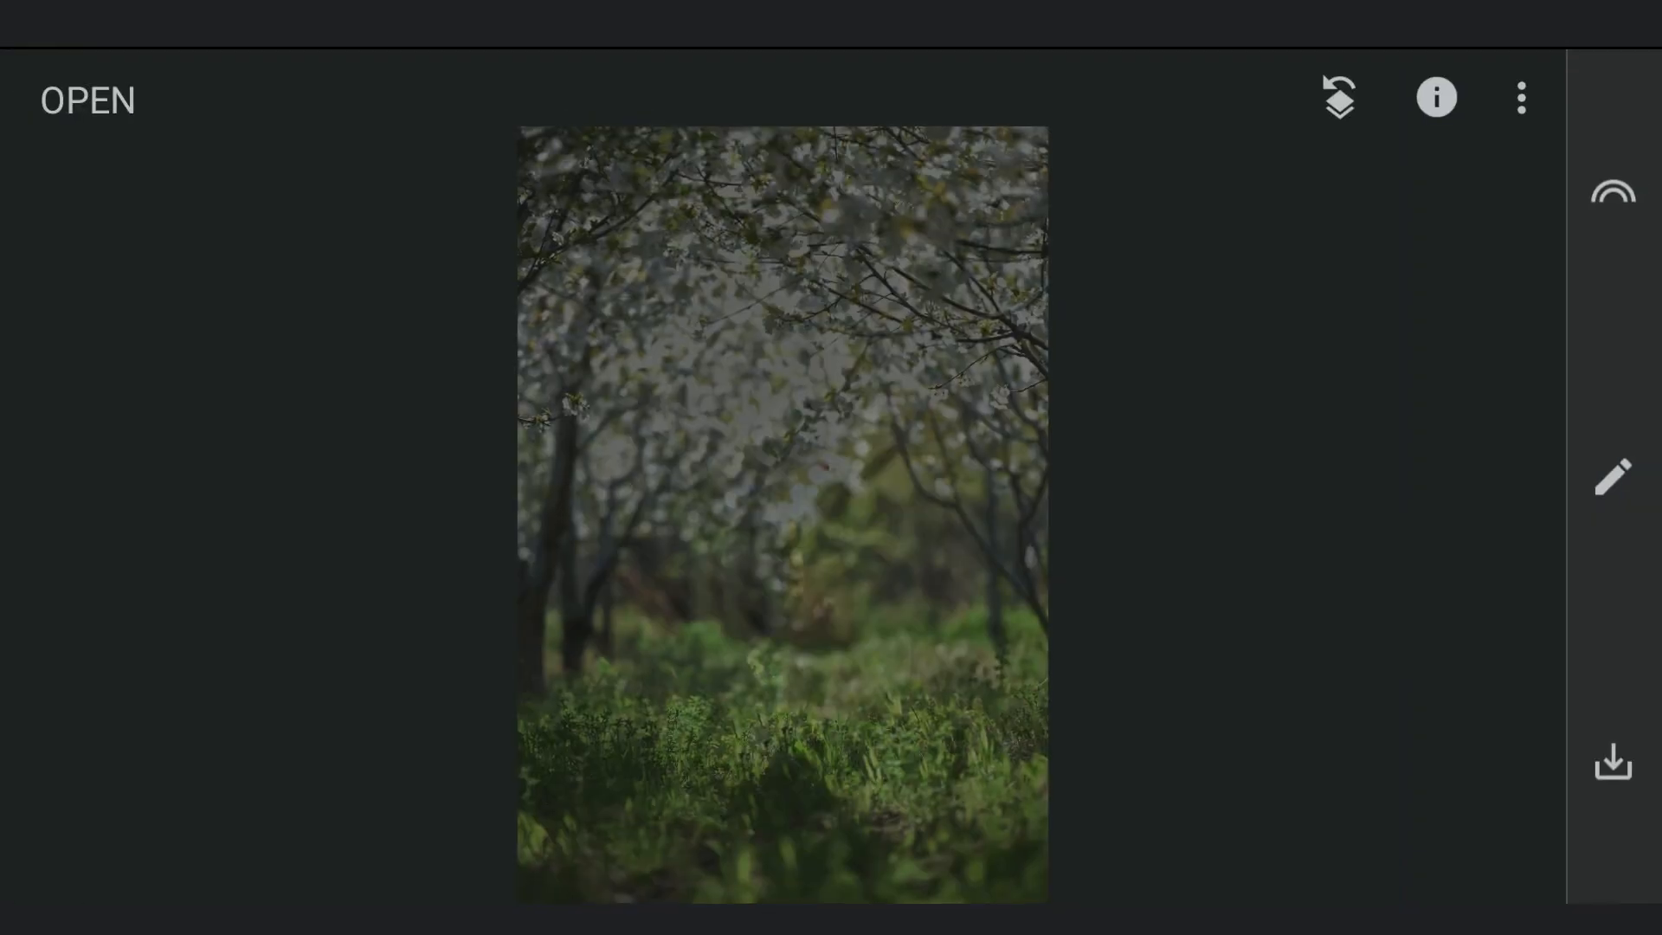
# Step: Brush the Curves darkening at strength 100 over the edges and treetops, keeping the centre bright
pyautogui.click(1611, 476)
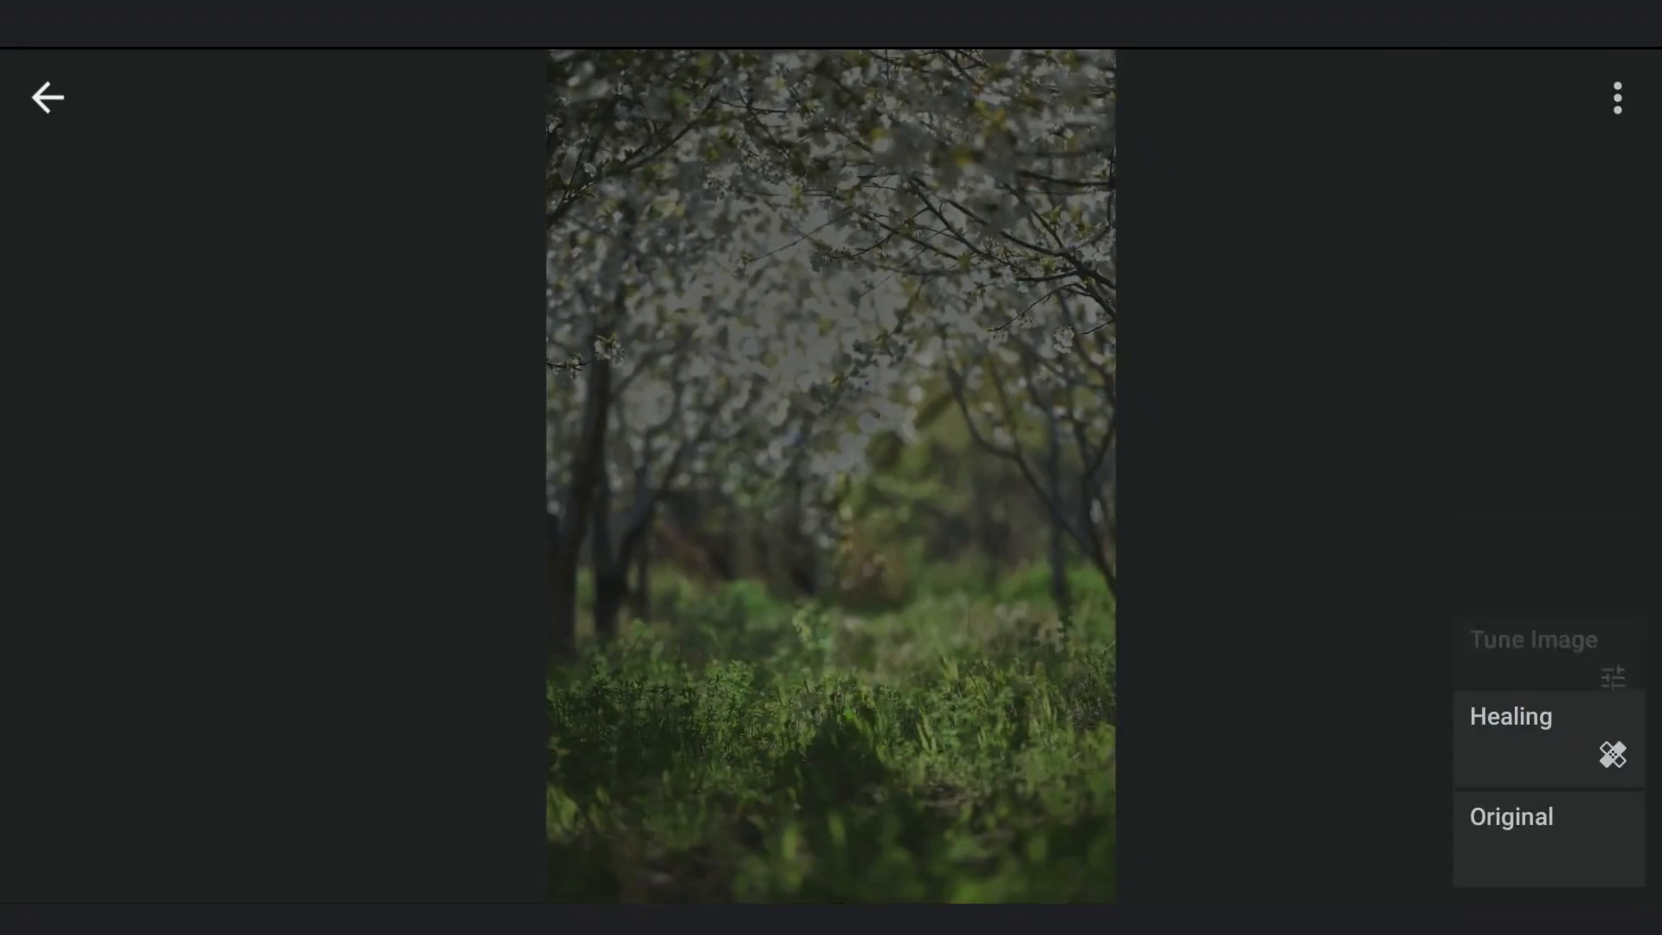
pyautogui.click(1546, 535)
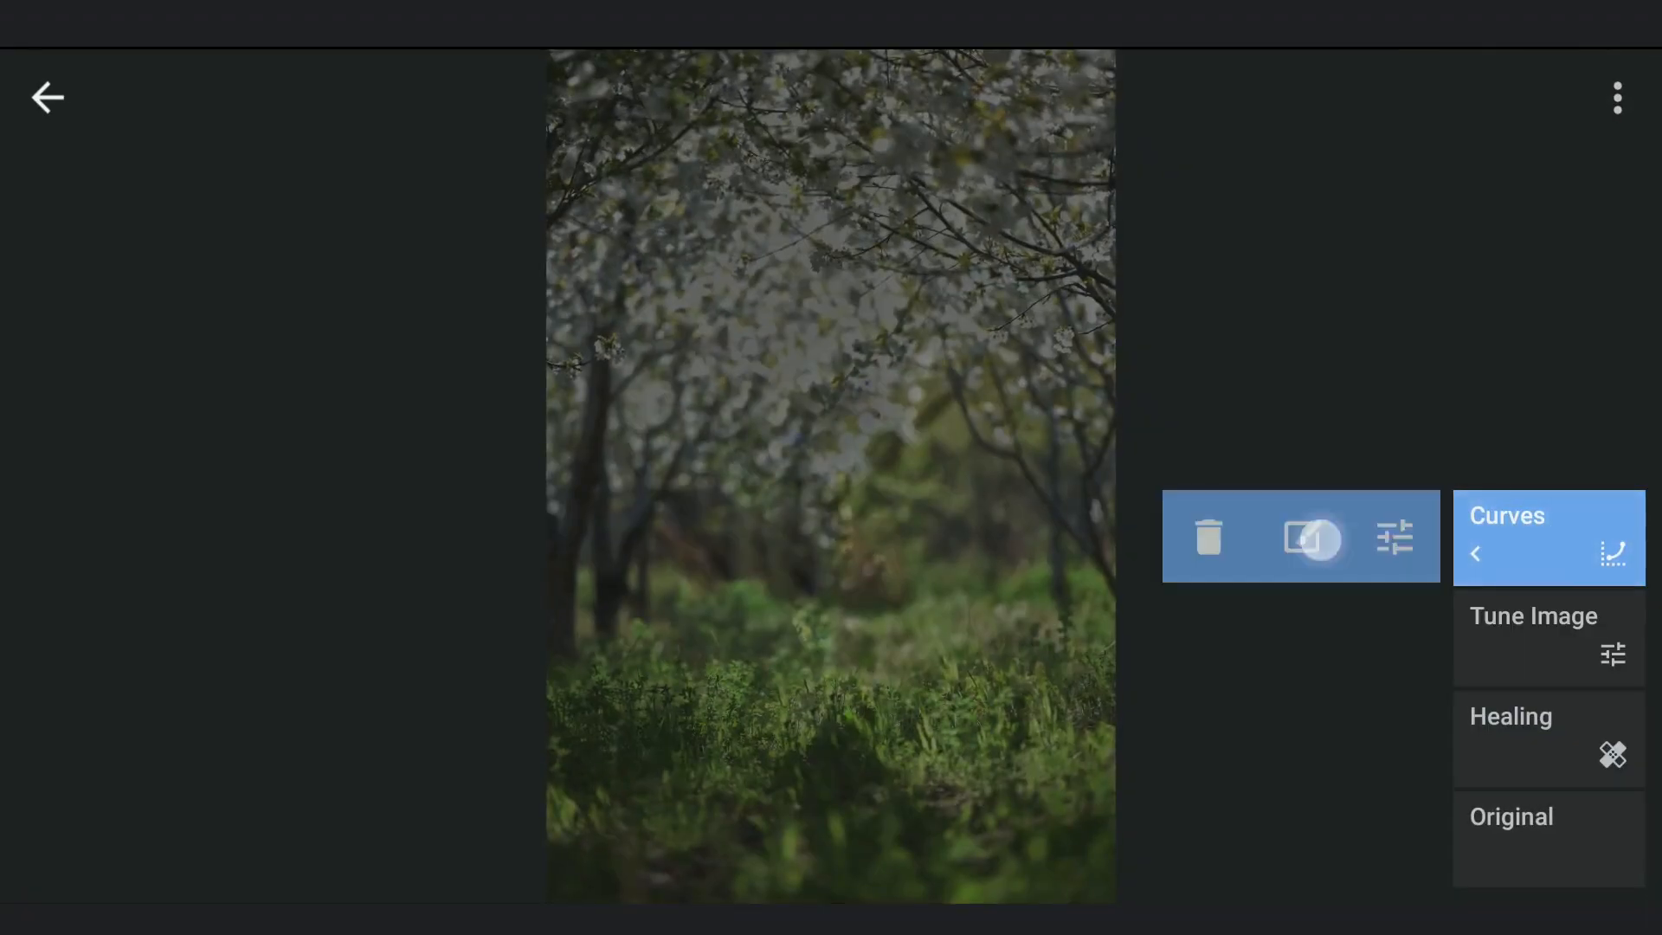
pyautogui.click(1506, 516)
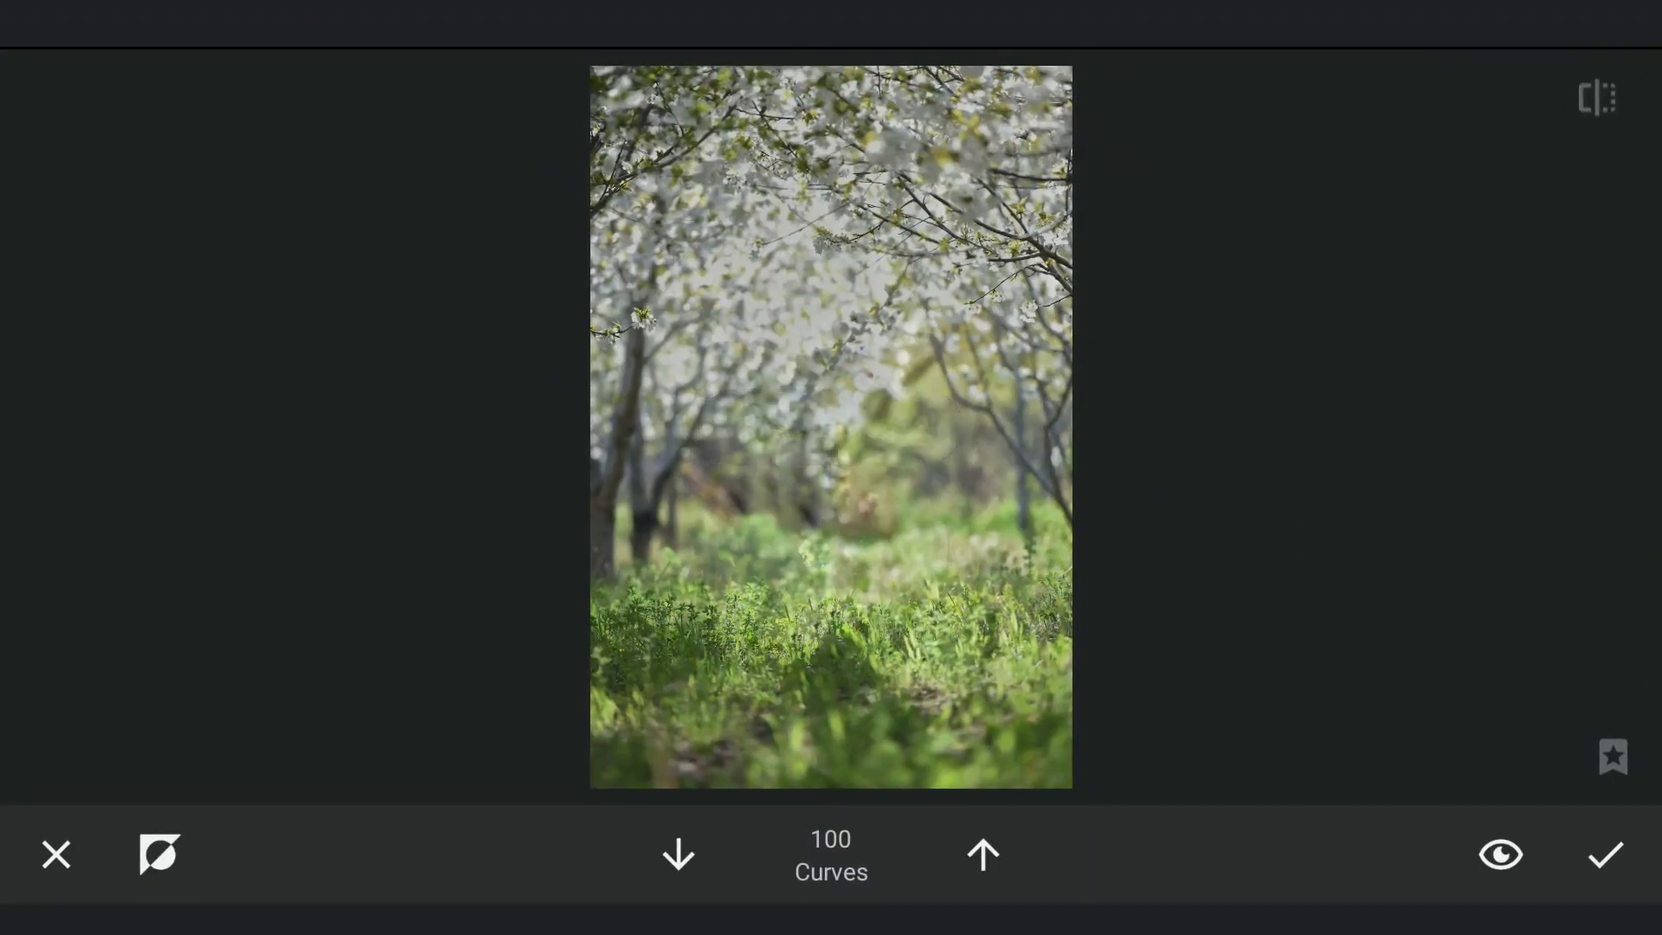
pyautogui.click(677, 854)
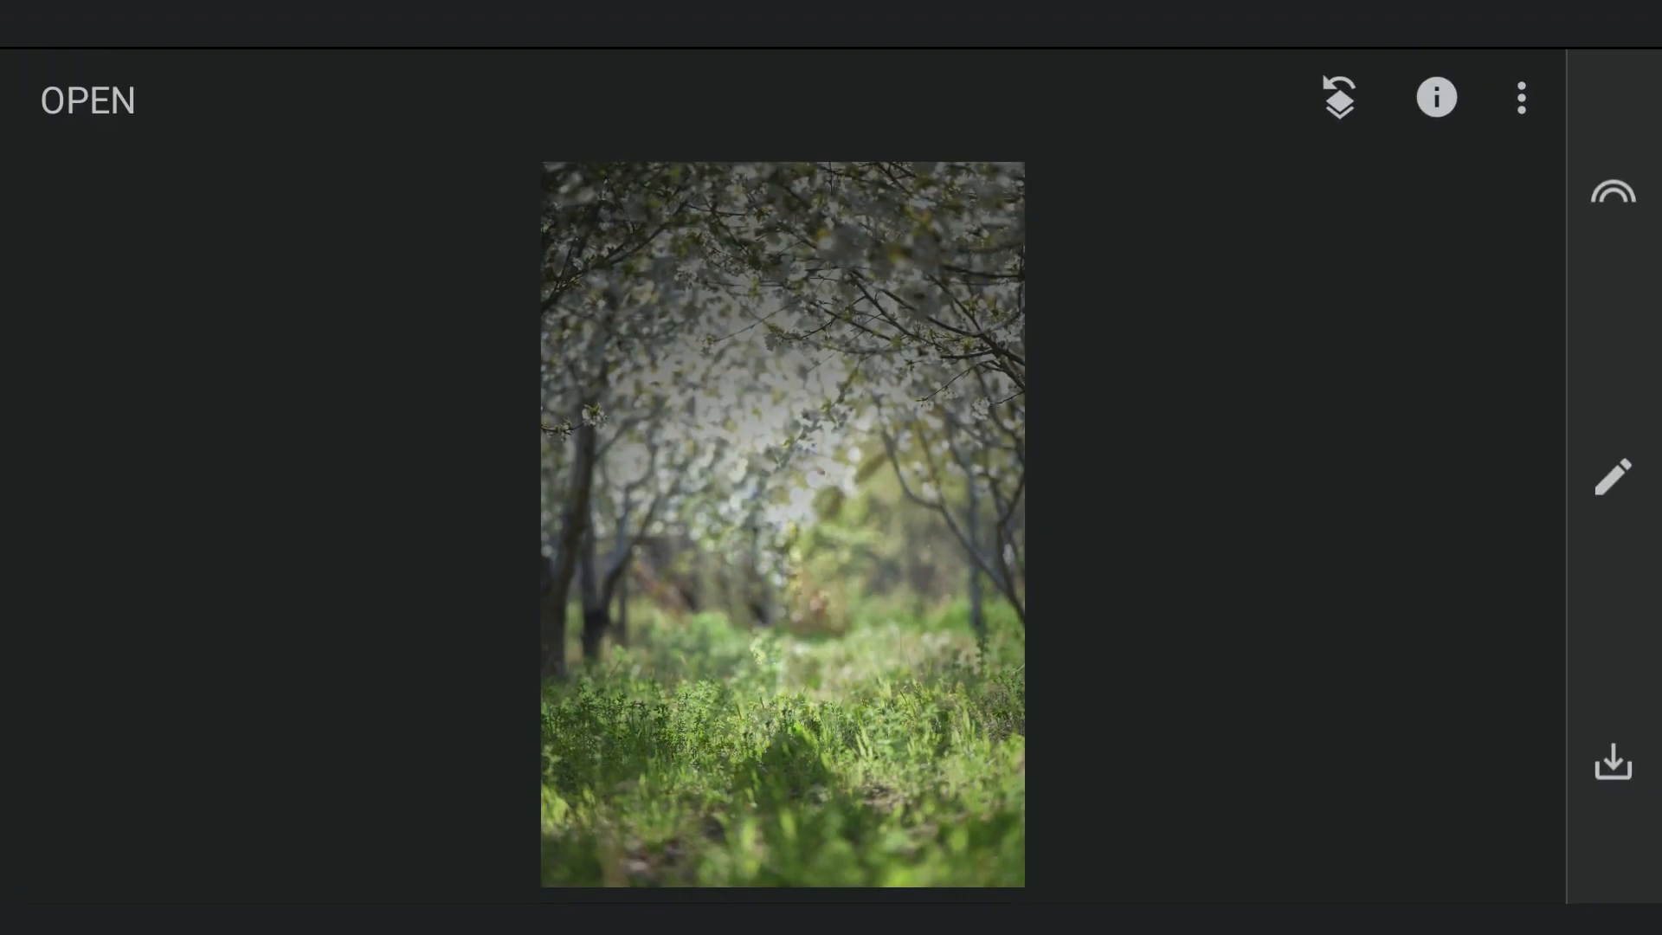
# Step: Apply a linear Lens Blur at strength +74, keeping a band of foreground grass sharp
pyautogui.click(1612, 478)
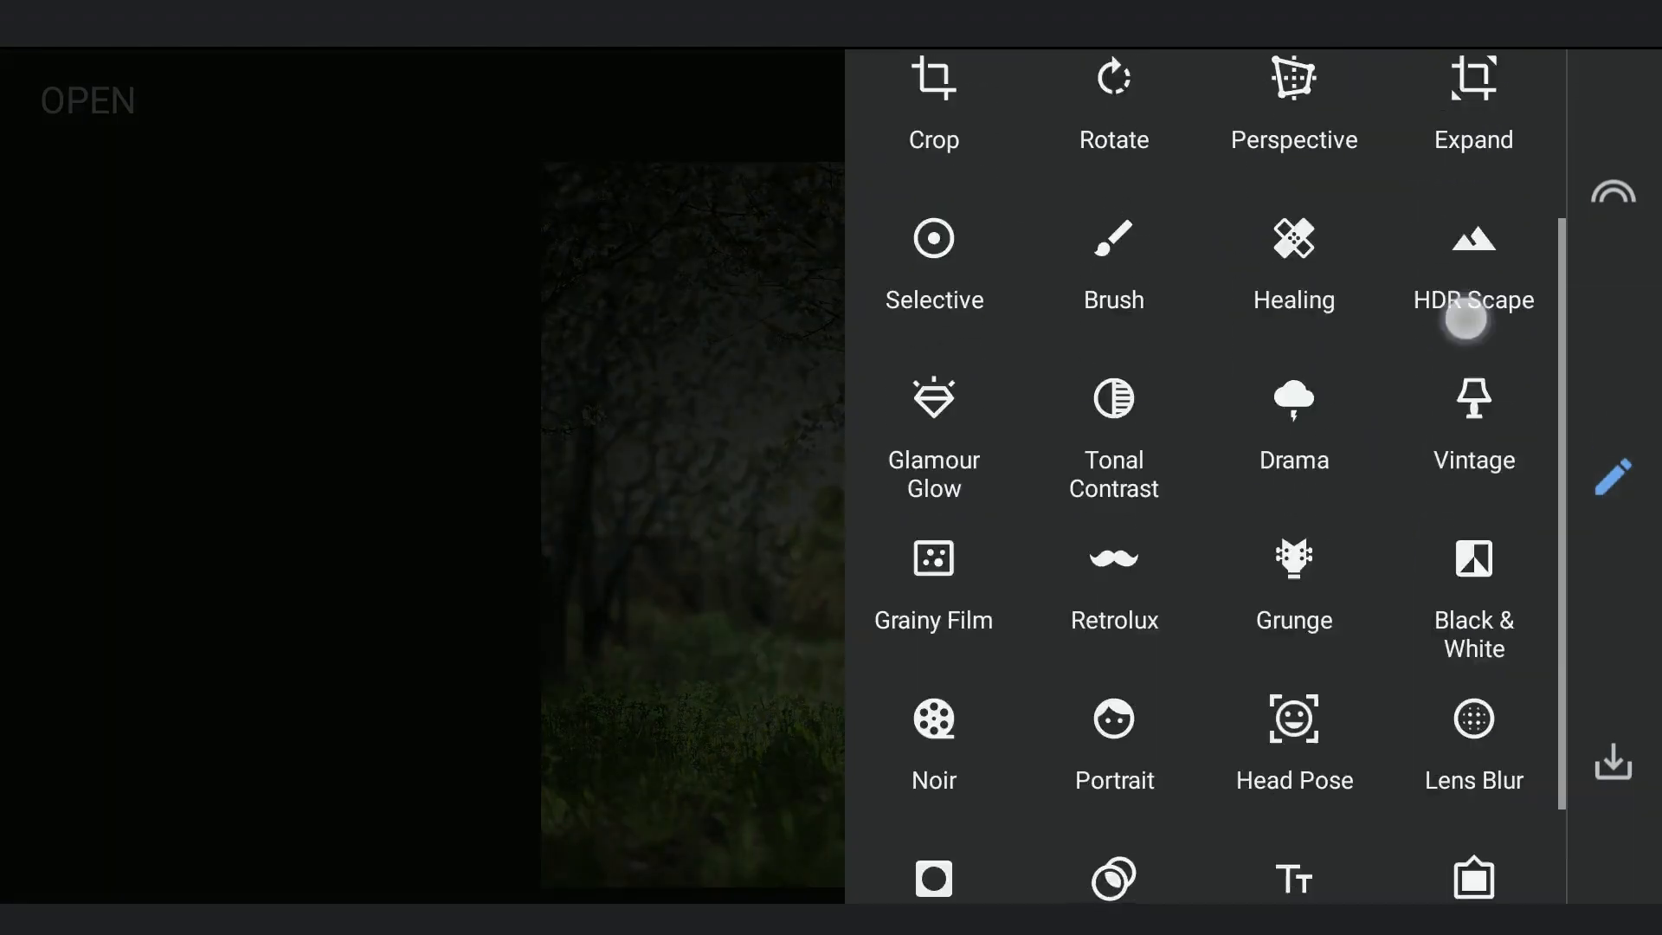
pyautogui.scroll(-3)
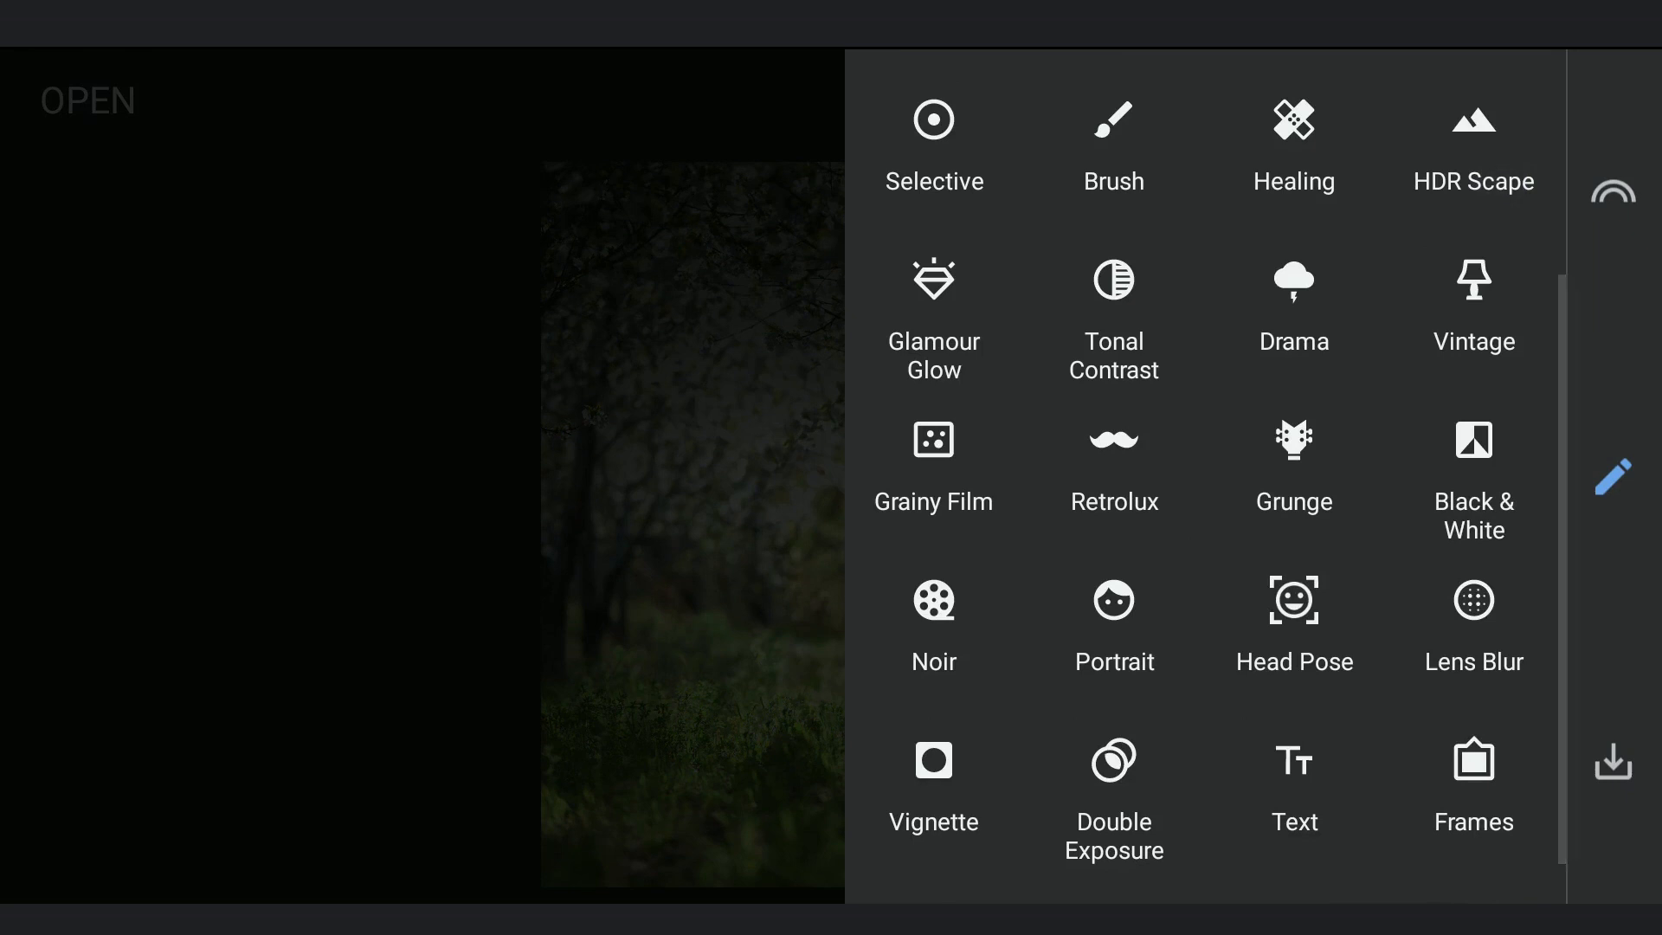
pyautogui.click(1471, 620)
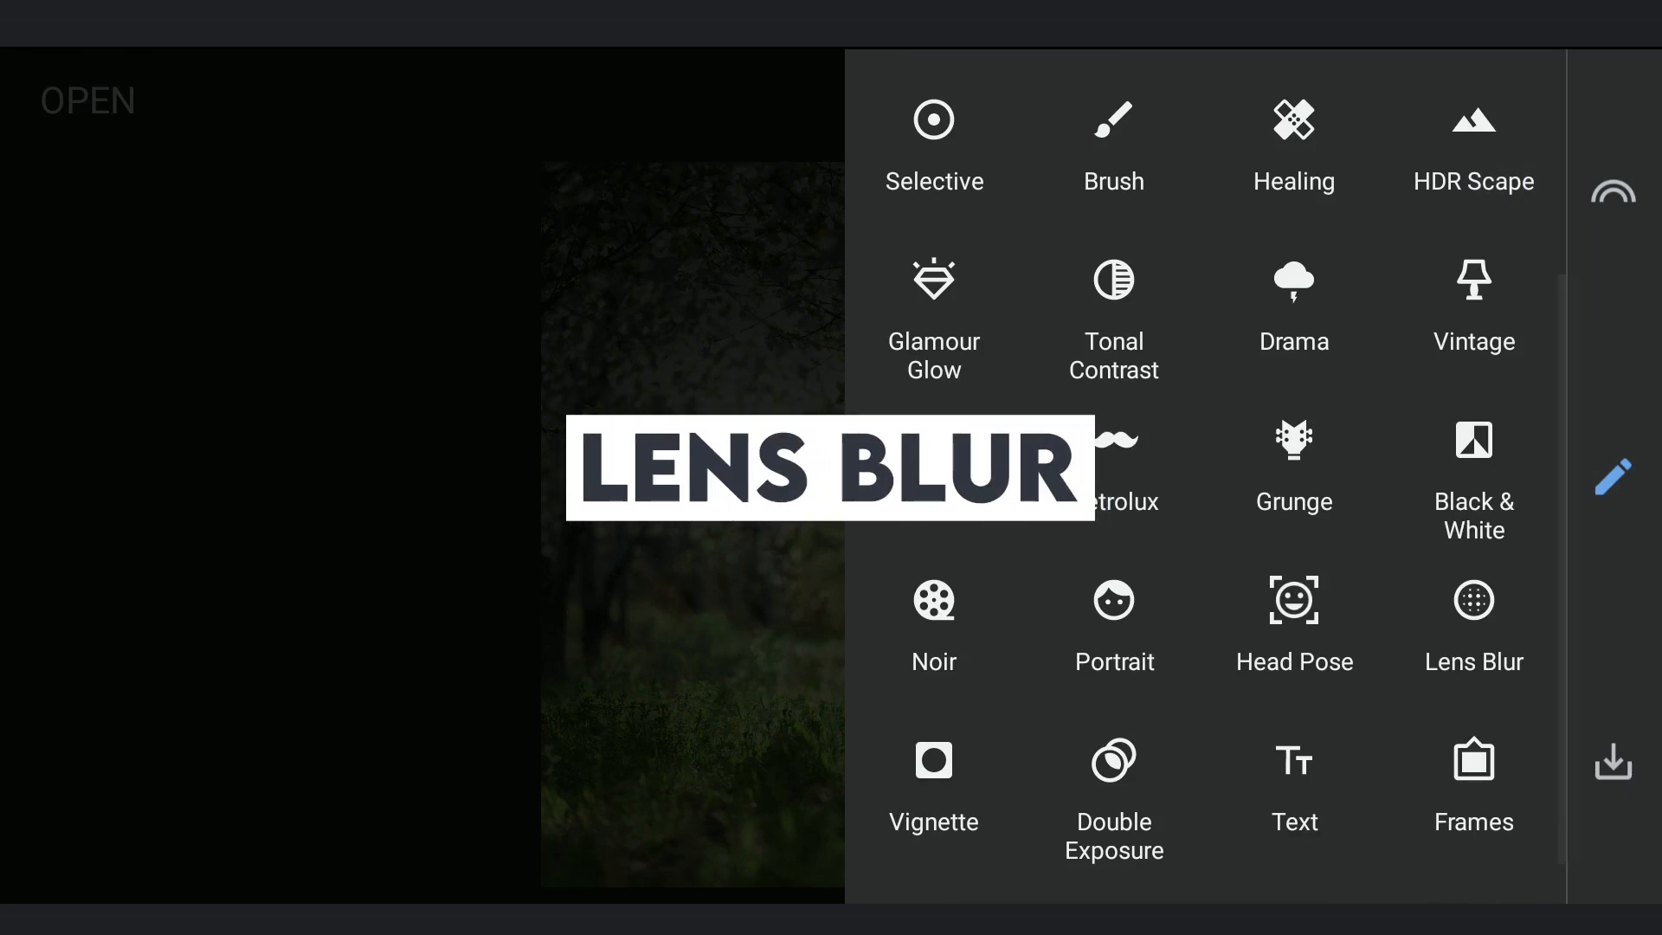
pyautogui.click(1471, 624)
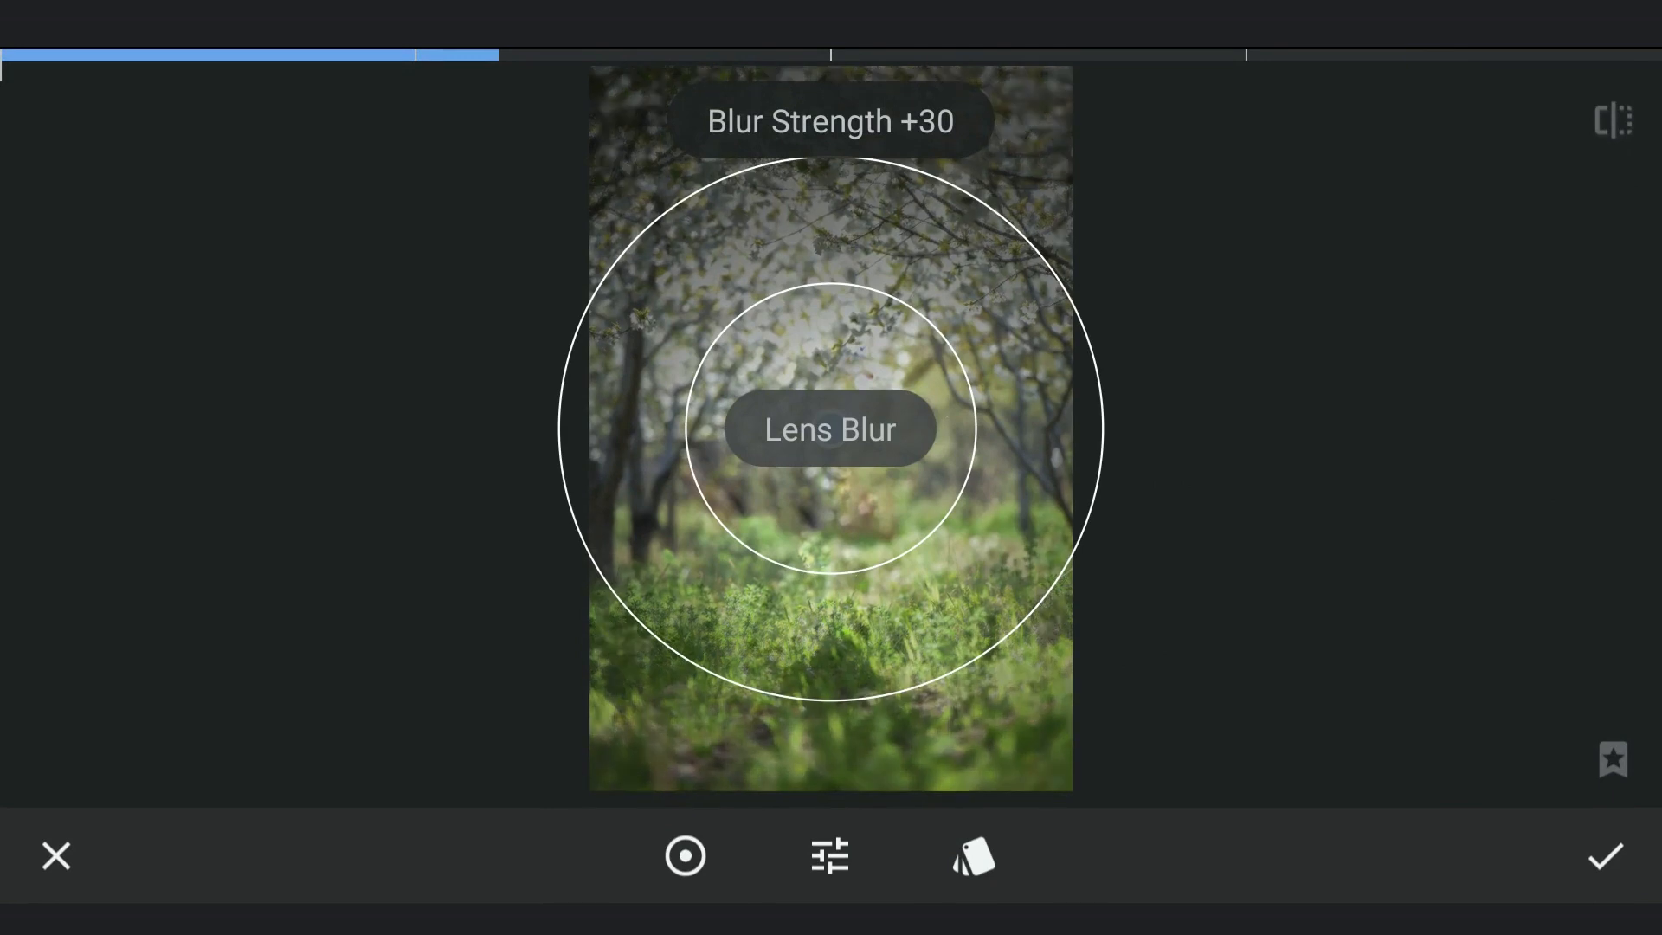
pyautogui.click(685, 855)
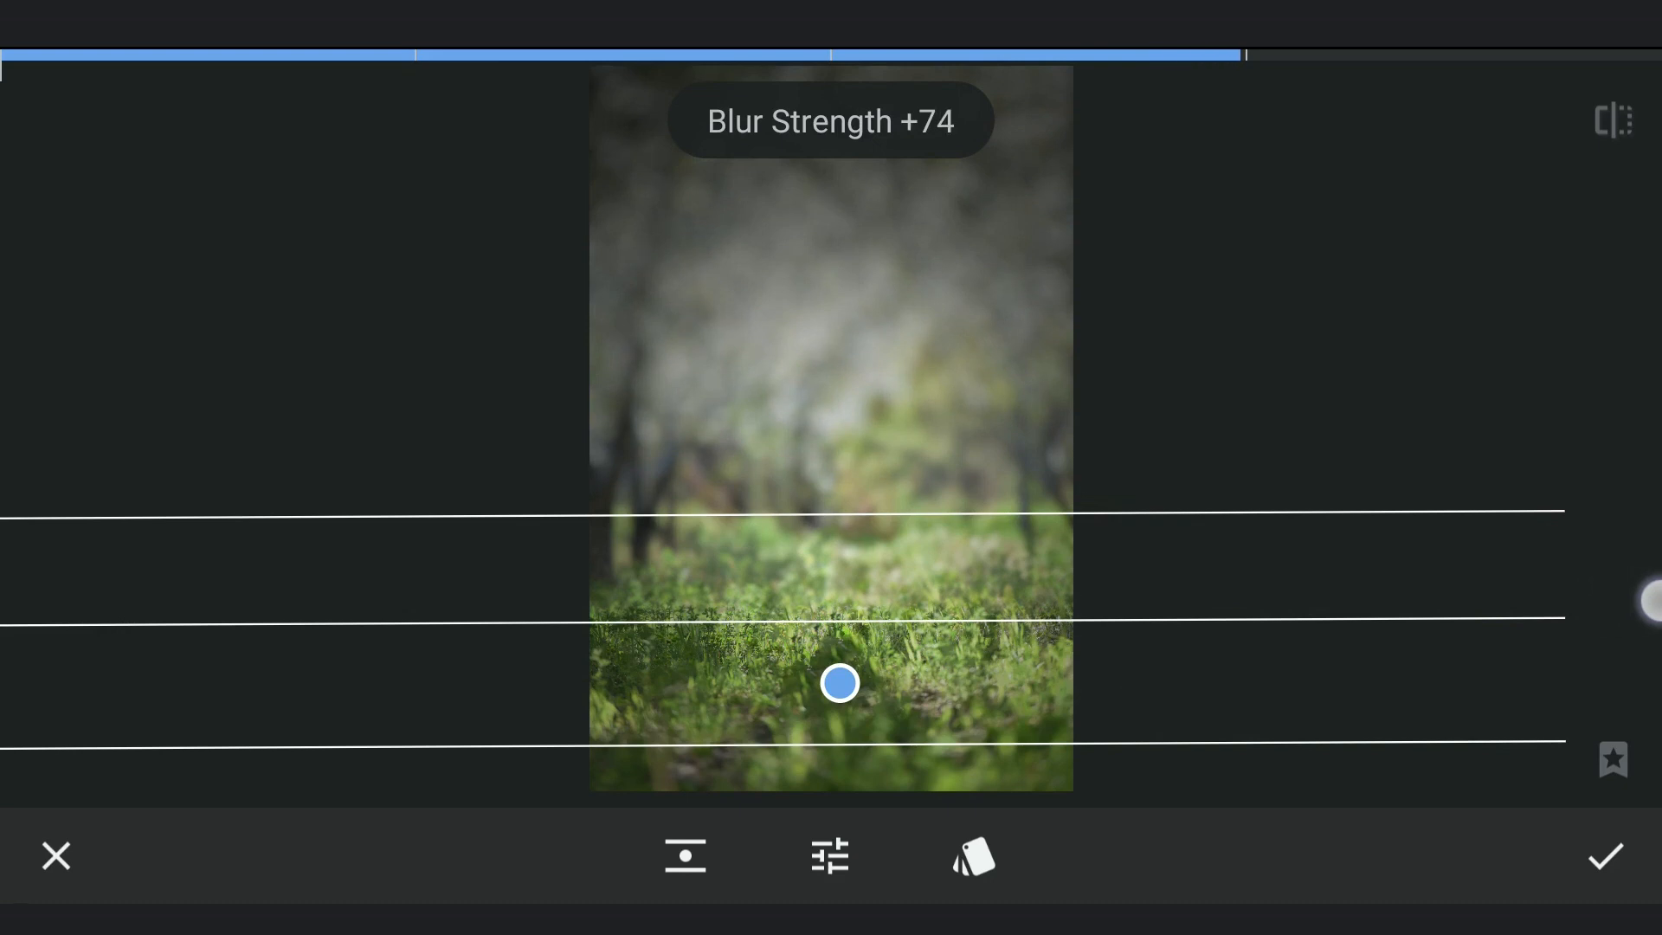
pyautogui.click(1606, 855)
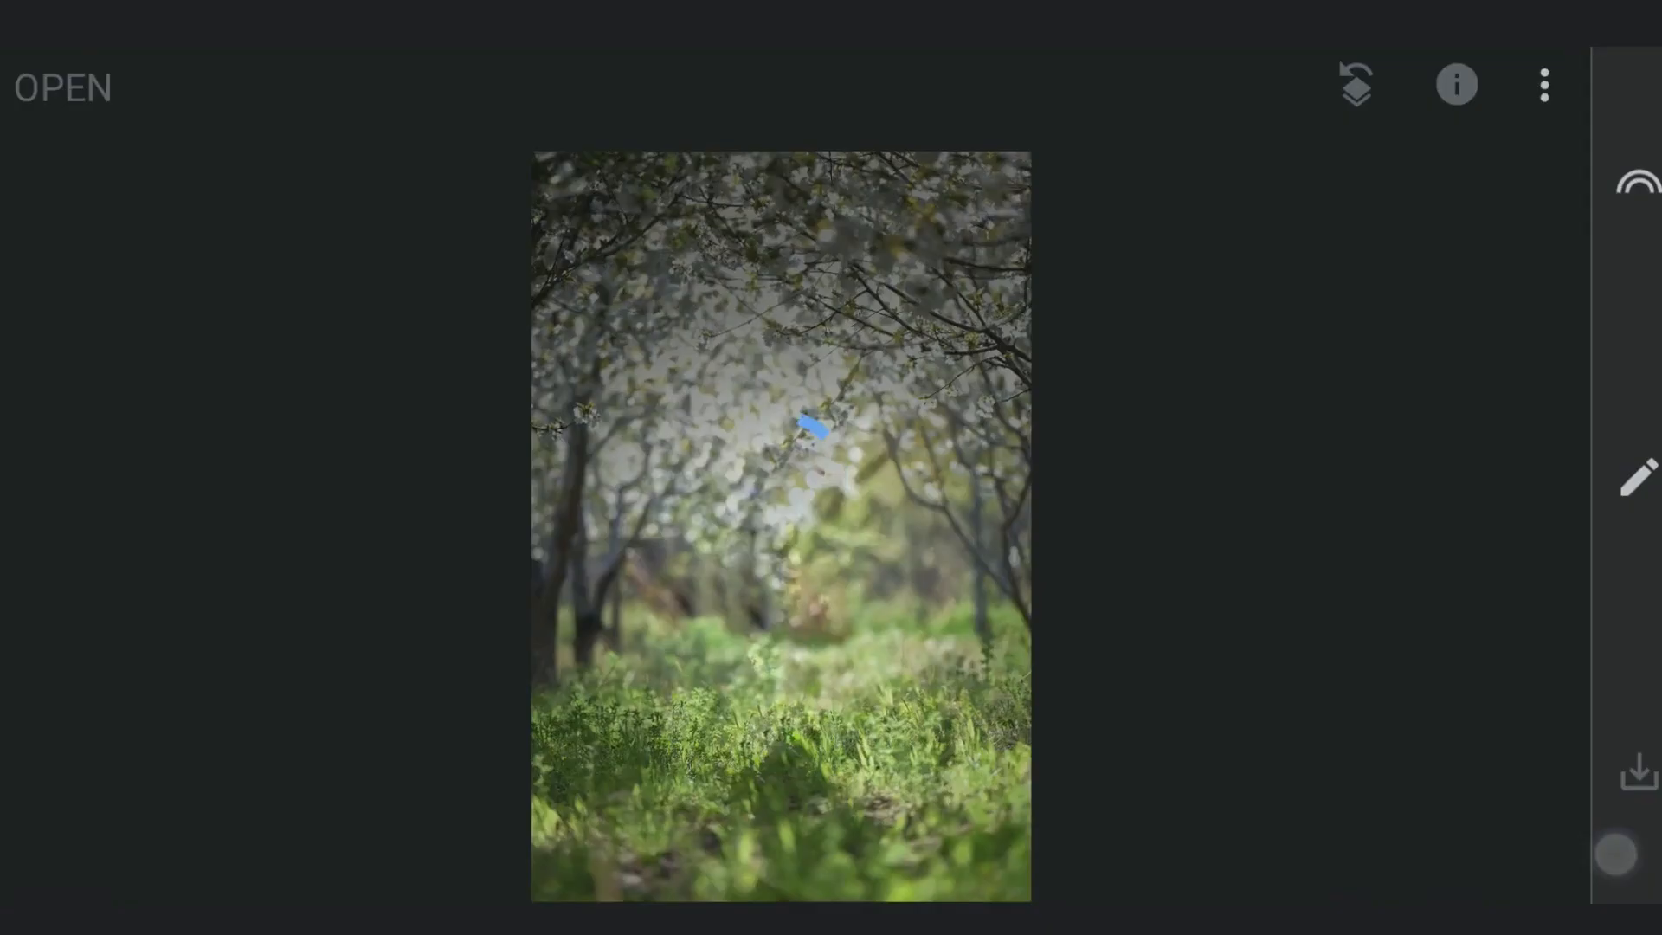
# Step: Add a brightening Curves edit and brush it into the blurred background centre as a glowing haze
pyautogui.click(1637, 478)
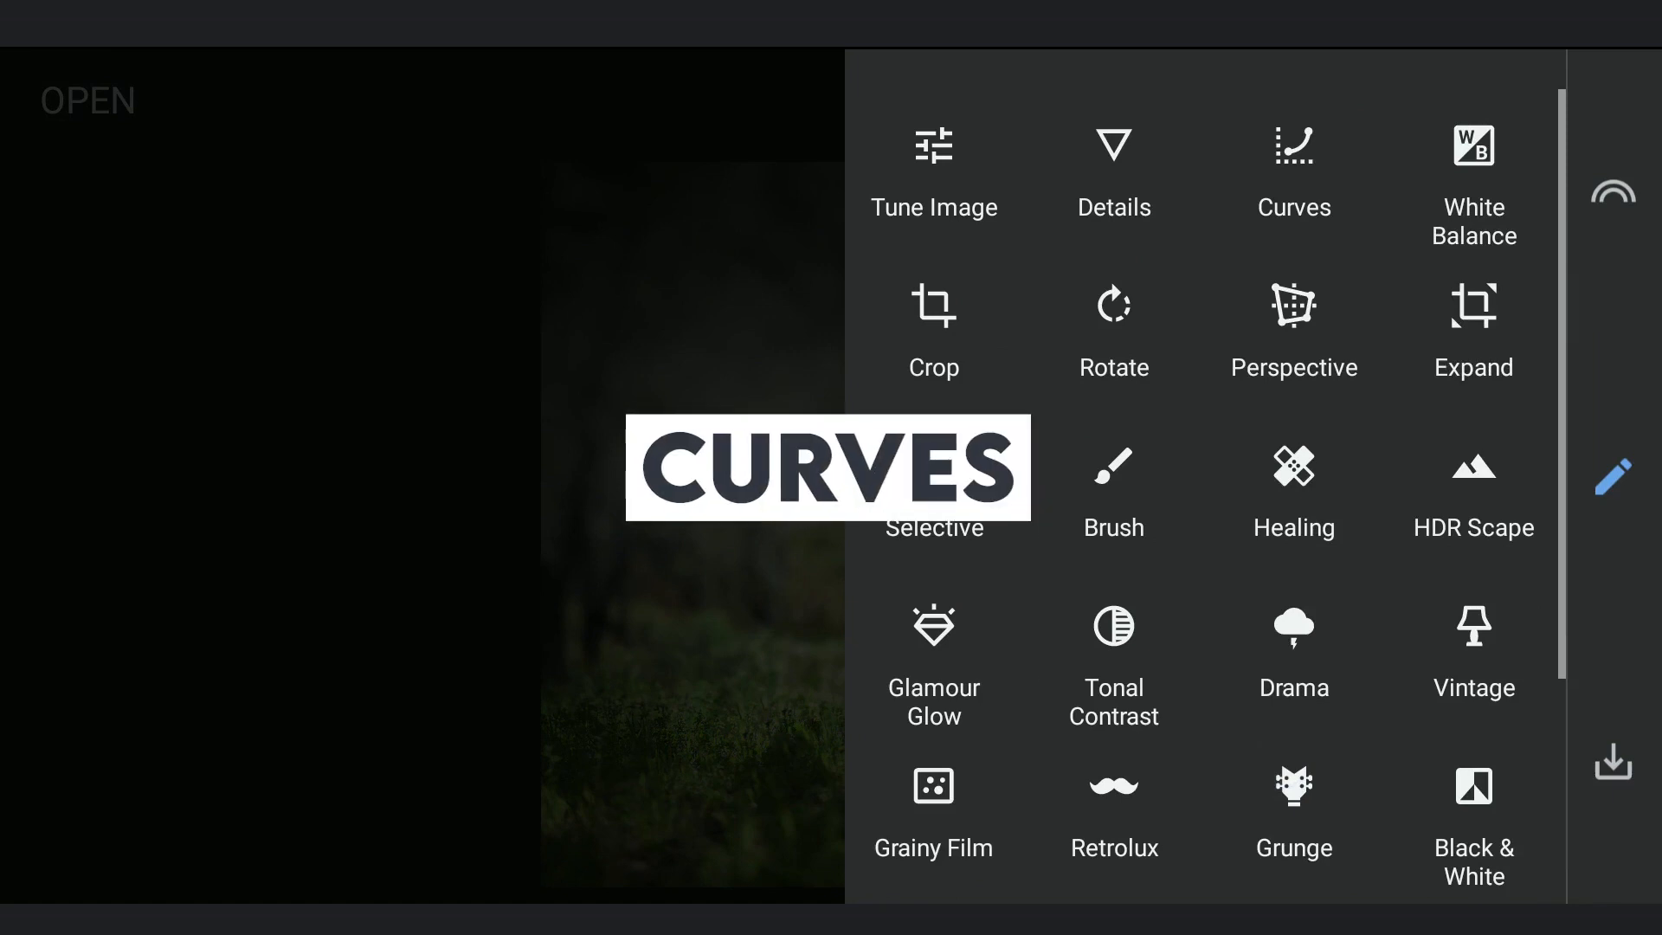
pyautogui.click(1293, 169)
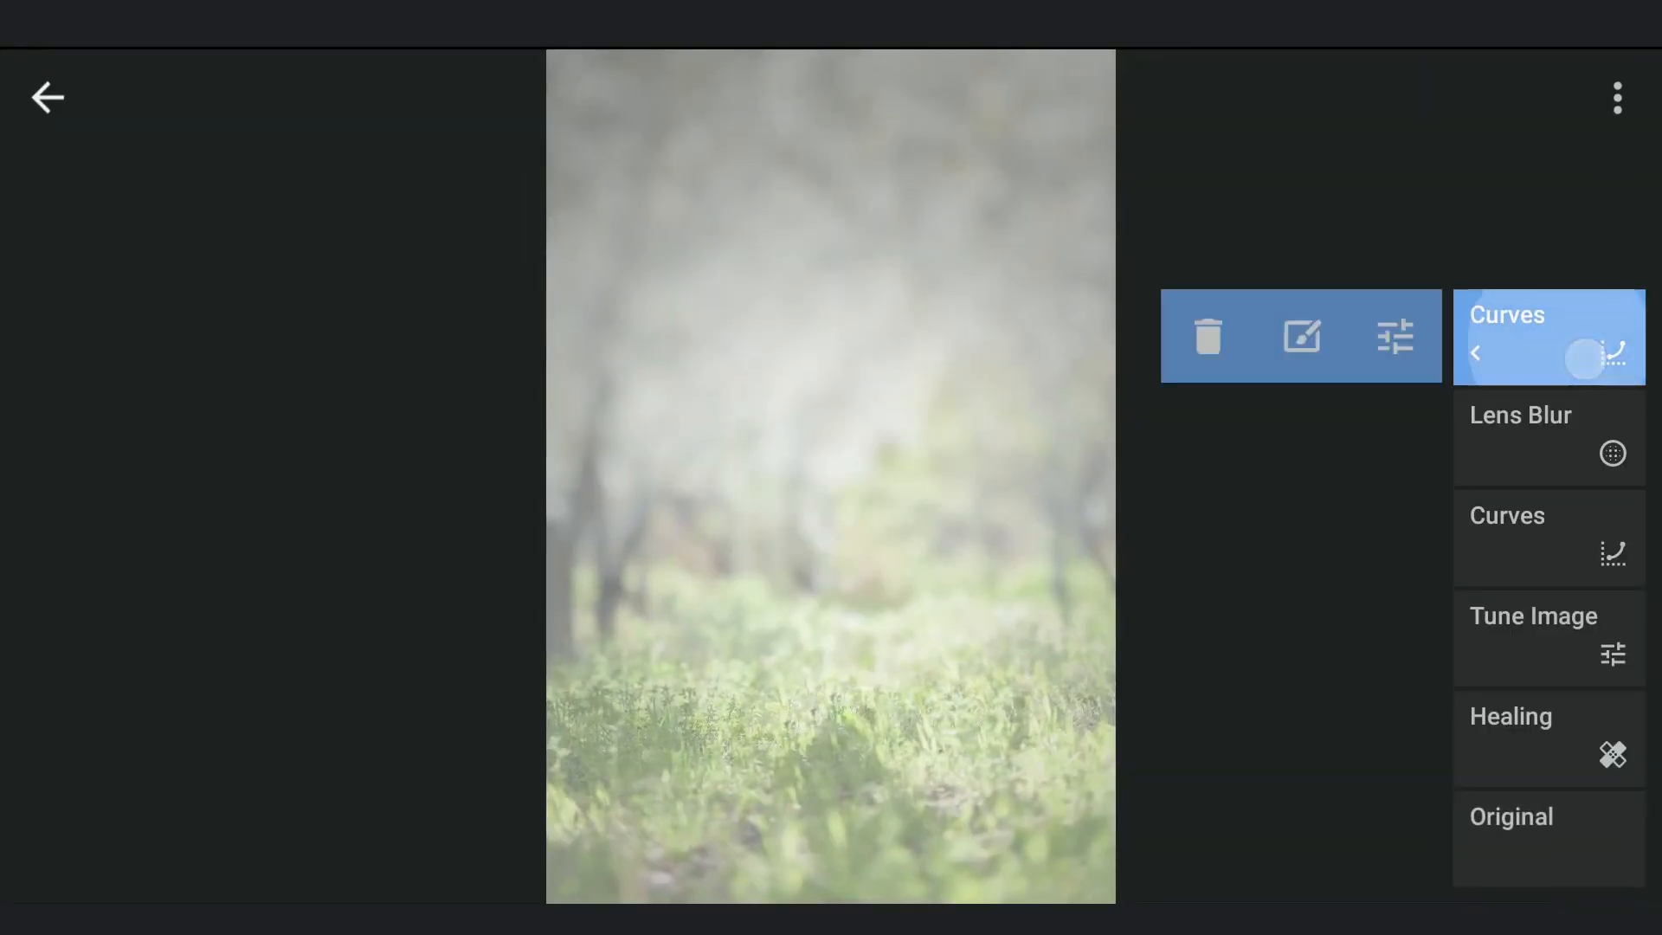
pyautogui.click(1548, 535)
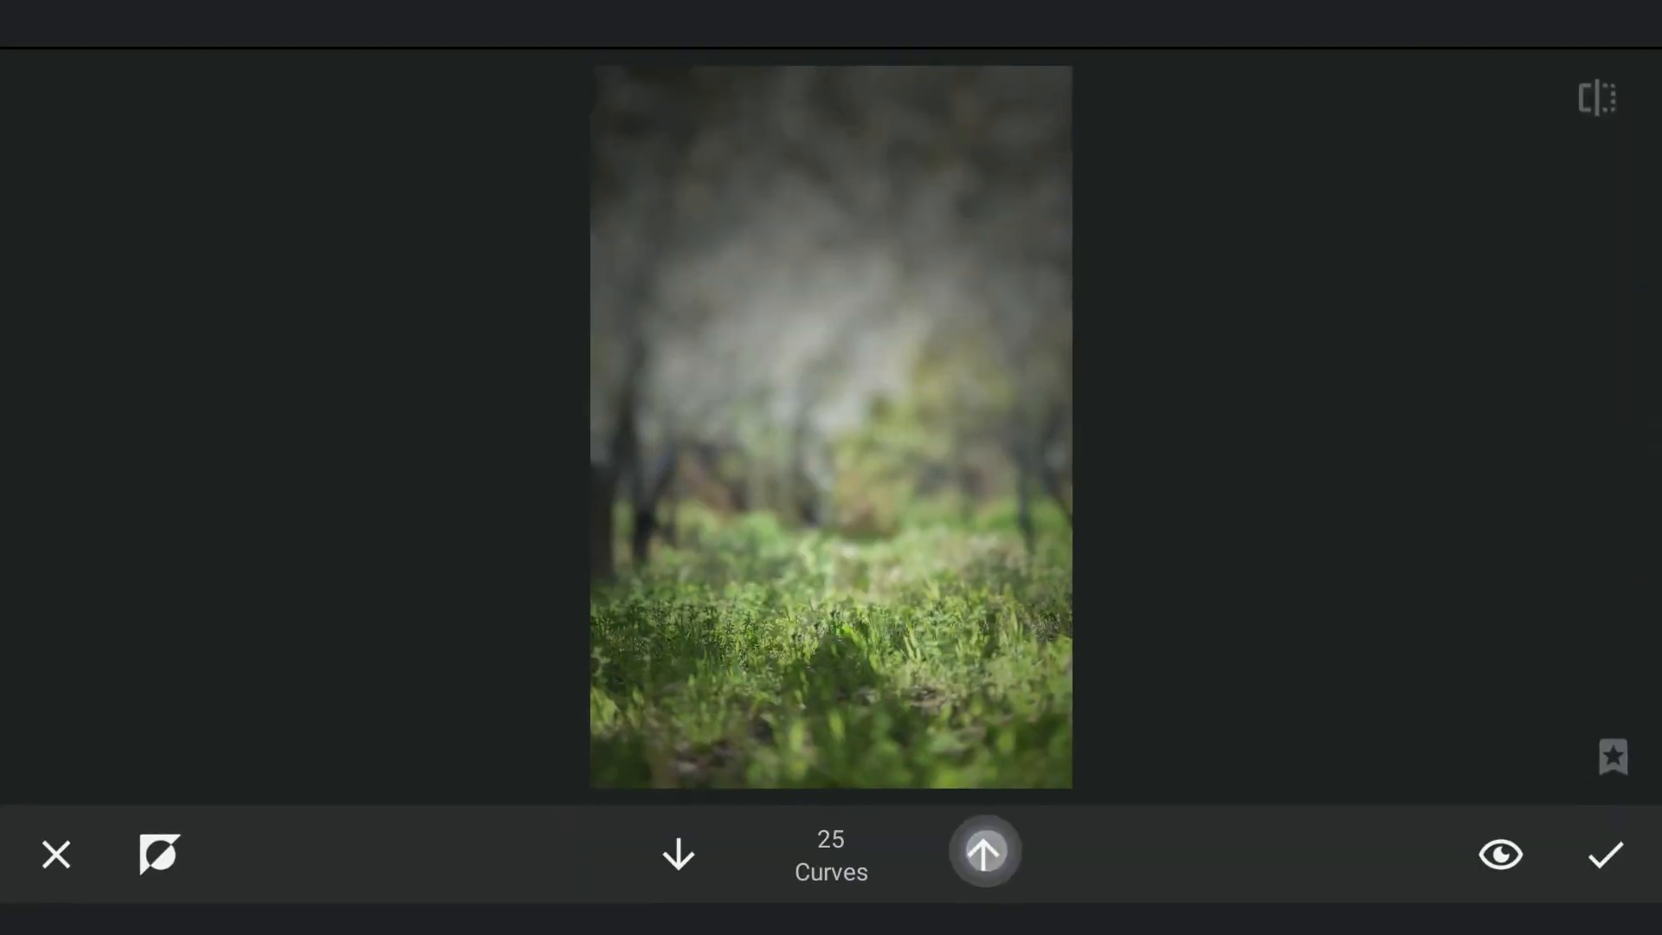
pyautogui.click(983, 851)
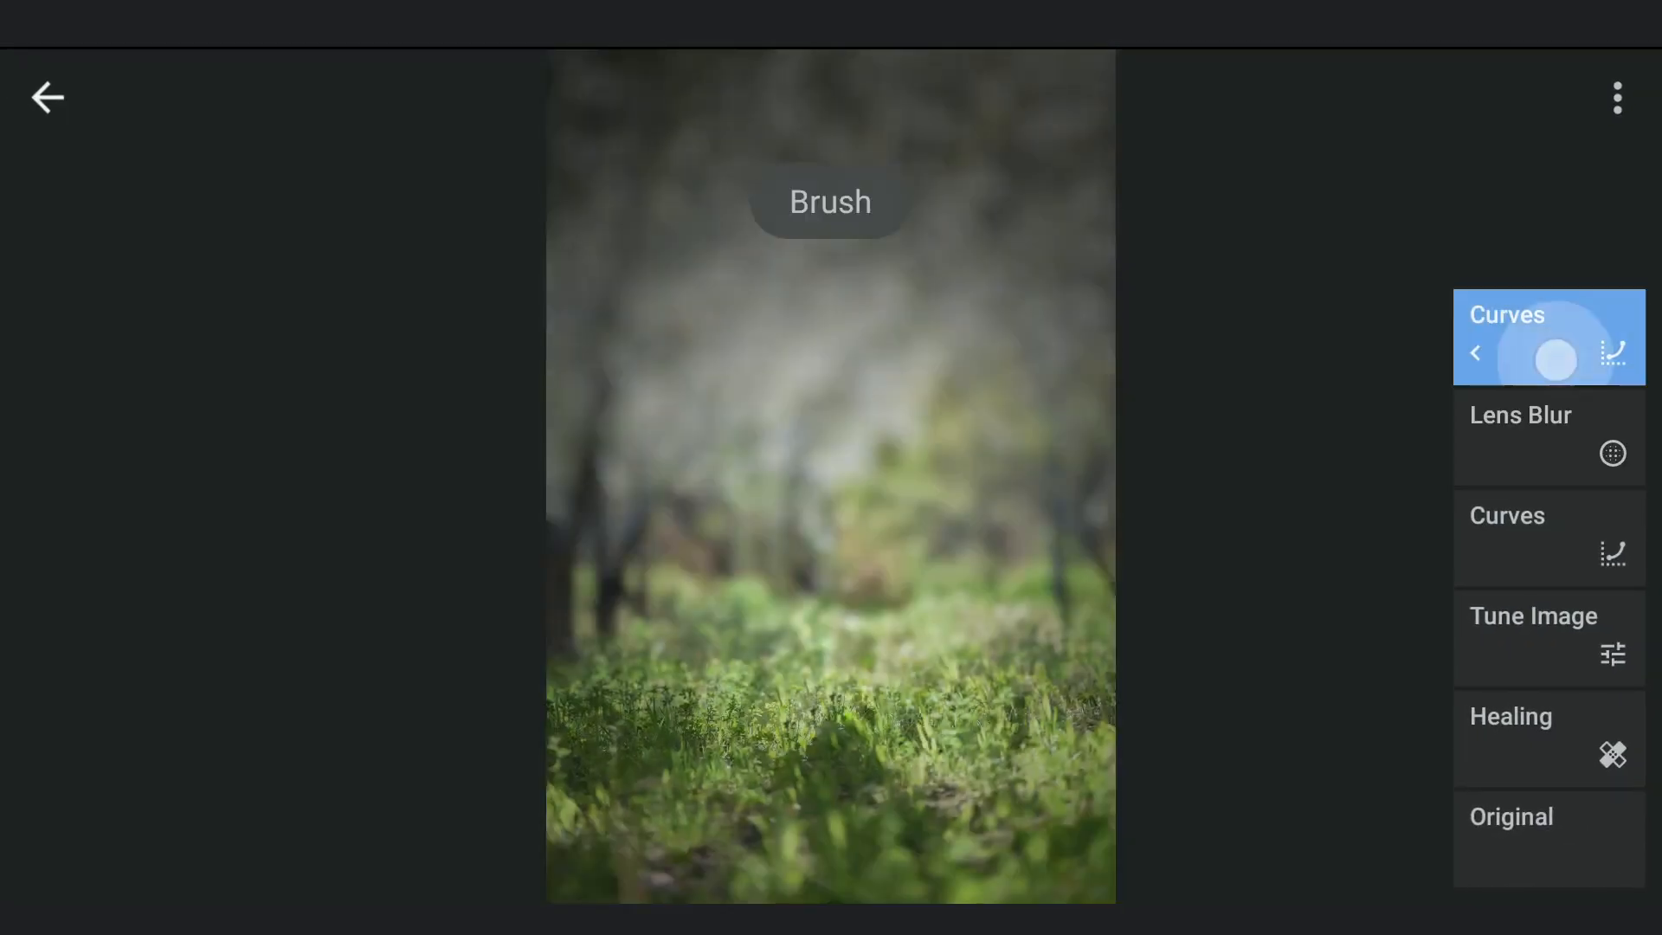
pyautogui.click(47, 97)
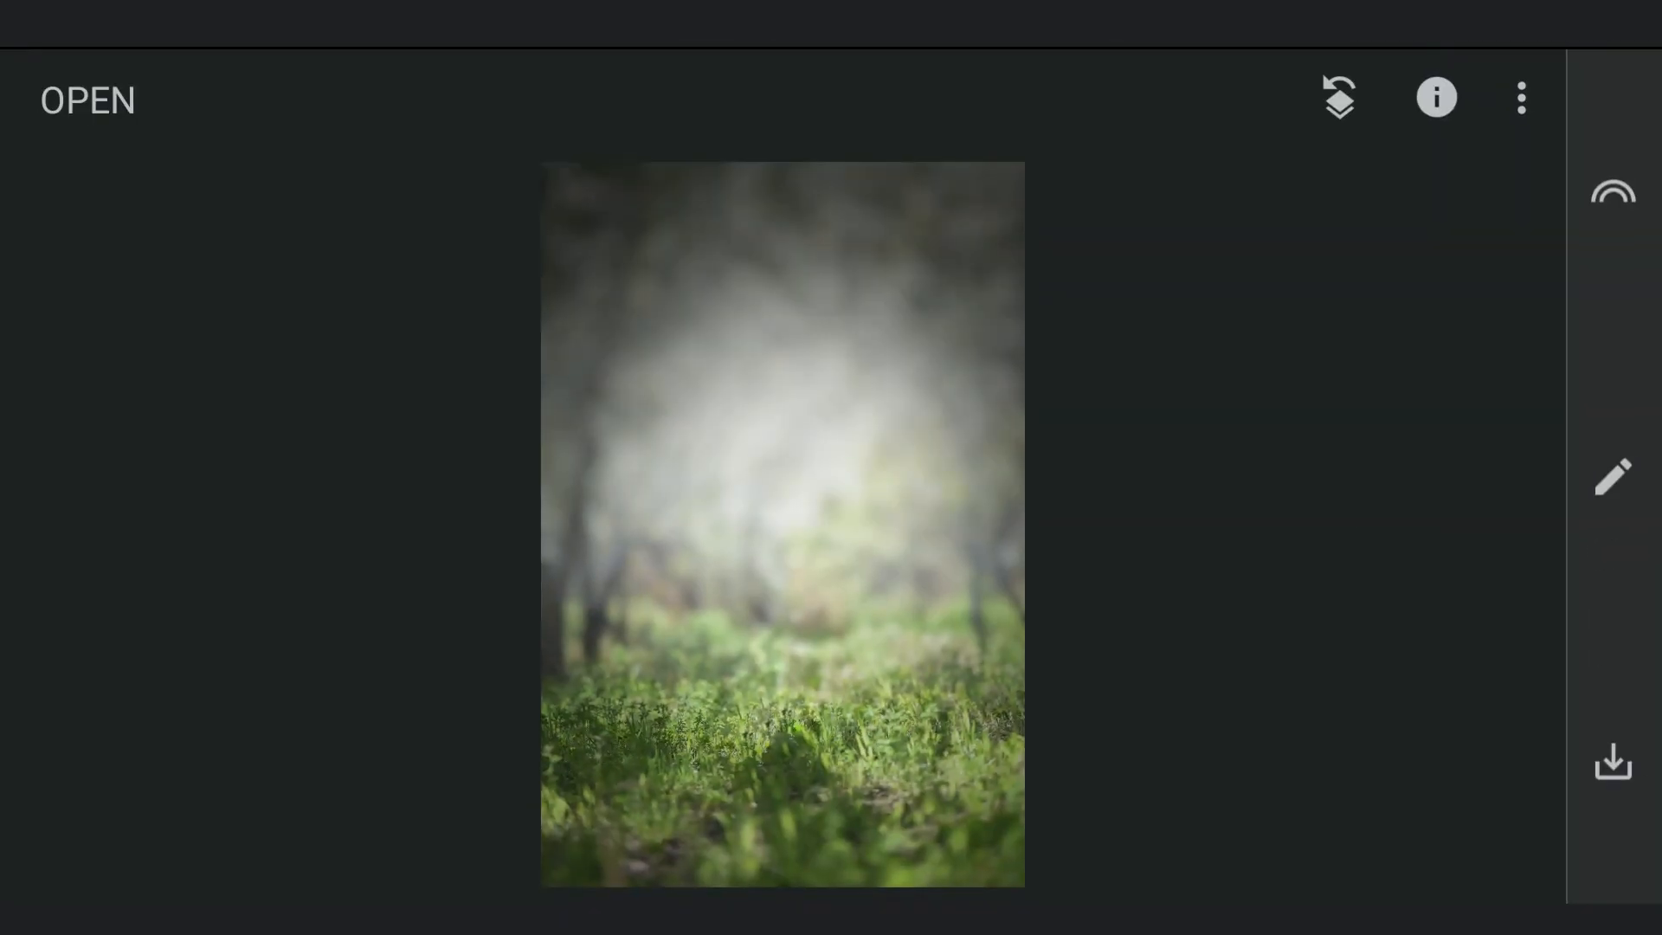
# Step: Overlay the running-child photo on the background with Double Exposure at full opacity
pyautogui.click(1611, 476)
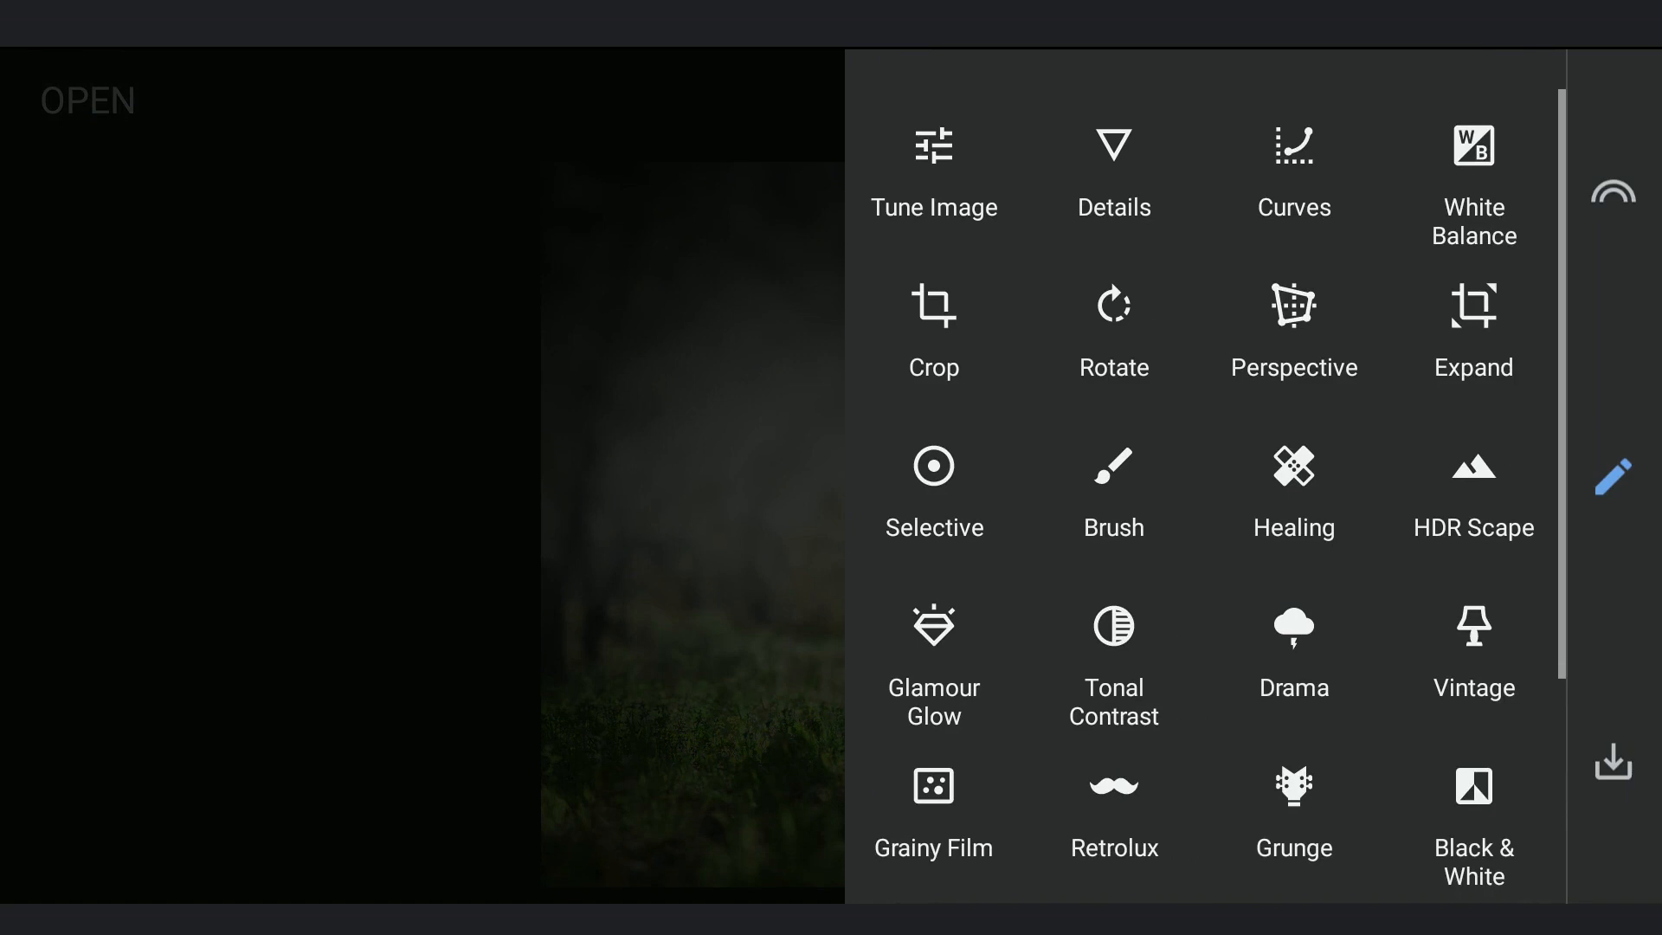
pyautogui.scroll(-3)
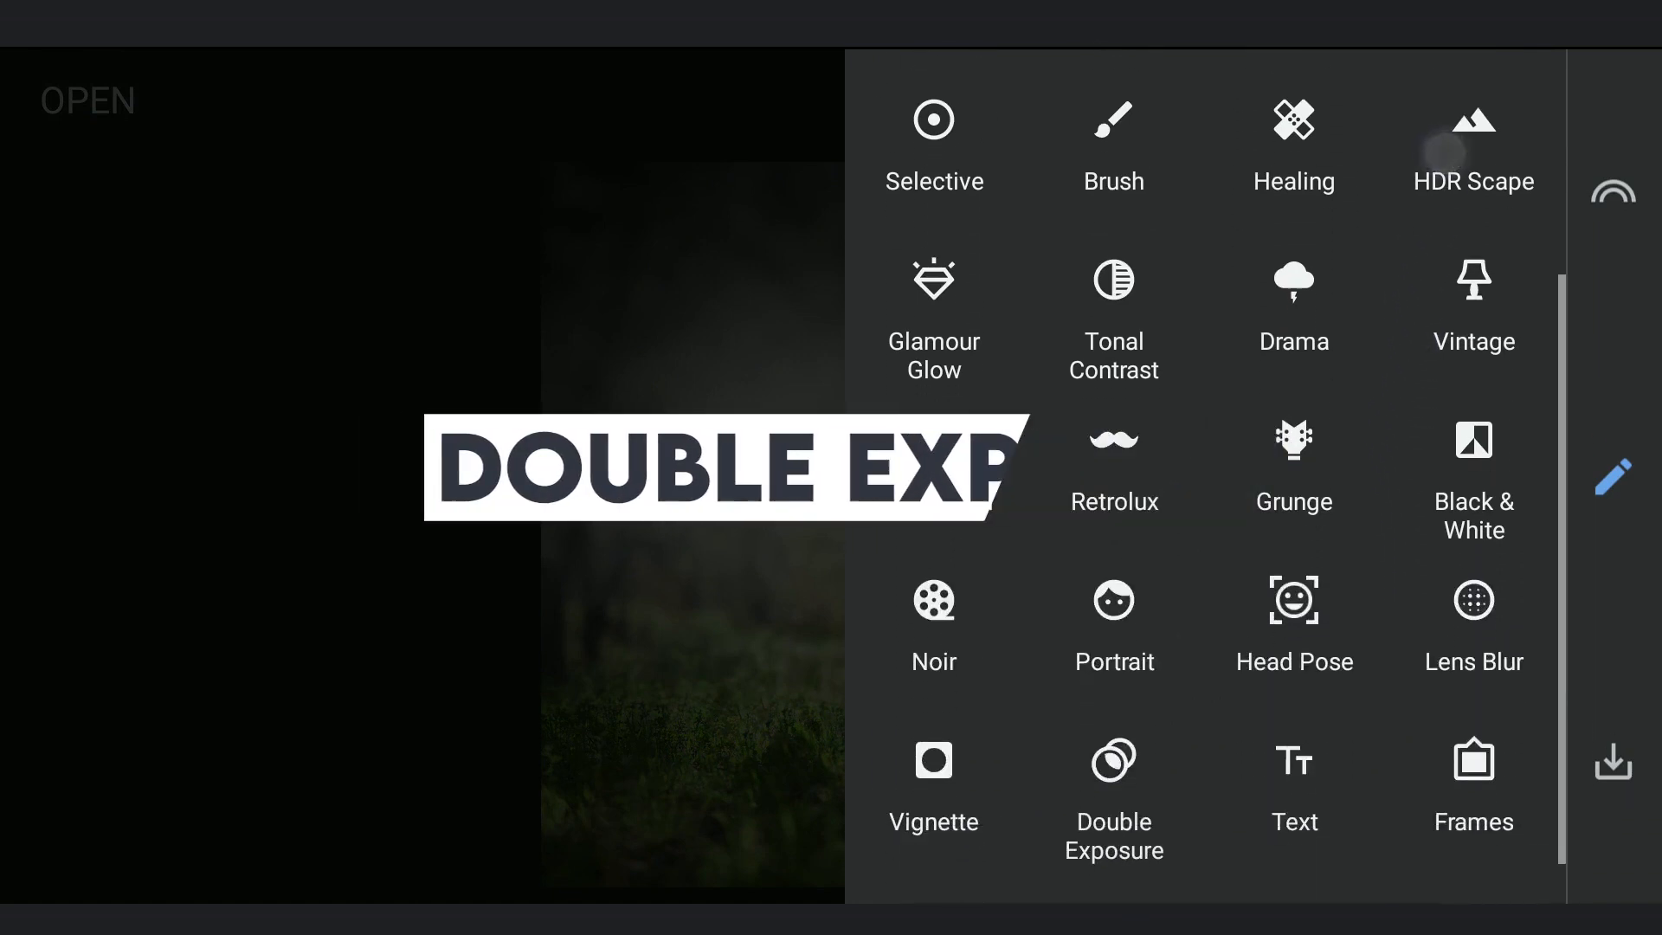
pyautogui.click(1113, 784)
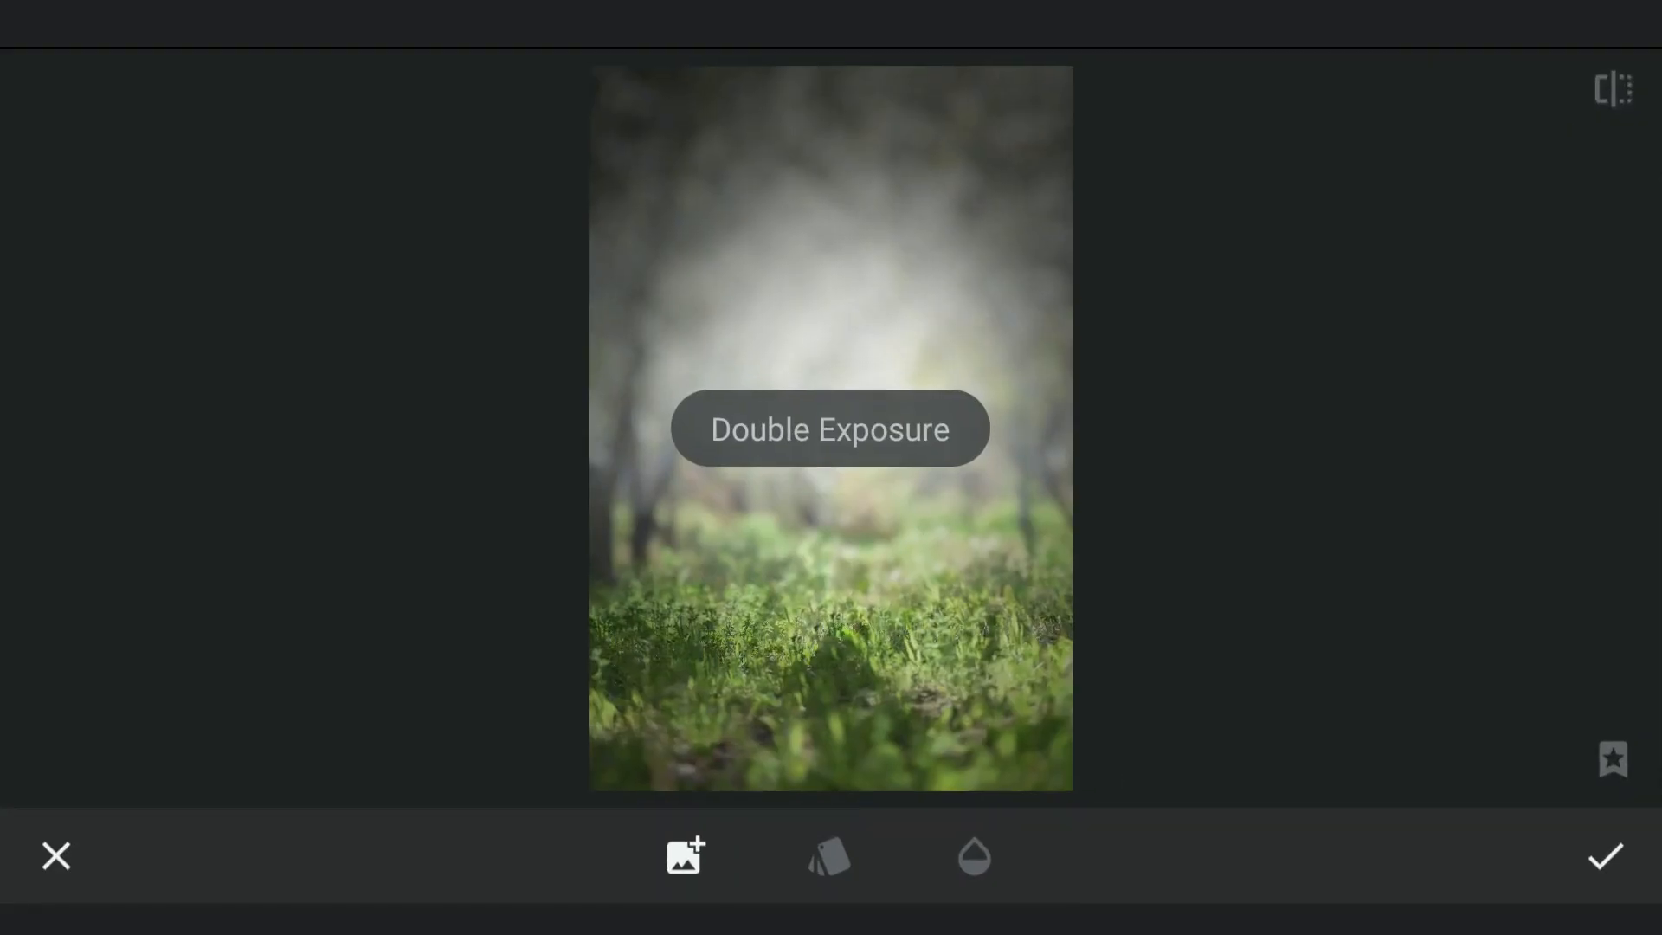
pyautogui.click(684, 855)
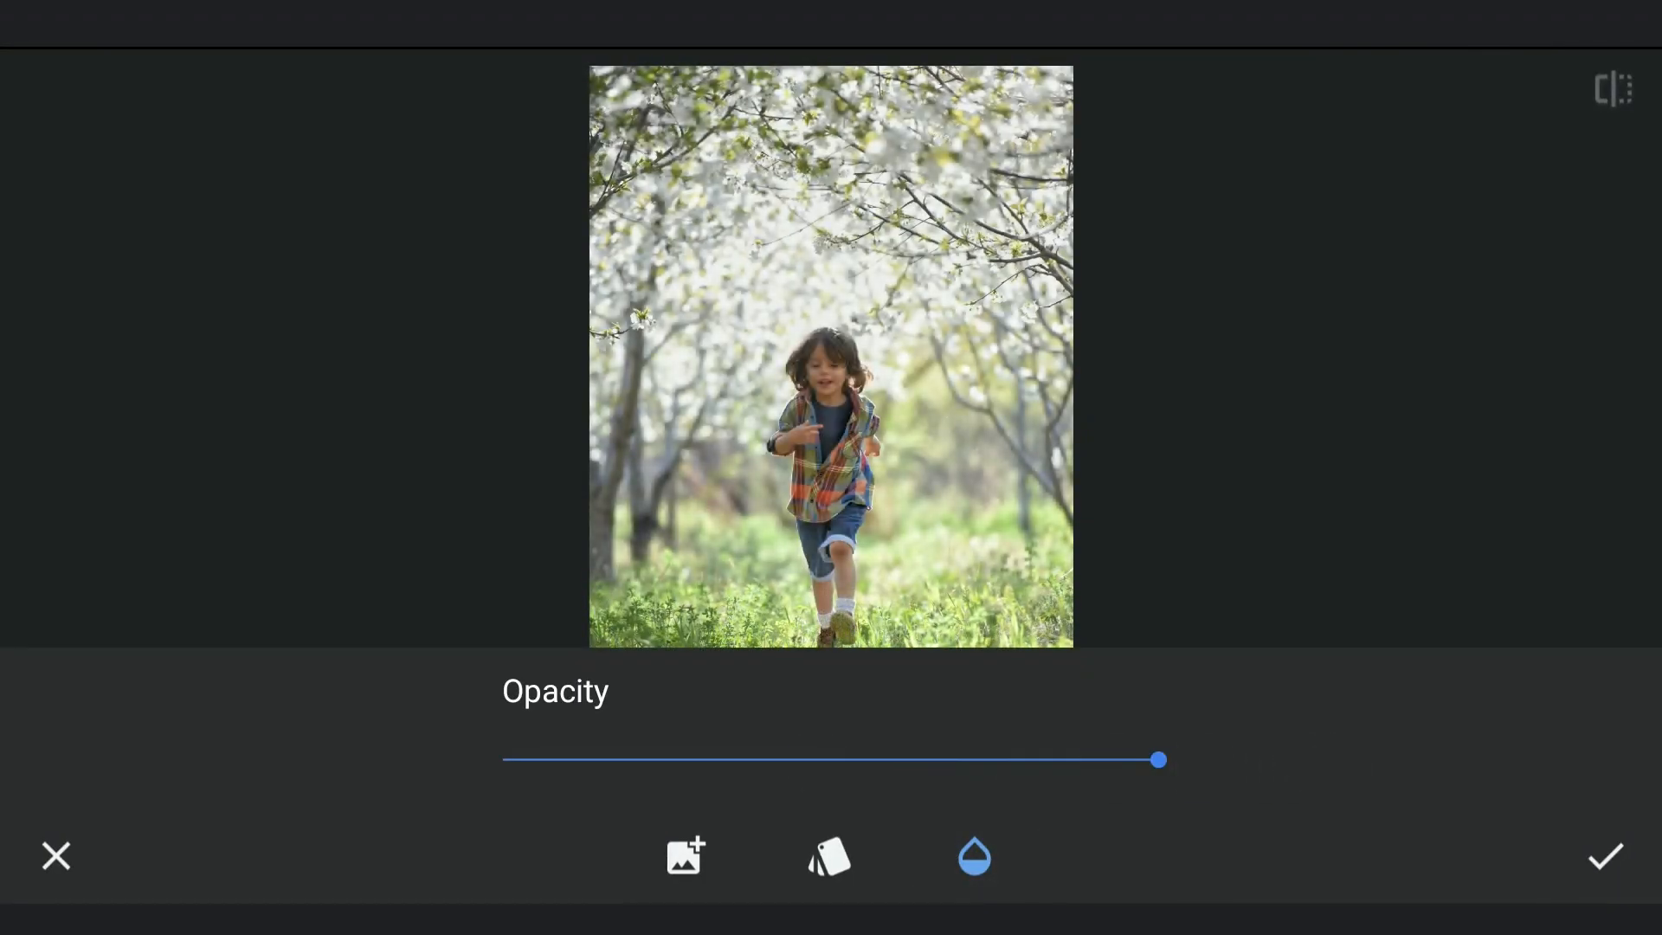
# Step: Bring up the edits stack and start brushing the Double Exposure mask
pyautogui.click(1520, 96)
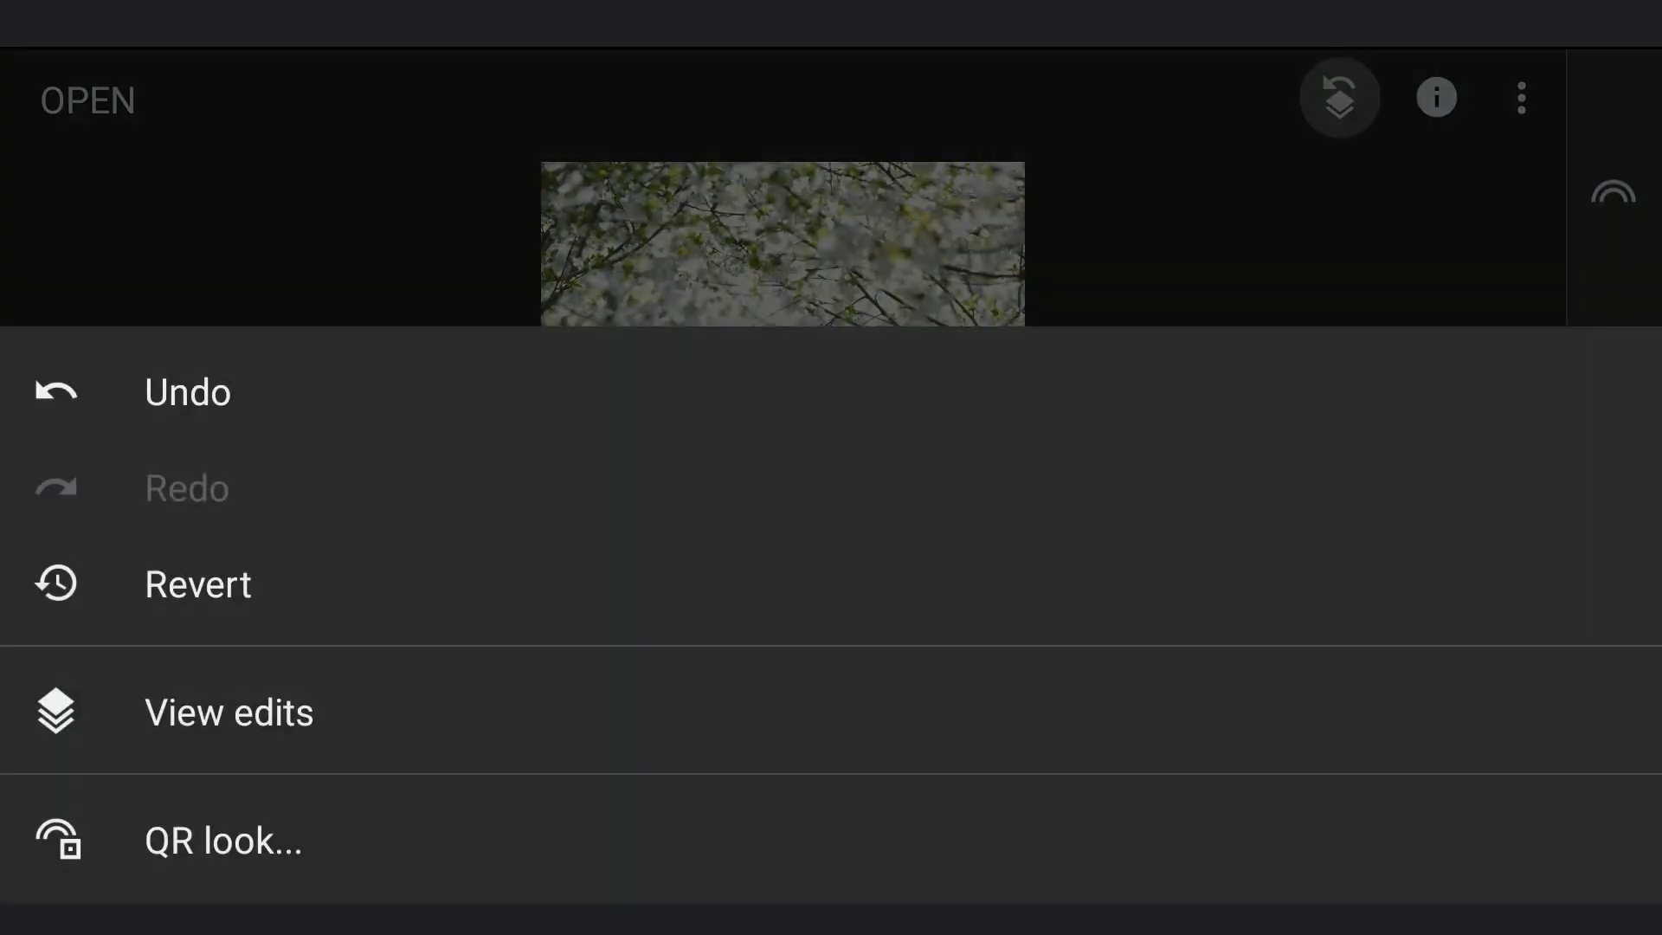
pyautogui.click(229, 711)
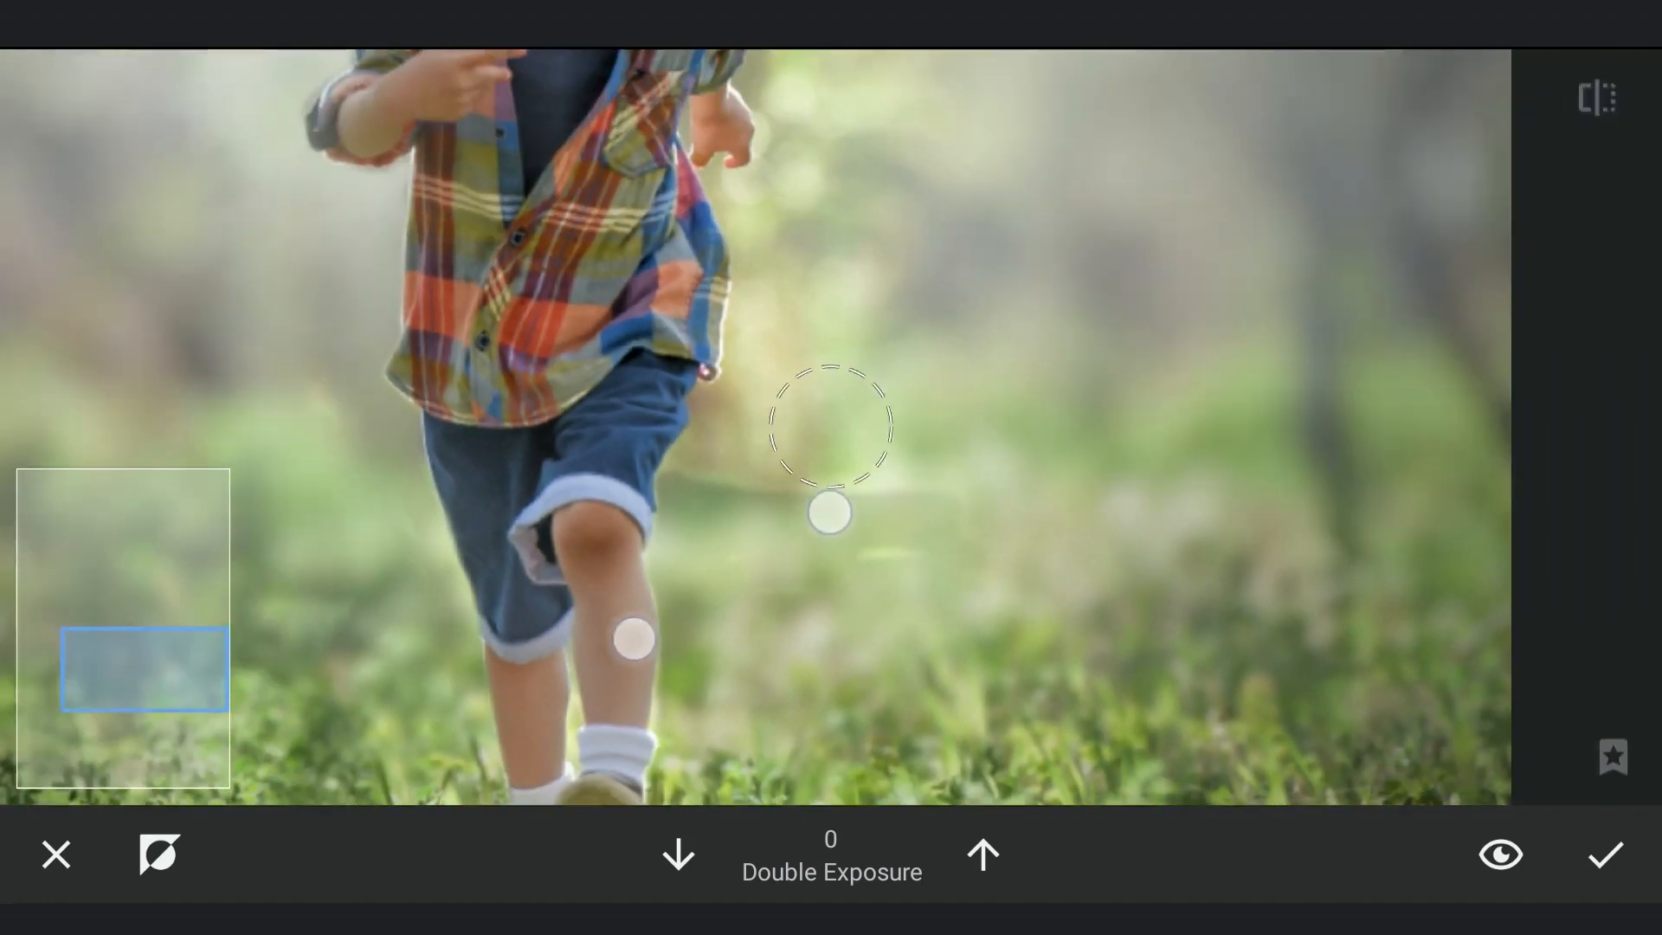
pyautogui.click(1499, 853)
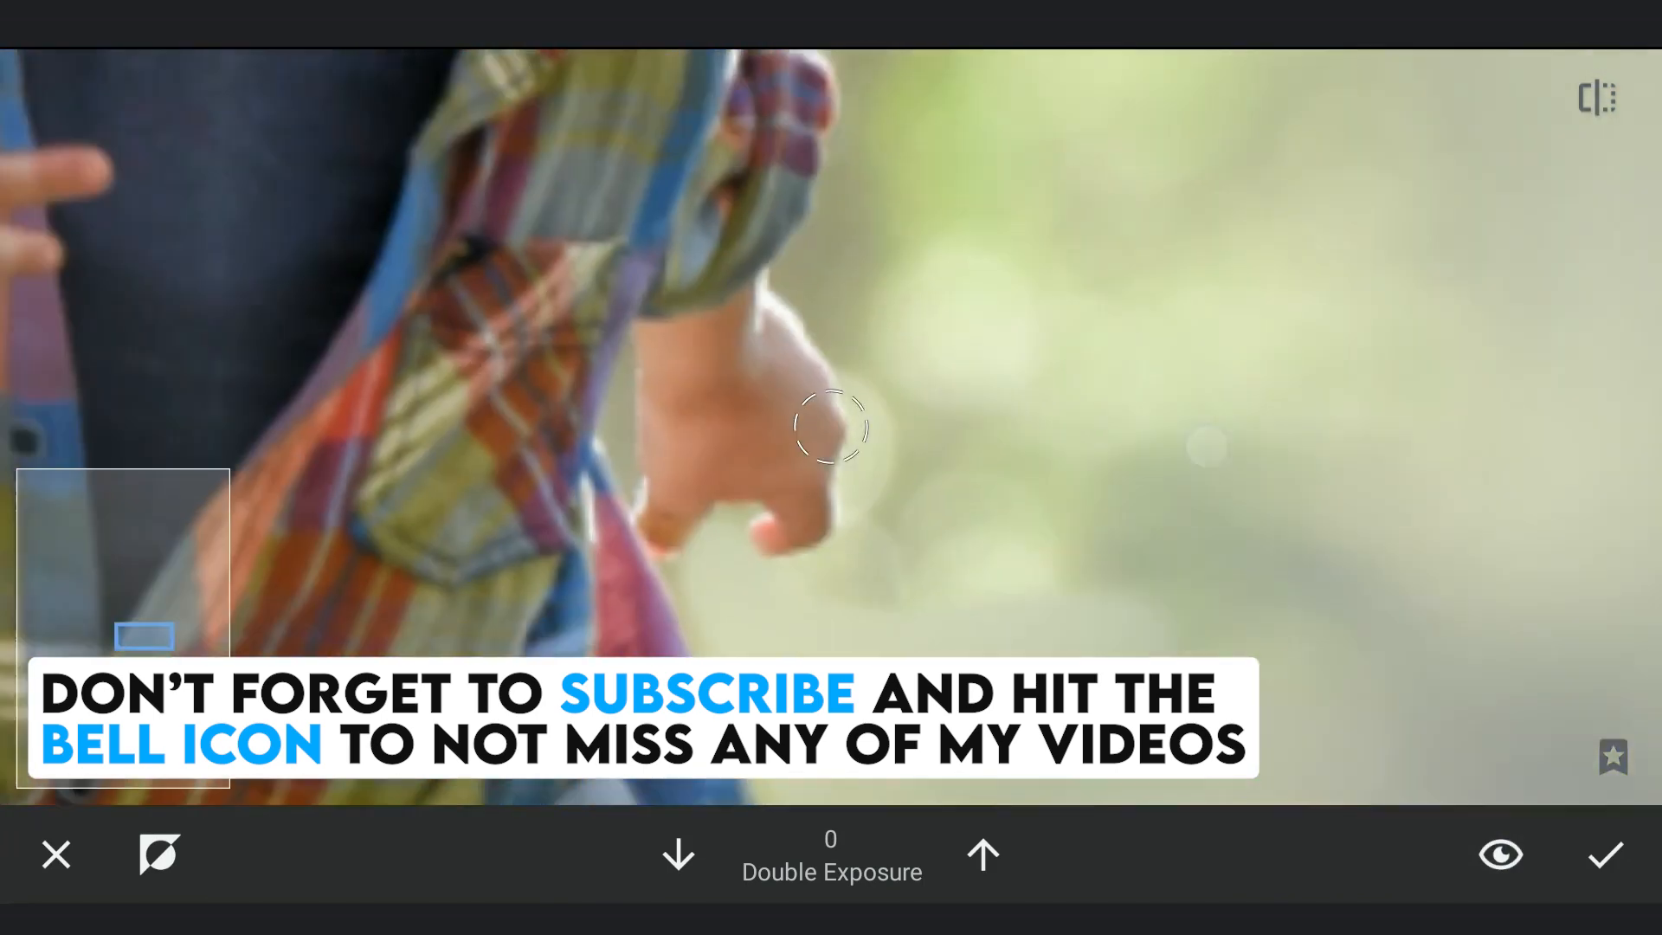
# Step: Paint over the running child at strength 100, then drop the brush to 75 for the edges
pyautogui.click(983, 853)
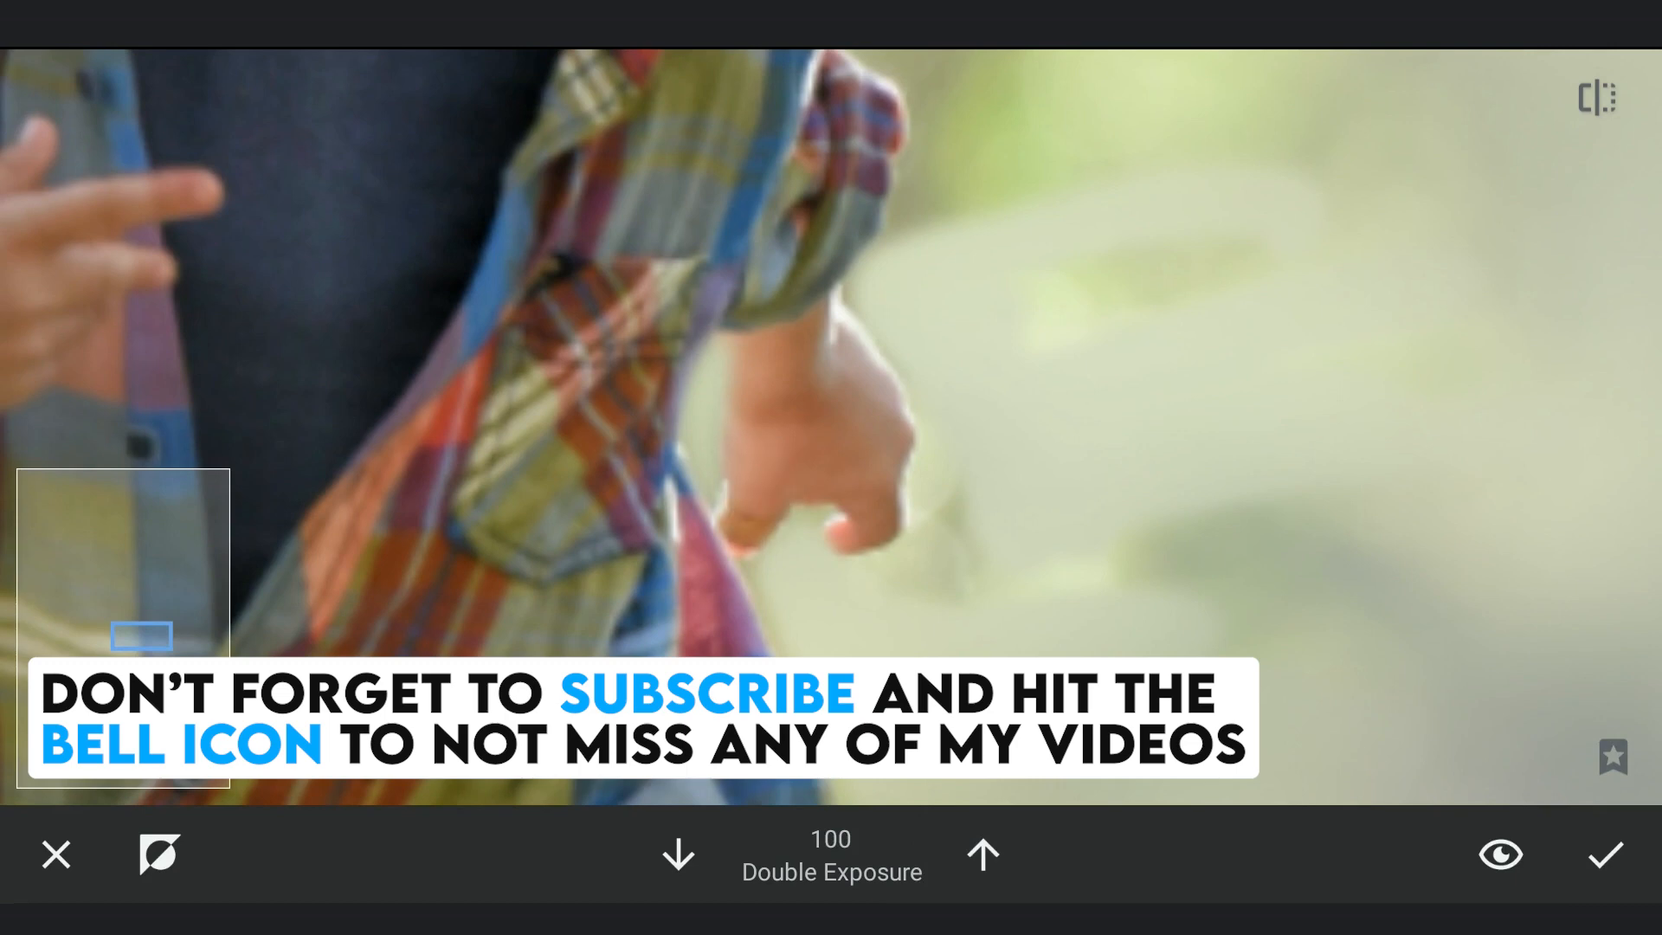
pyautogui.click(679, 854)
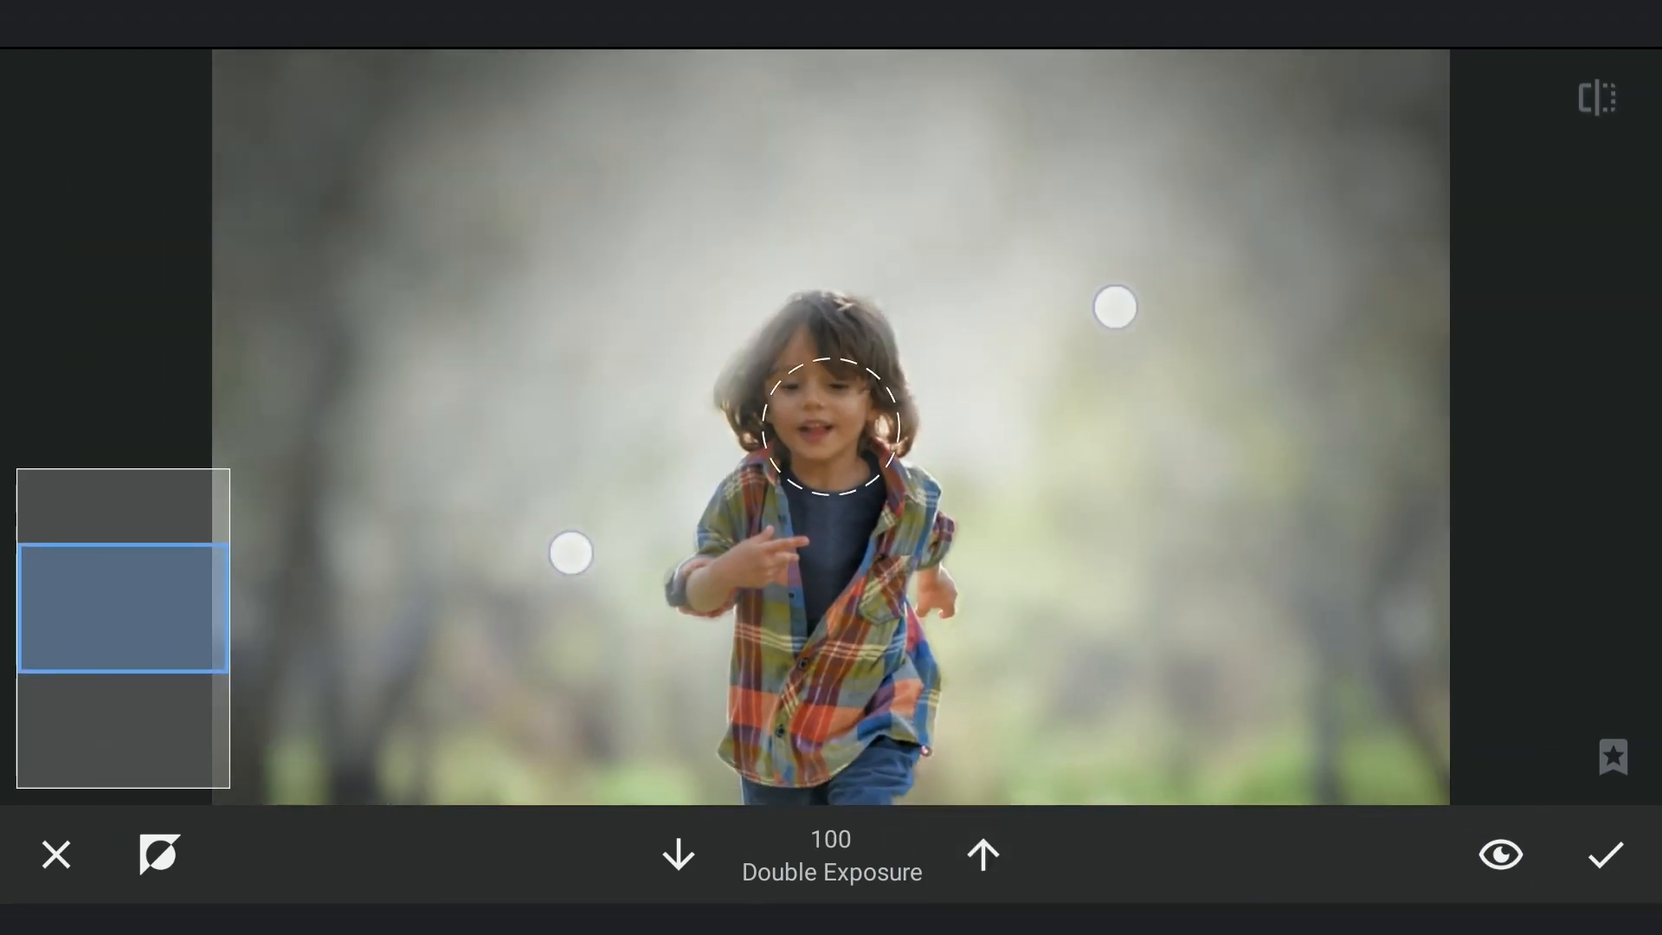
pyautogui.click(677, 853)
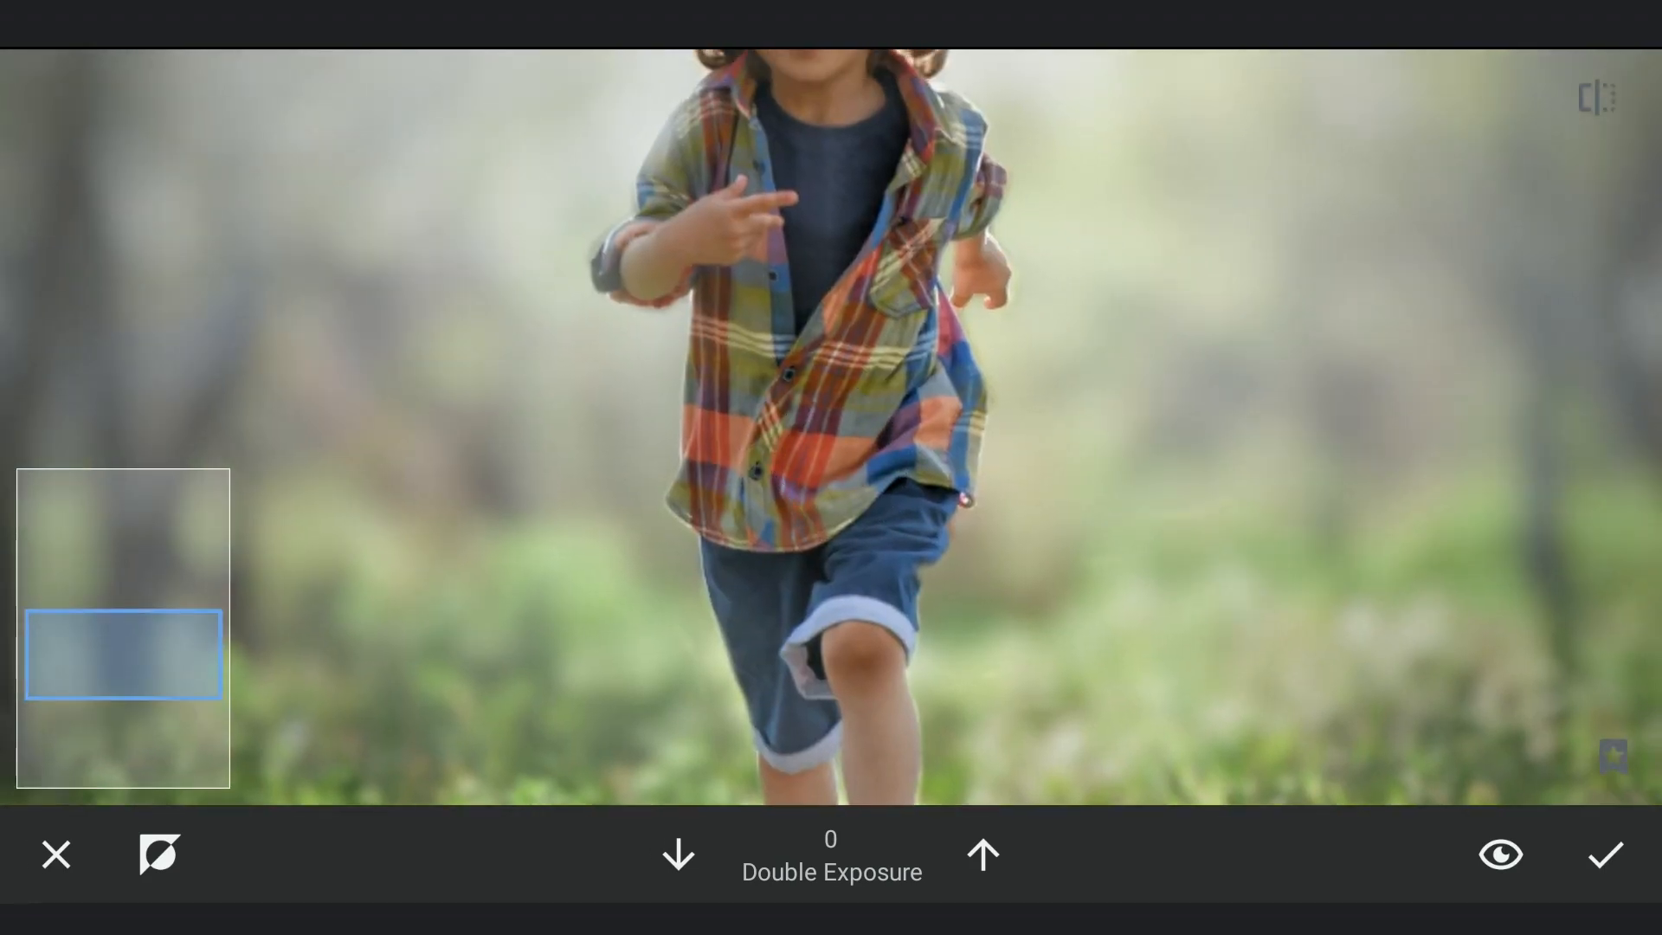
pyautogui.click(677, 853)
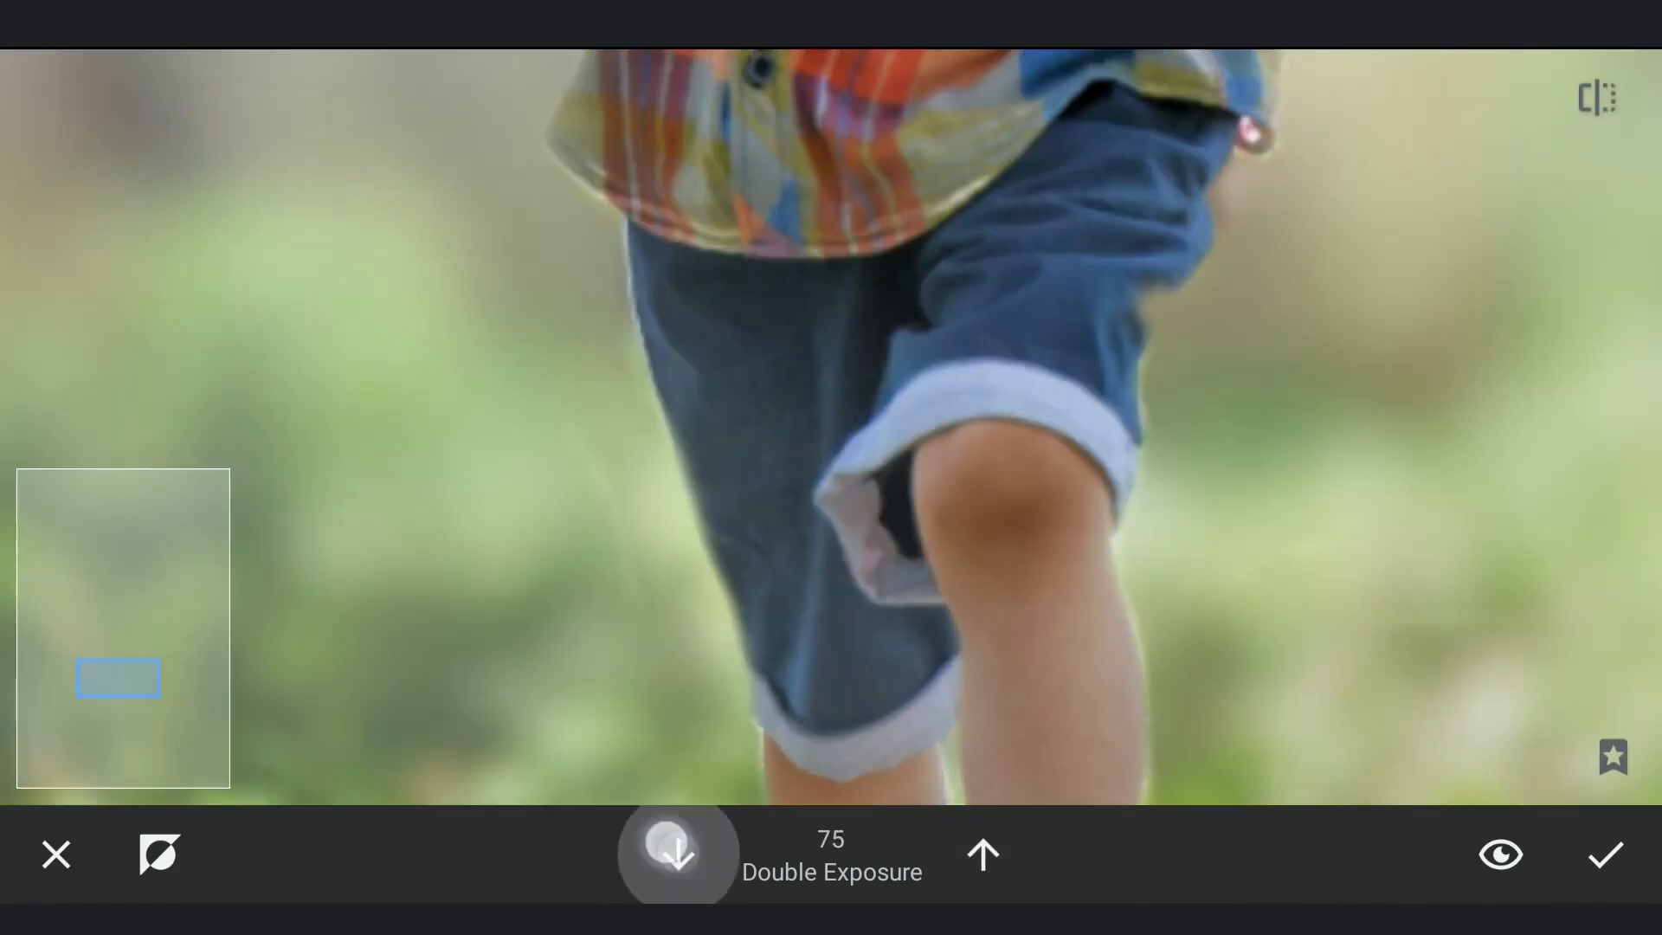
# Step: Erase stray mask areas at strength 0, finish blending and confirm the brushed double exposure
pyautogui.click(677, 853)
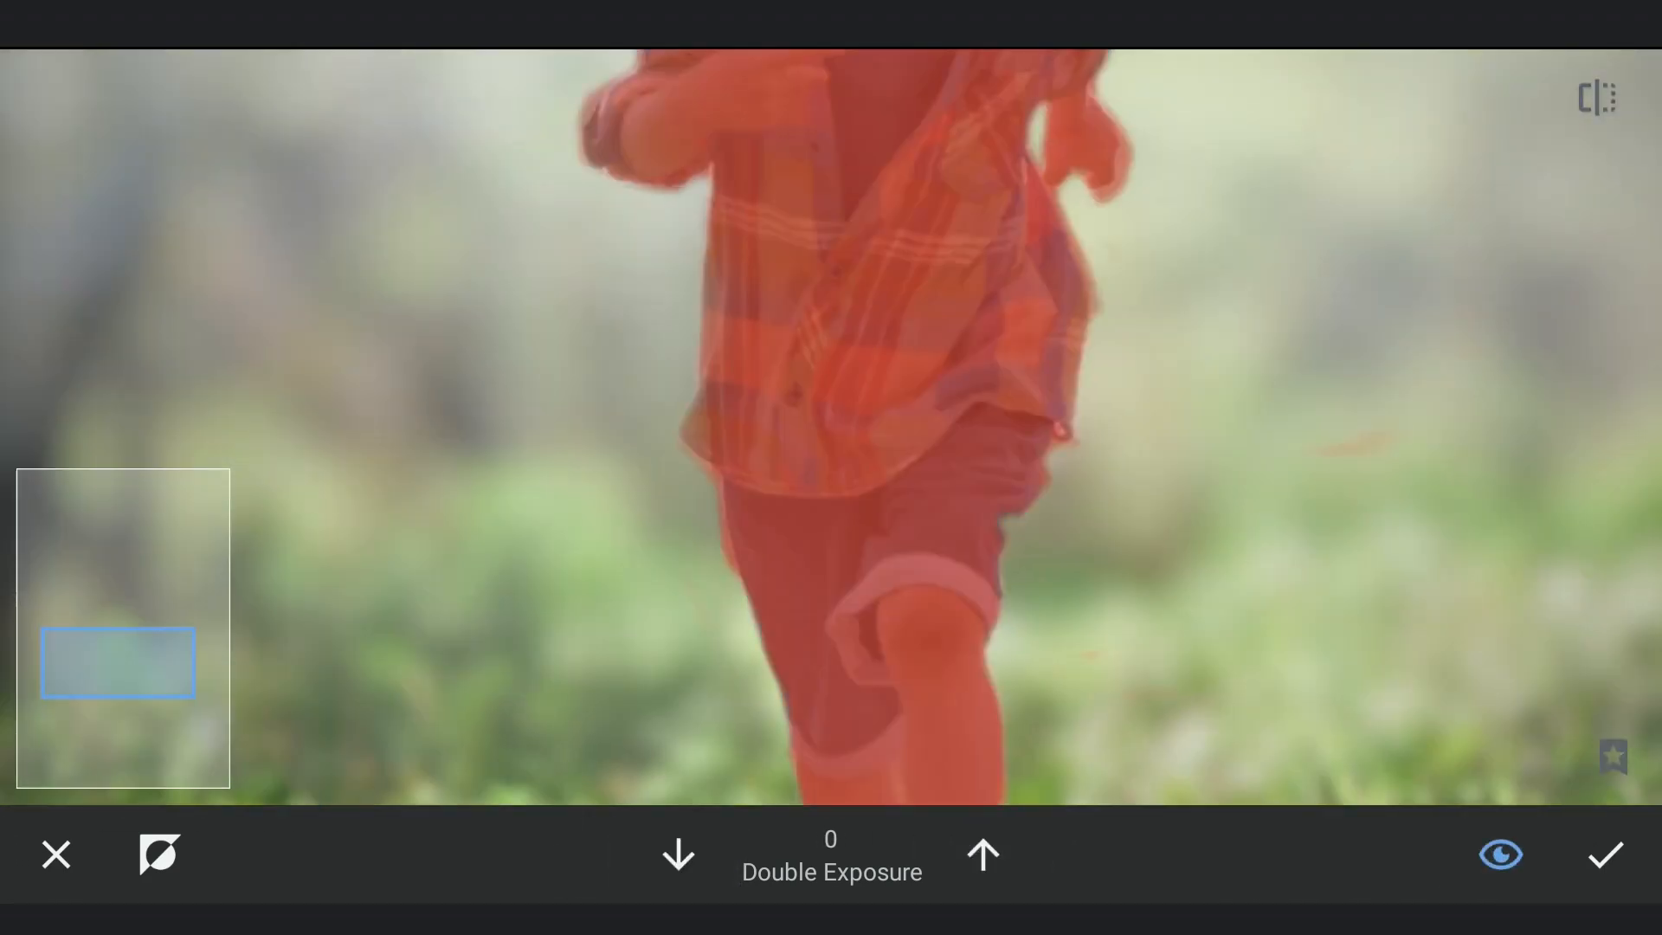
pyautogui.click(677, 853)
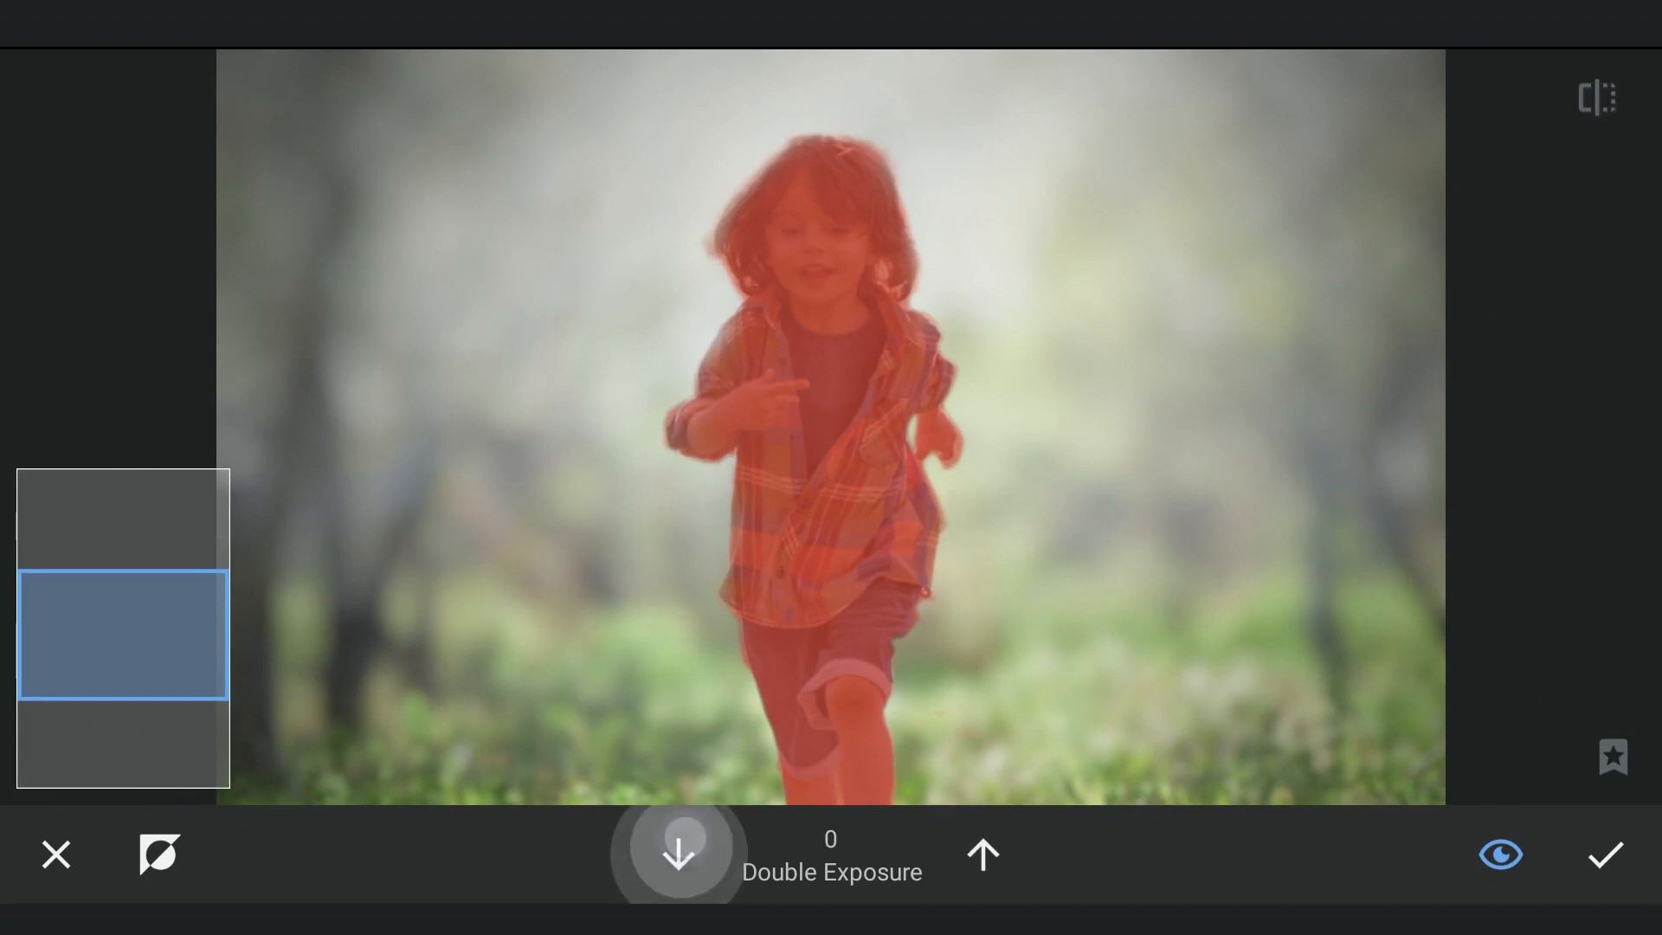
pyautogui.click(1499, 854)
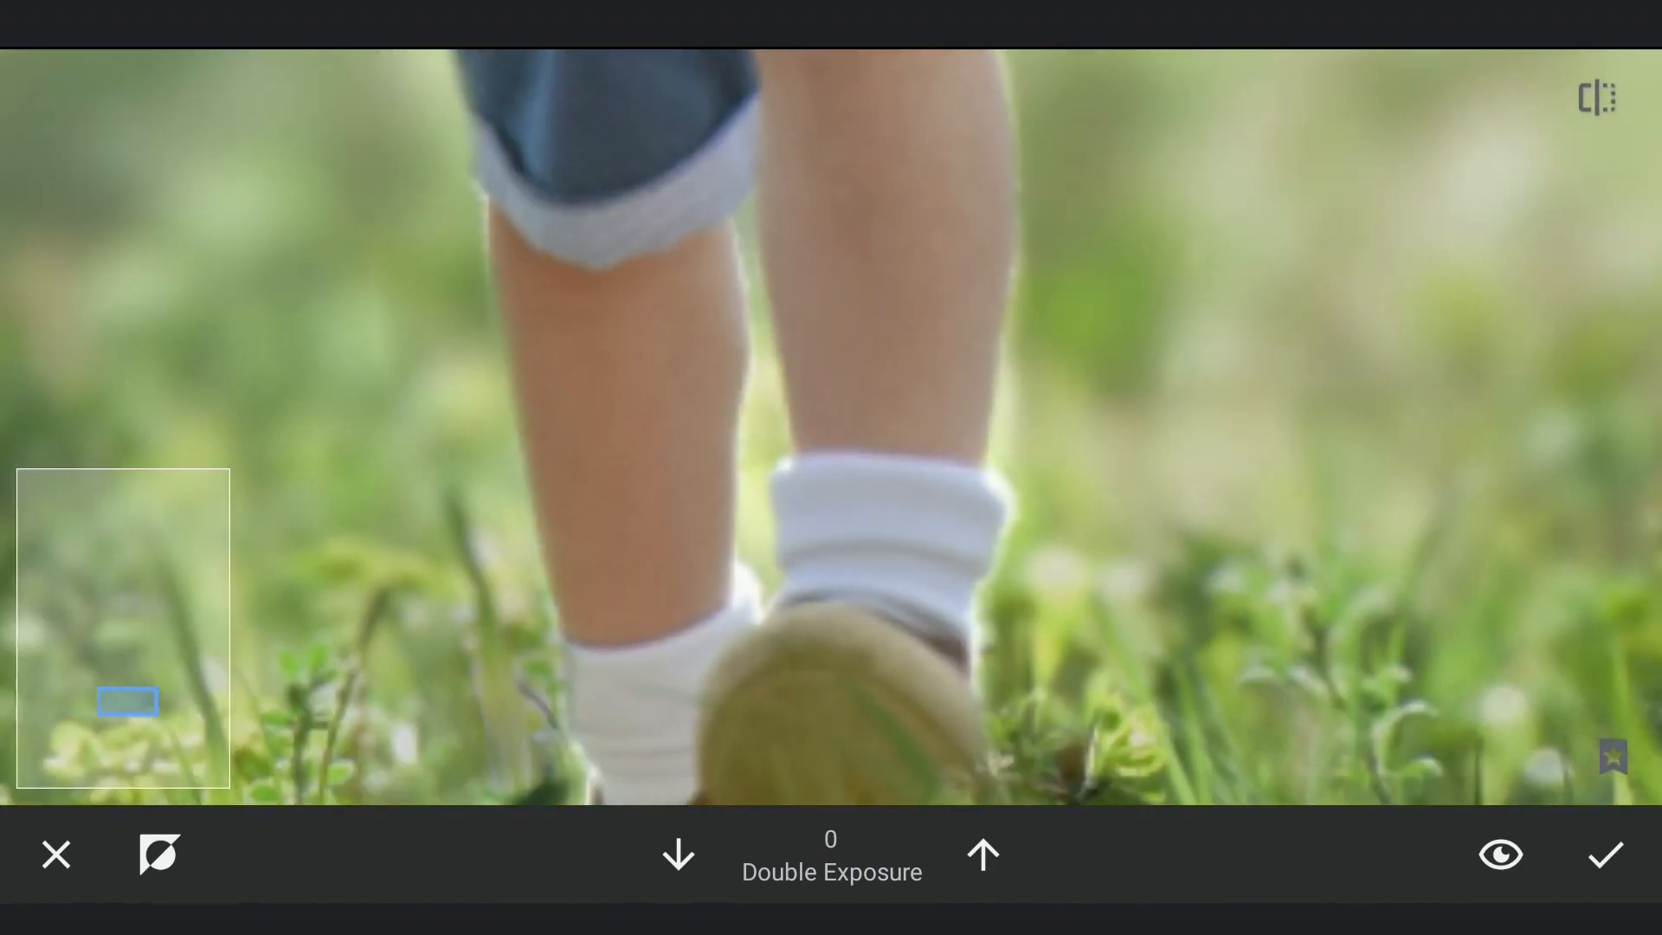
pyautogui.click(981, 853)
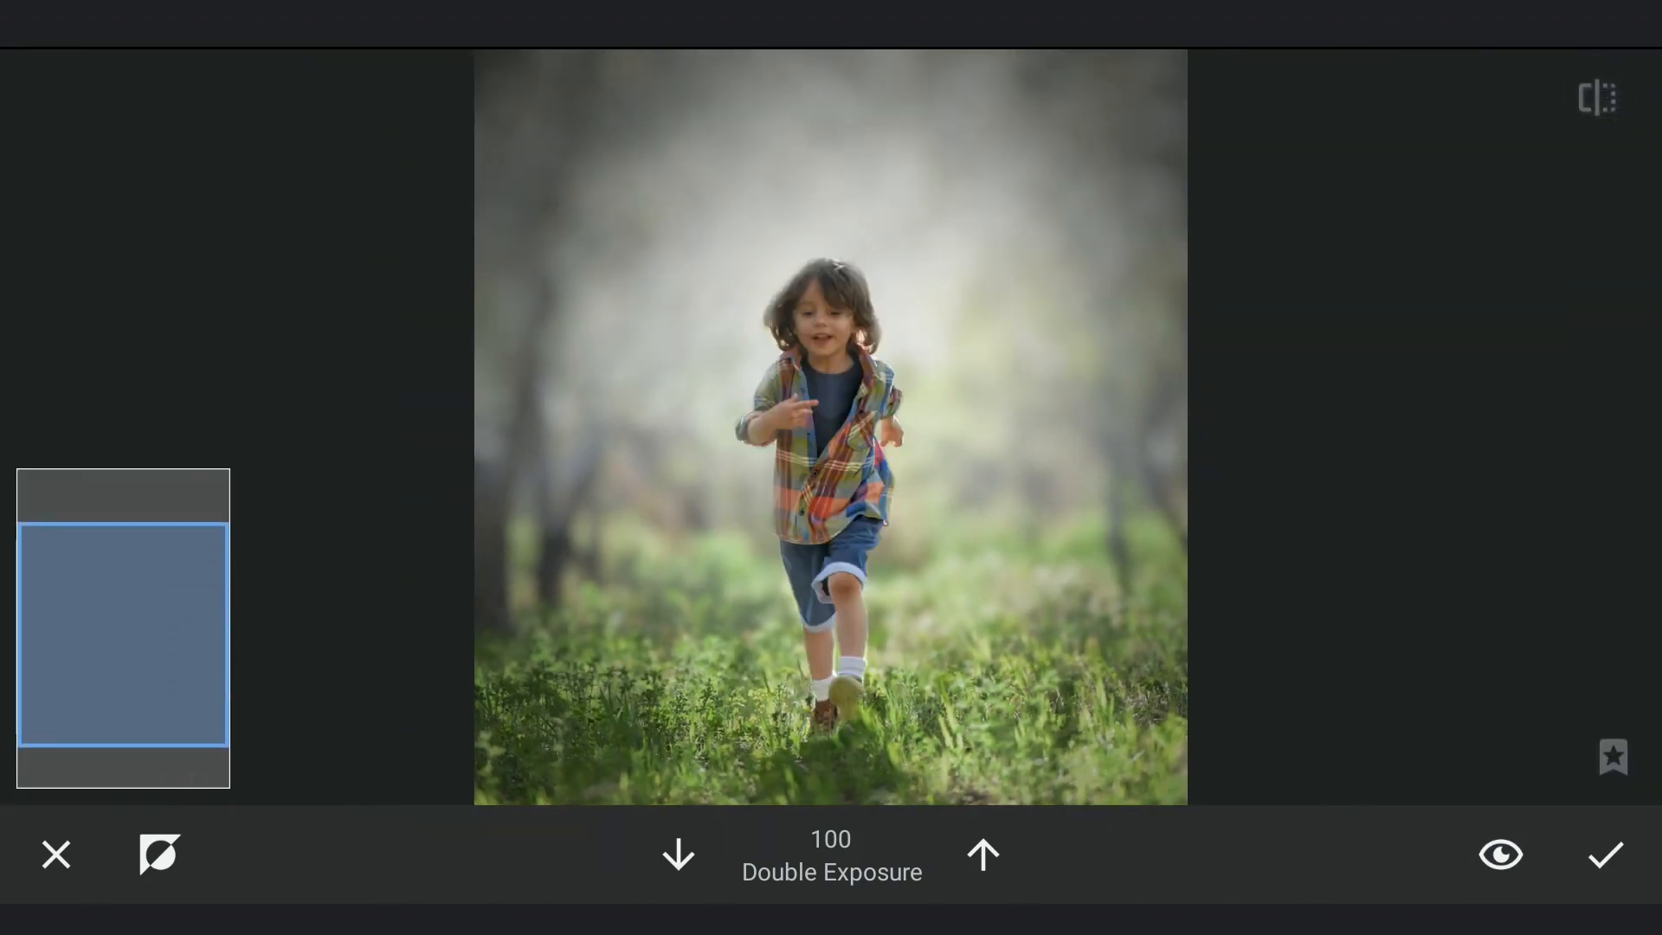
pyautogui.click(1603, 853)
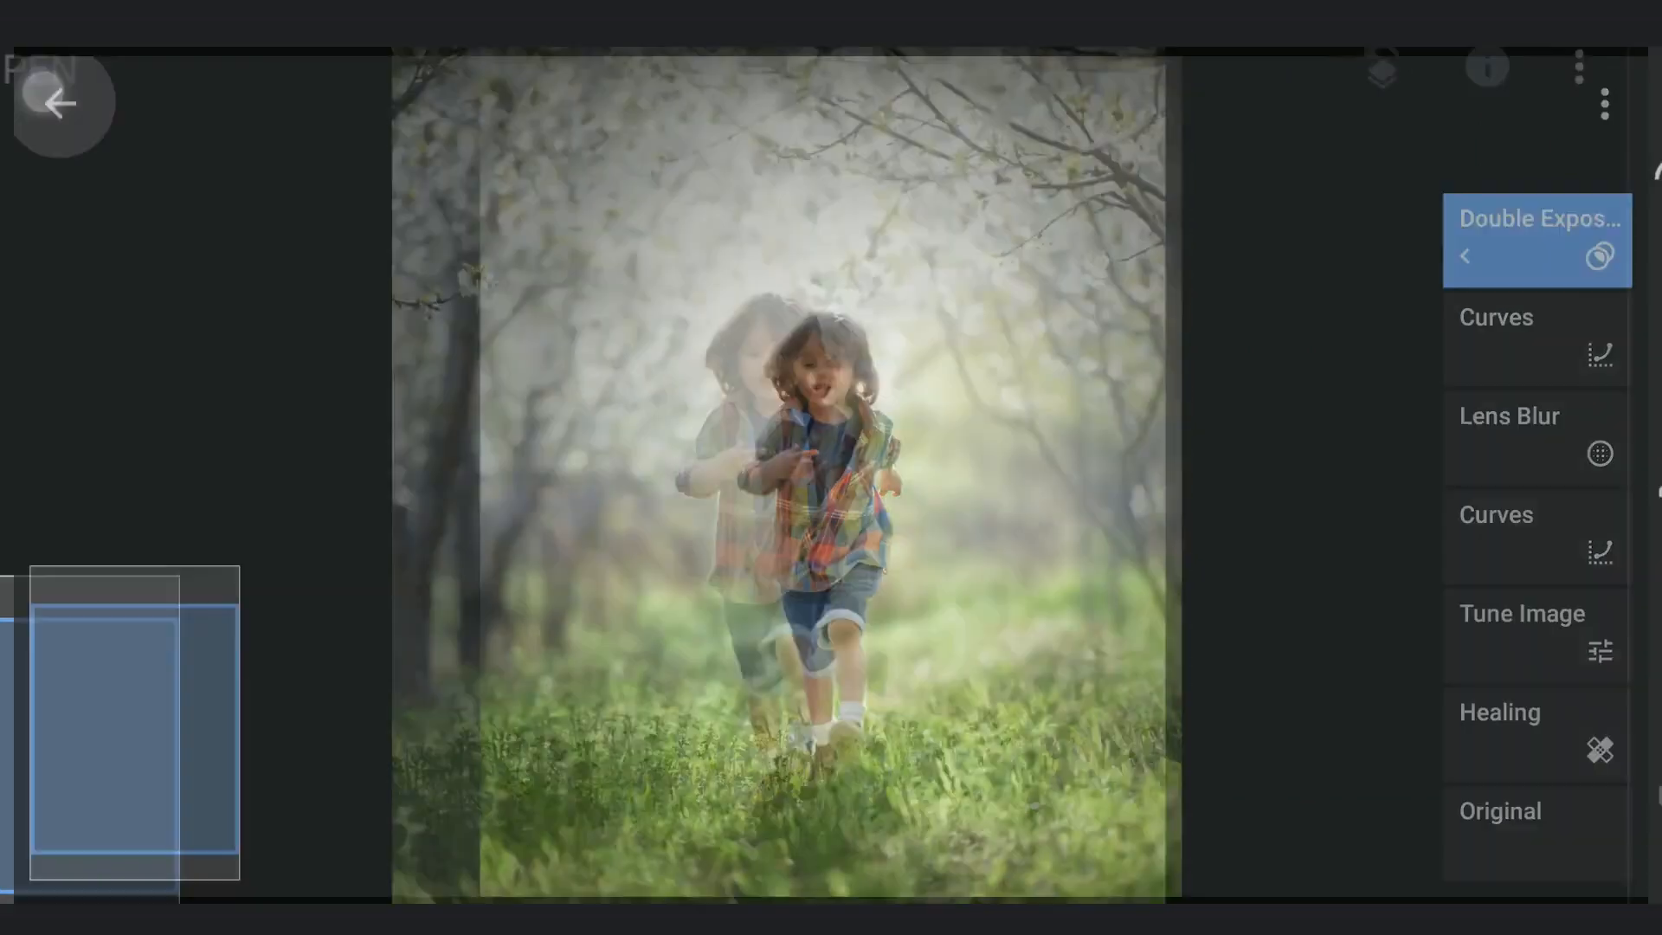
# Step: Add a Selective point on the child with brightness +46, mask it and confirm
pyautogui.click(64, 104)
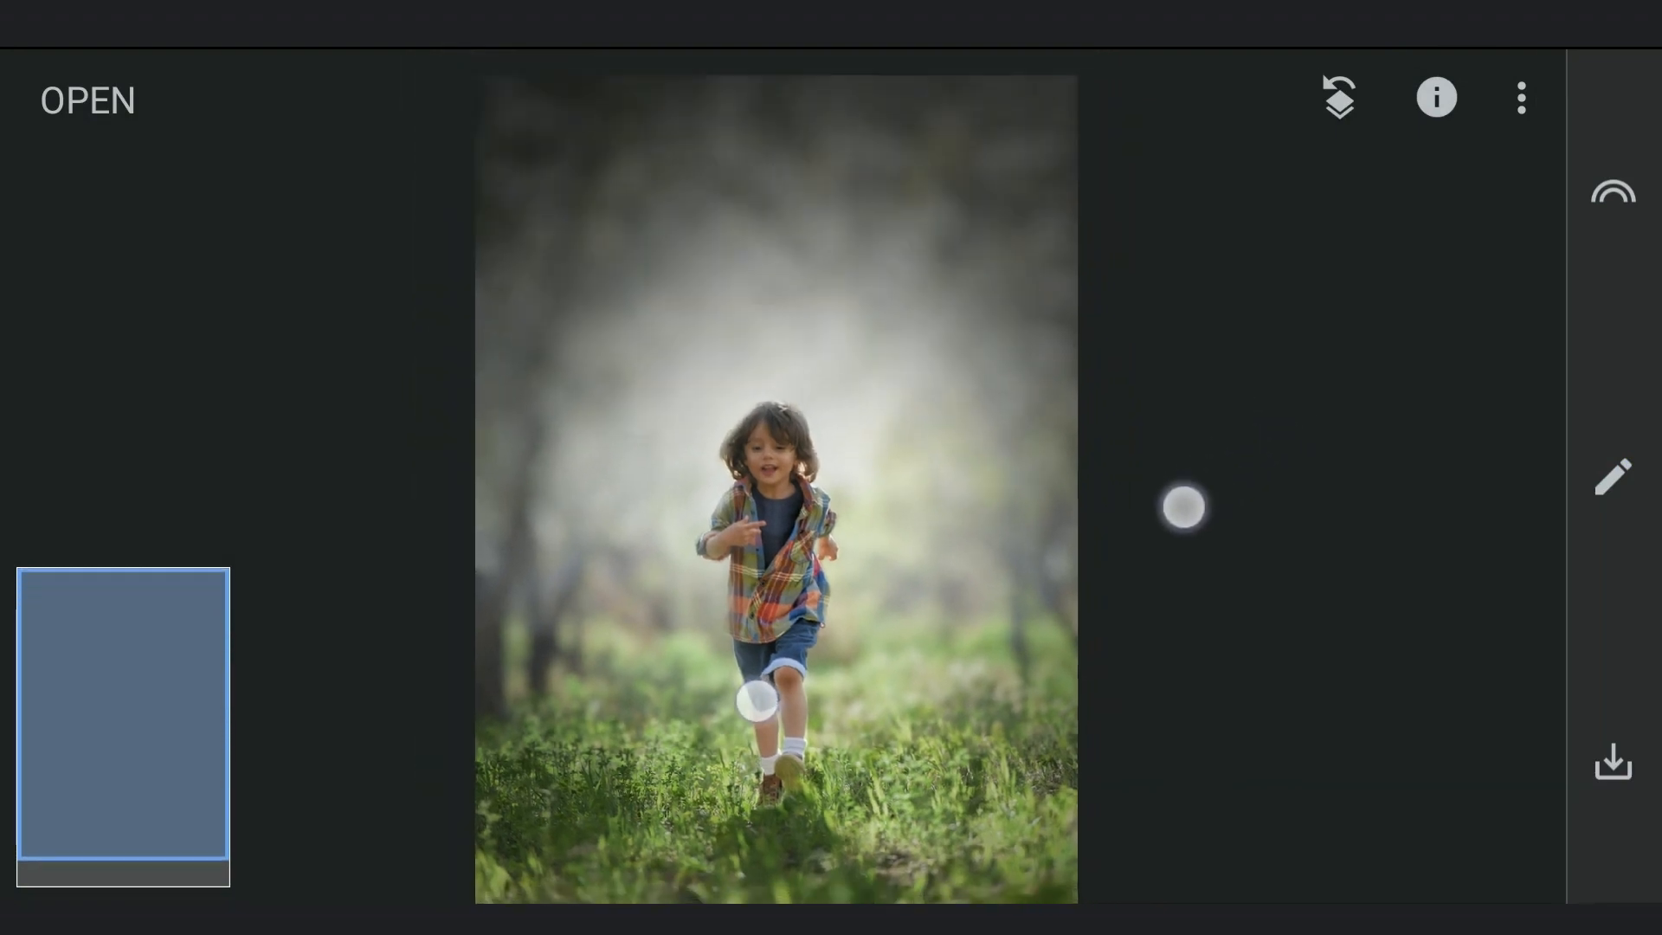
pyautogui.click(1612, 476)
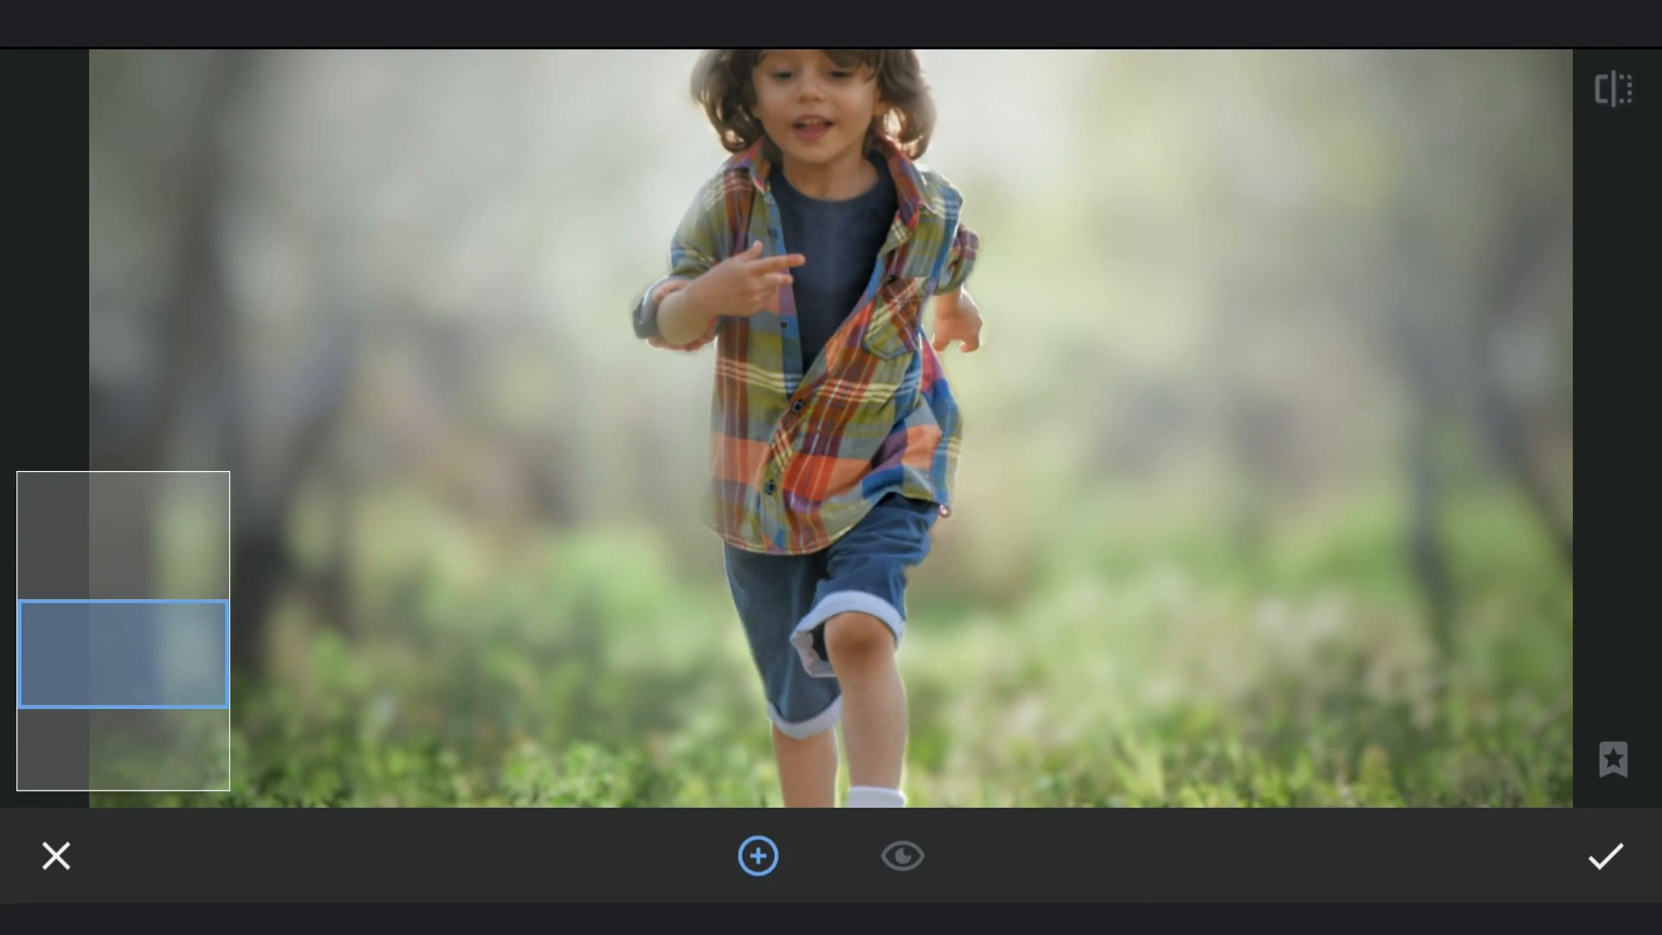
pyautogui.click(838, 559)
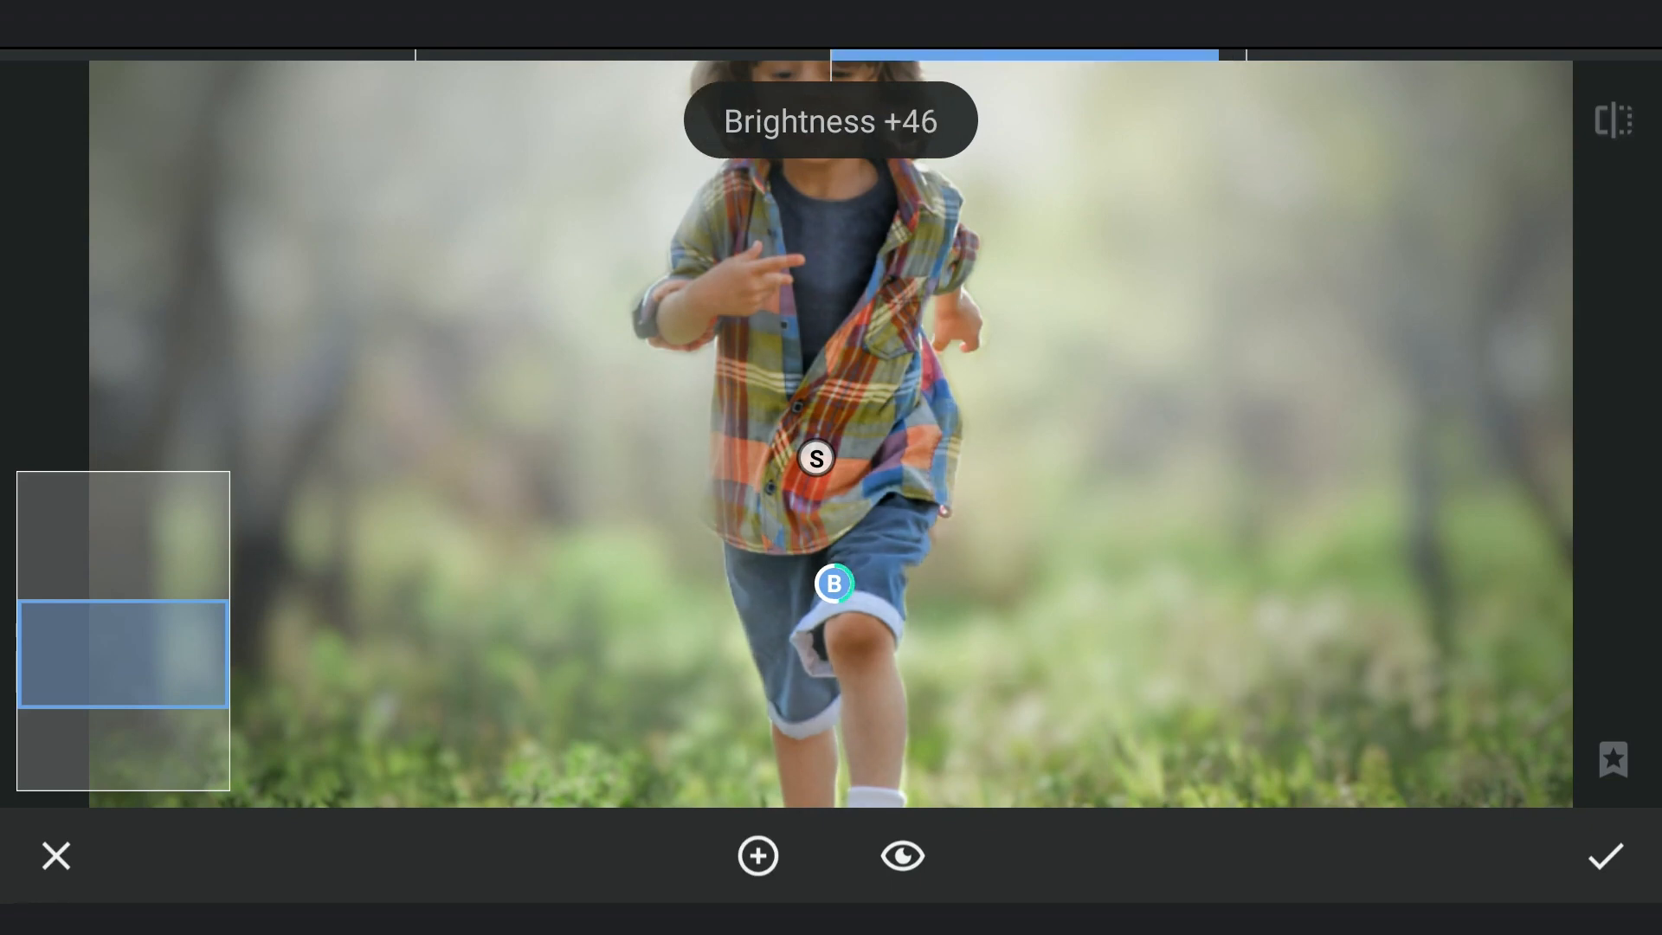
pyautogui.click(1603, 855)
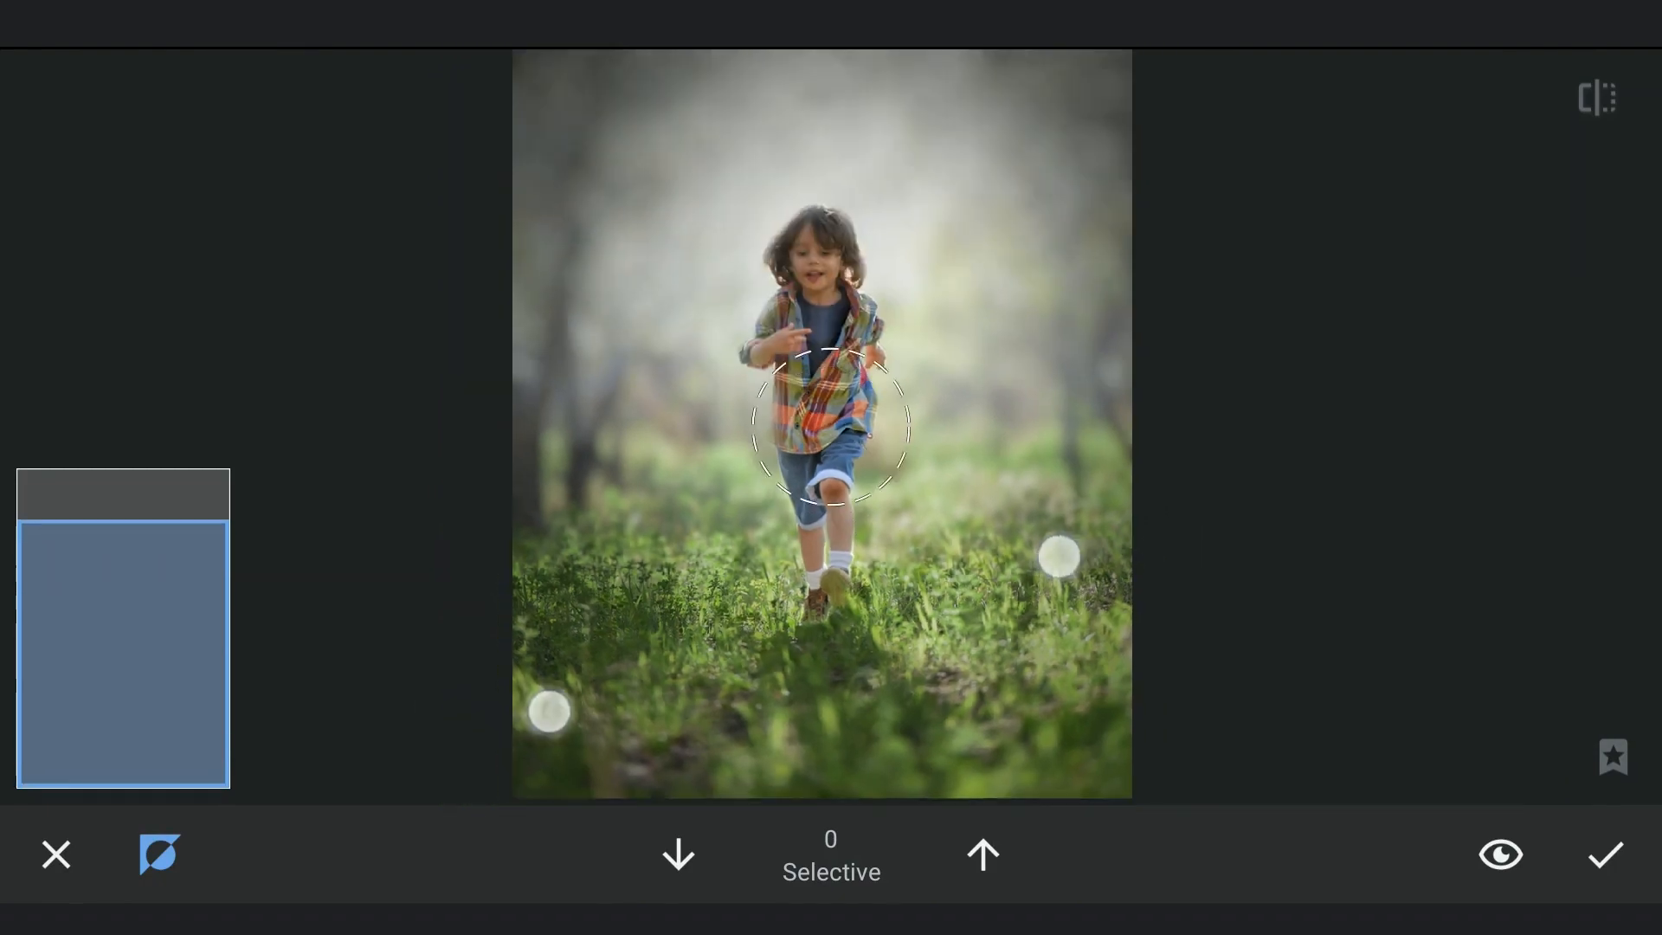
pyautogui.click(1603, 853)
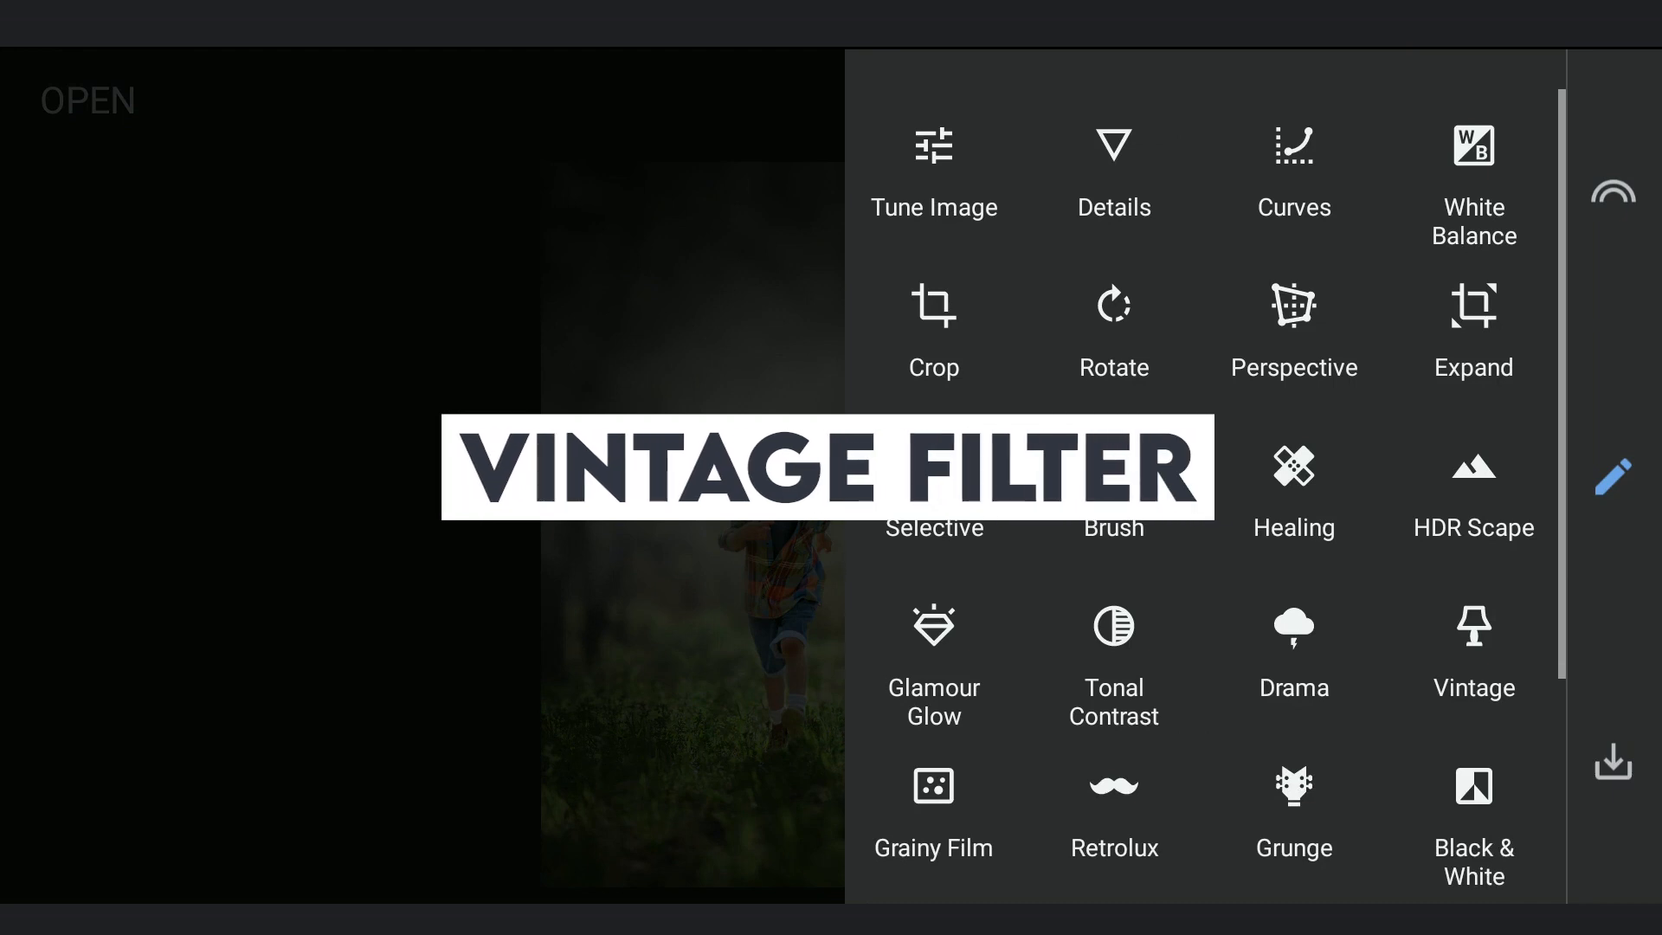
# Step: Apply Vintage style 12 at strength +33 with vignette 0
pyautogui.click(1472, 646)
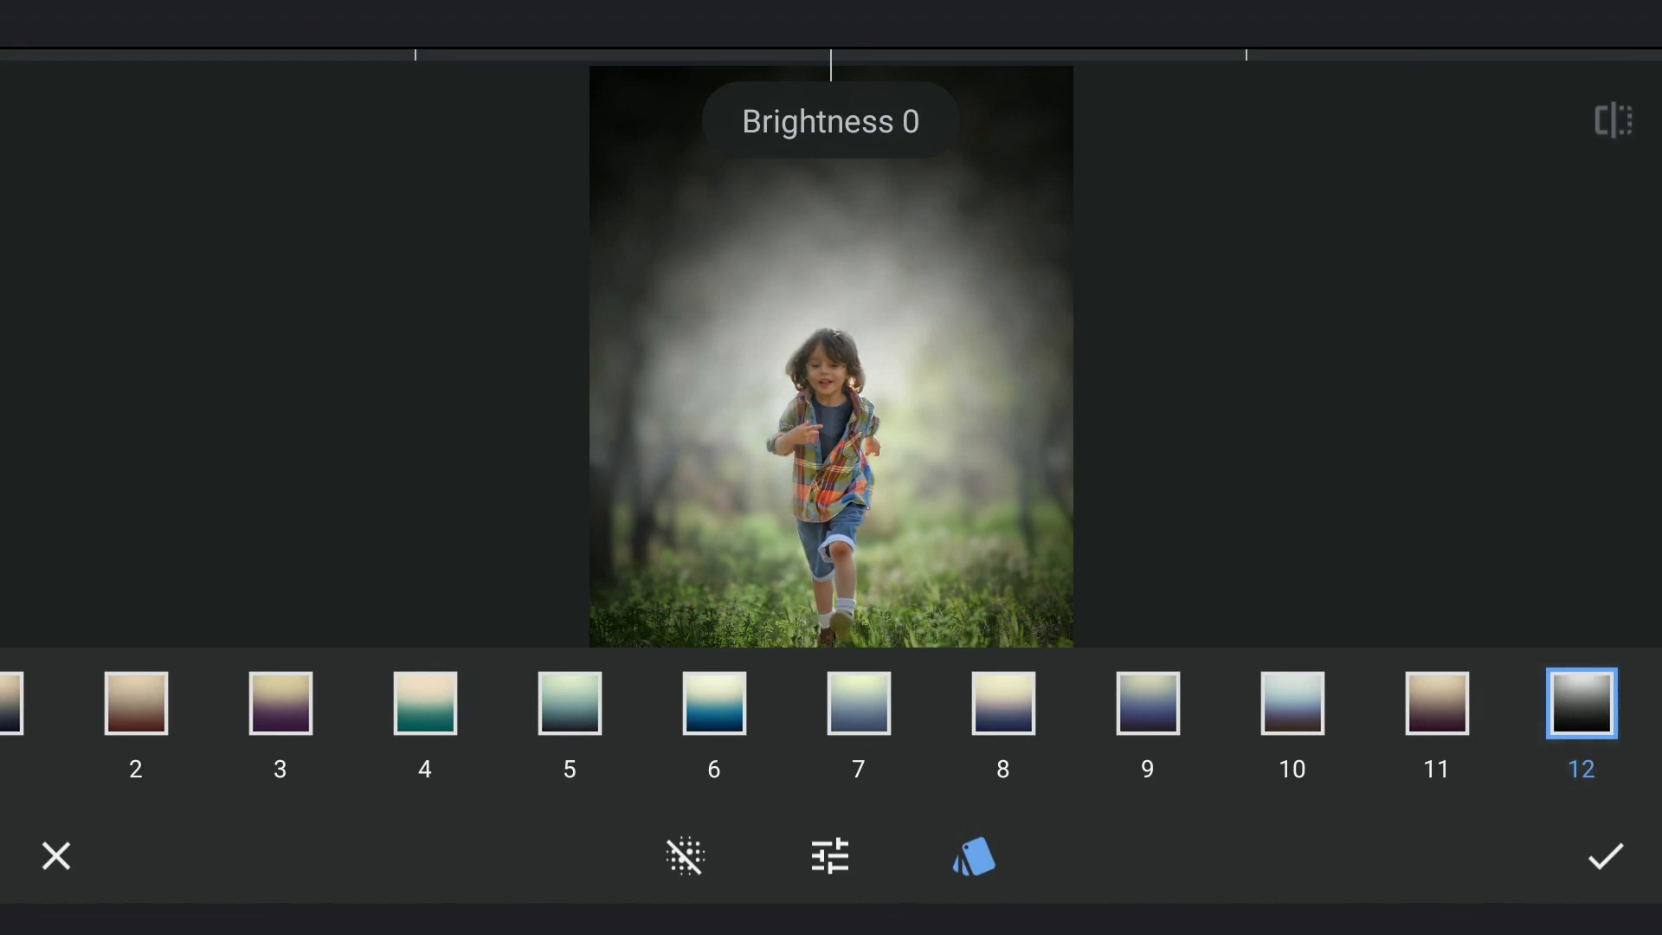
pyautogui.click(829, 855)
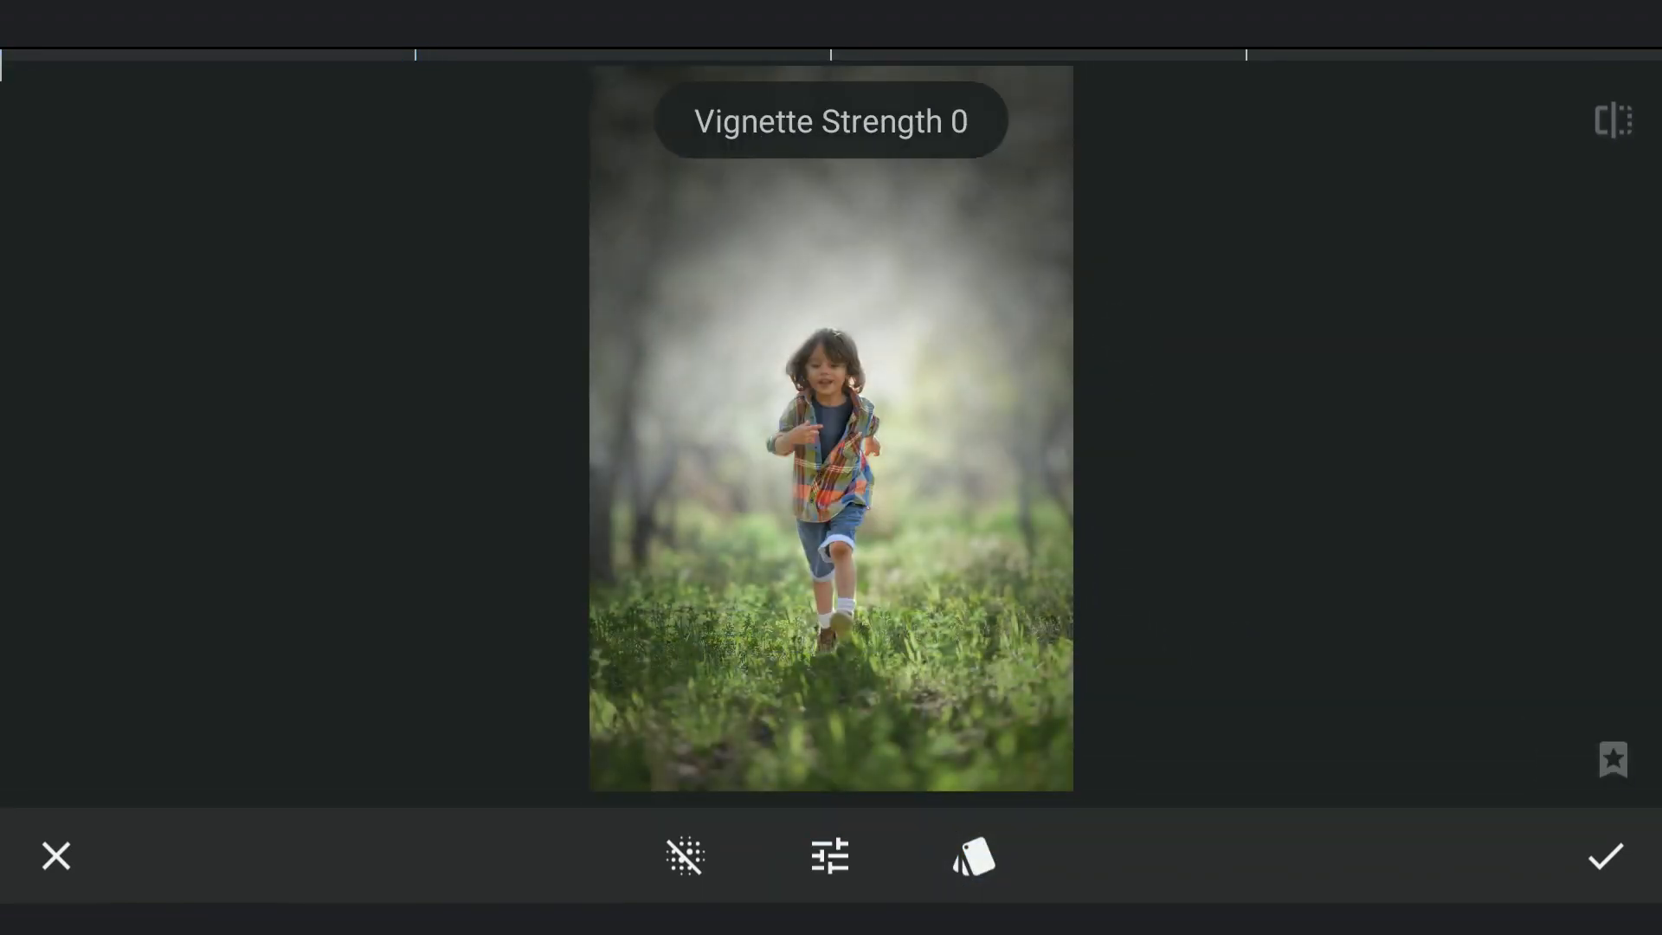
pyautogui.click(831, 857)
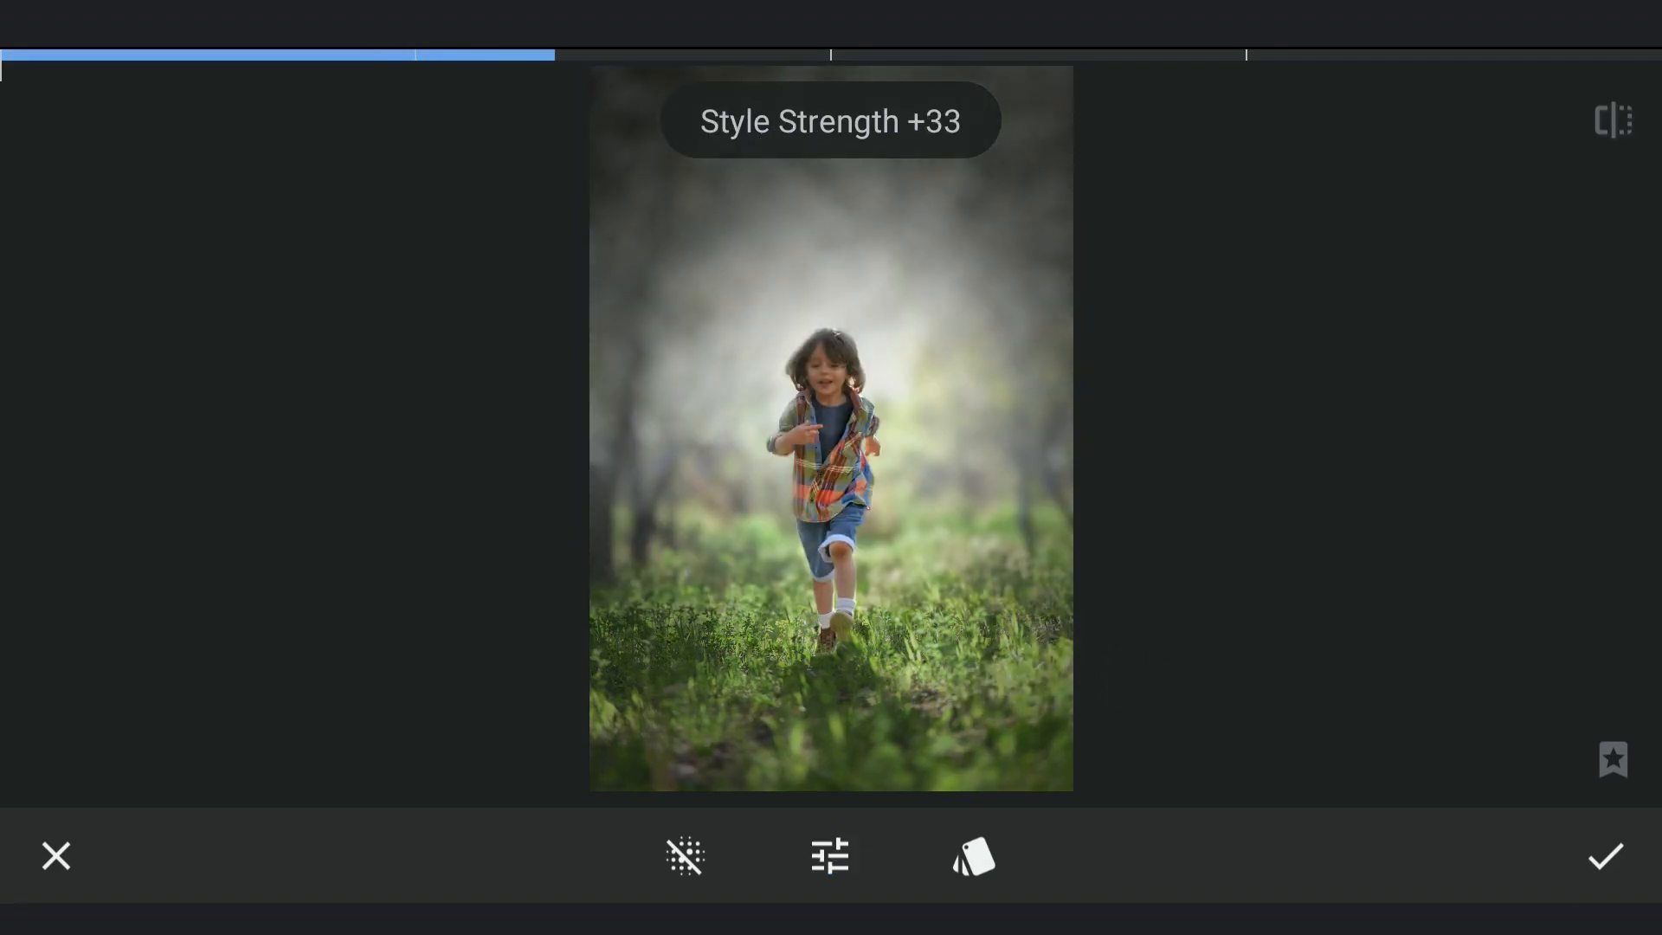
pyautogui.click(1606, 855)
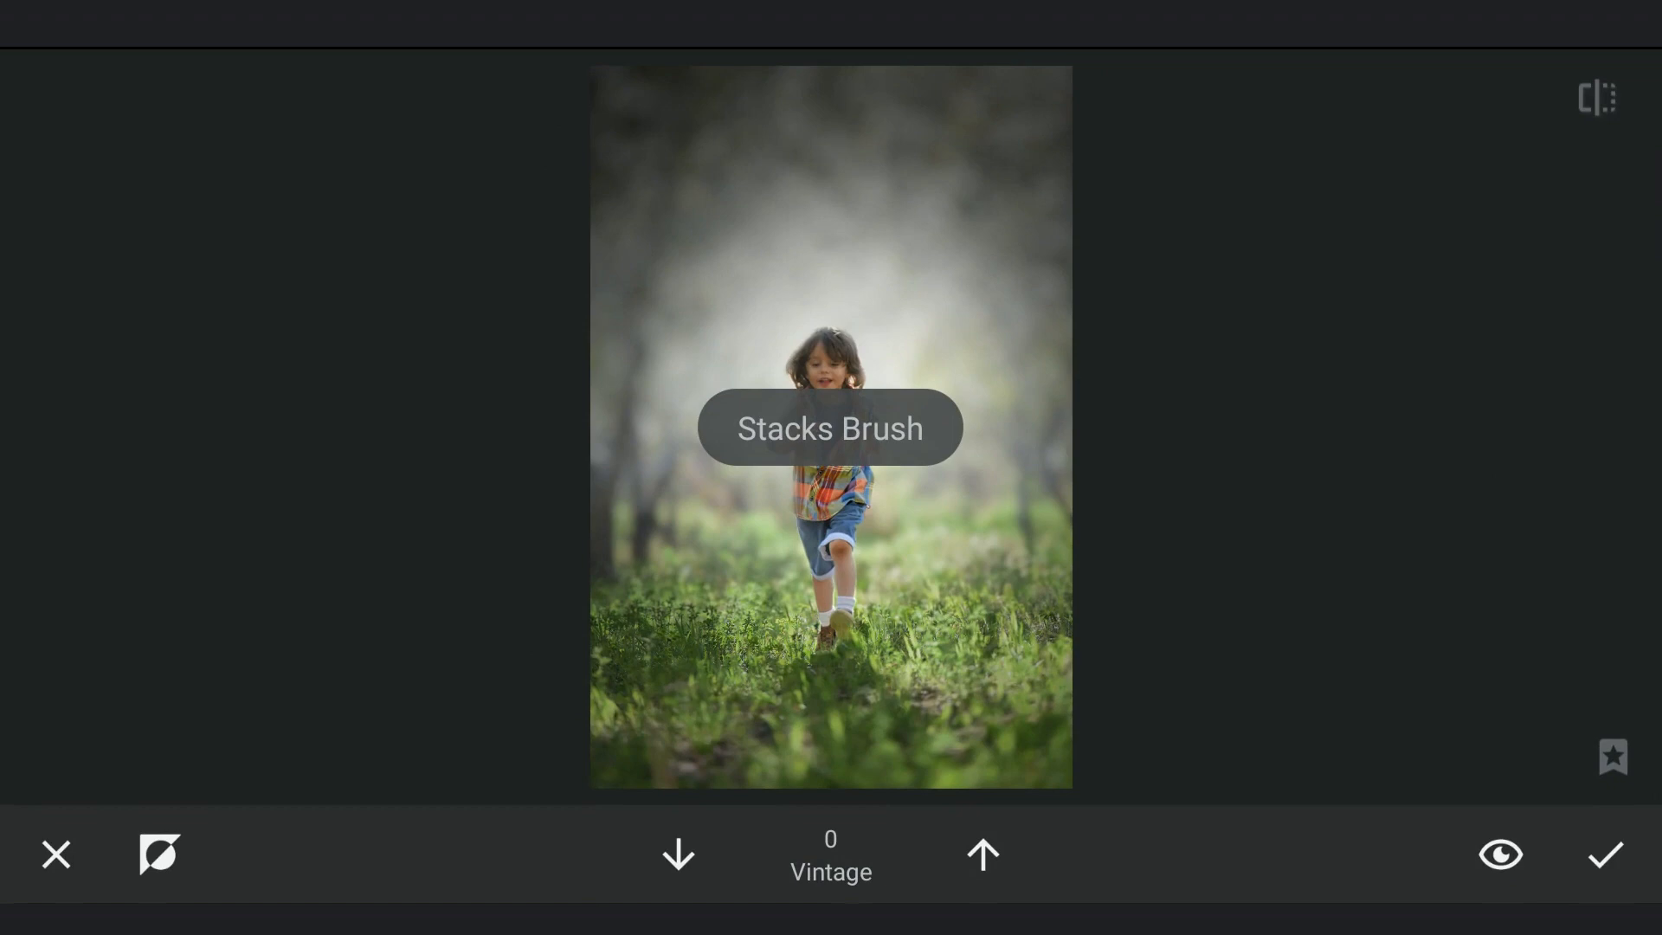
# Step: Invert the Vintage mask to 100 over the whole photo, confirm and export to Lightroom
pyautogui.click(160, 853)
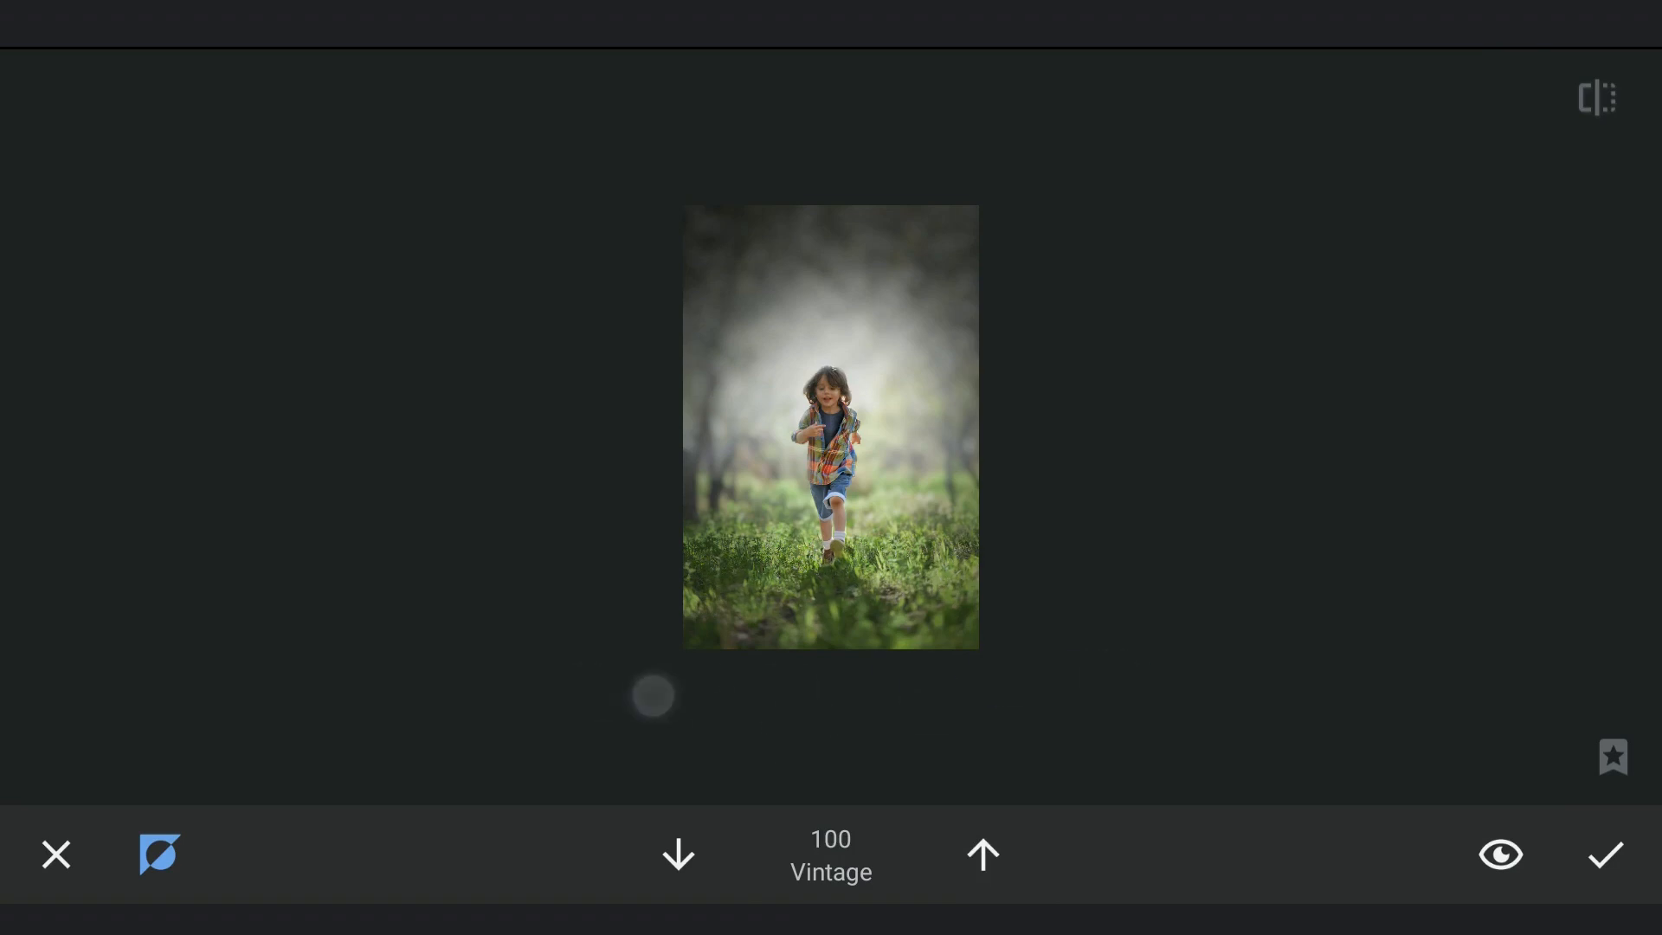
pyautogui.click(1603, 854)
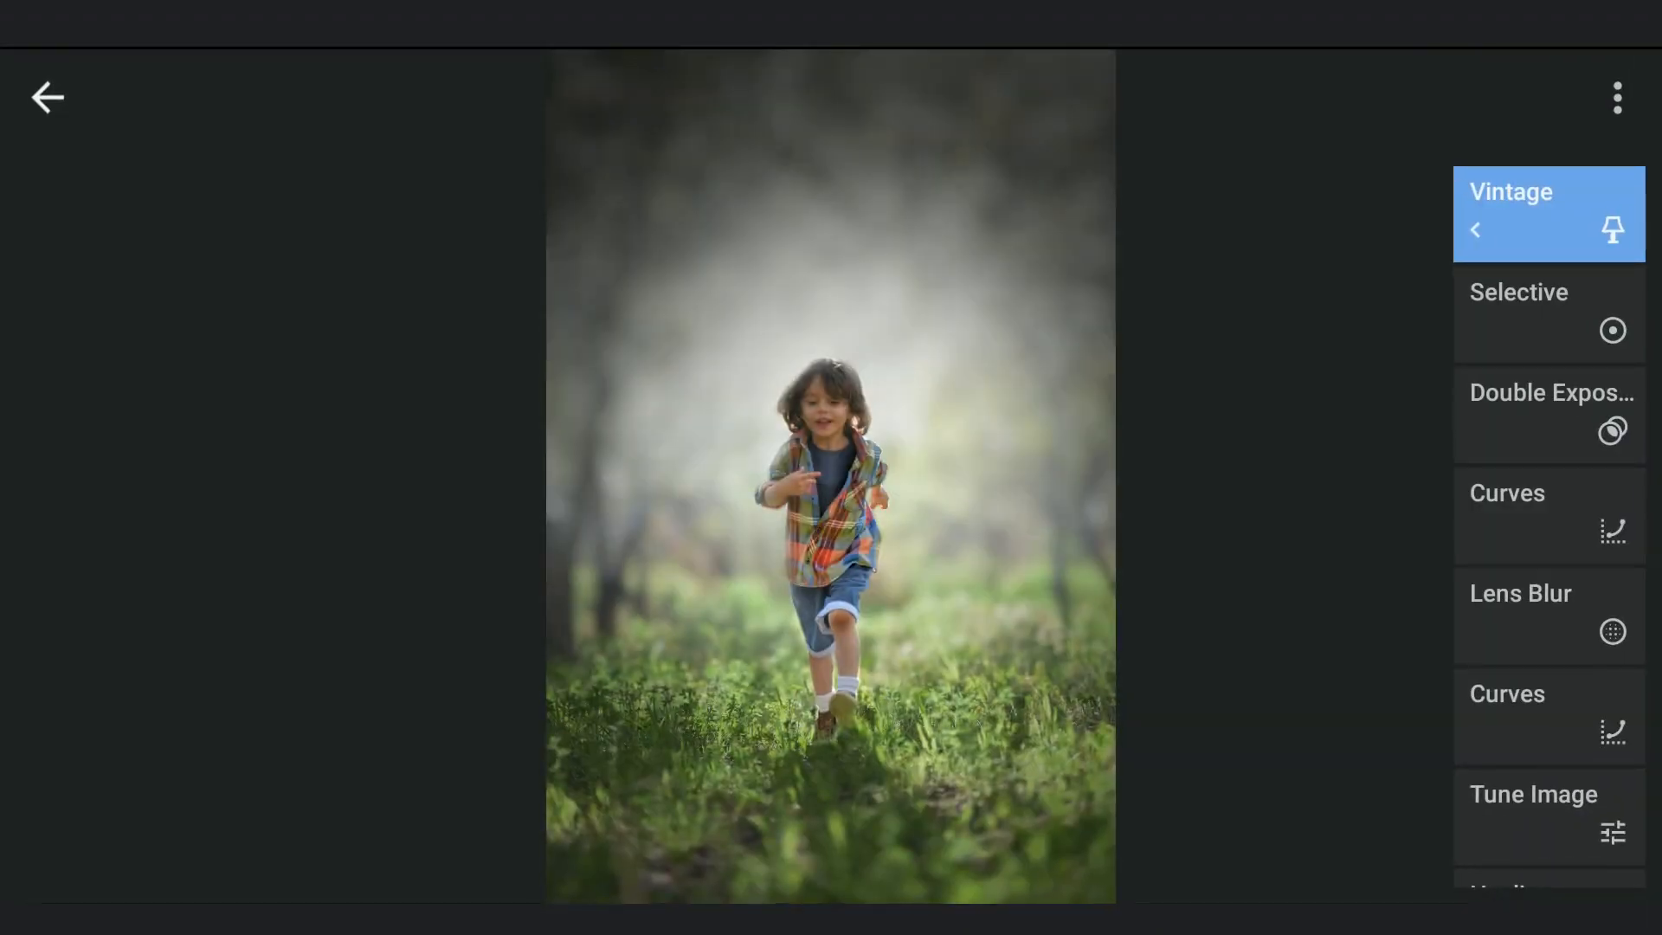
pyautogui.scroll(3)
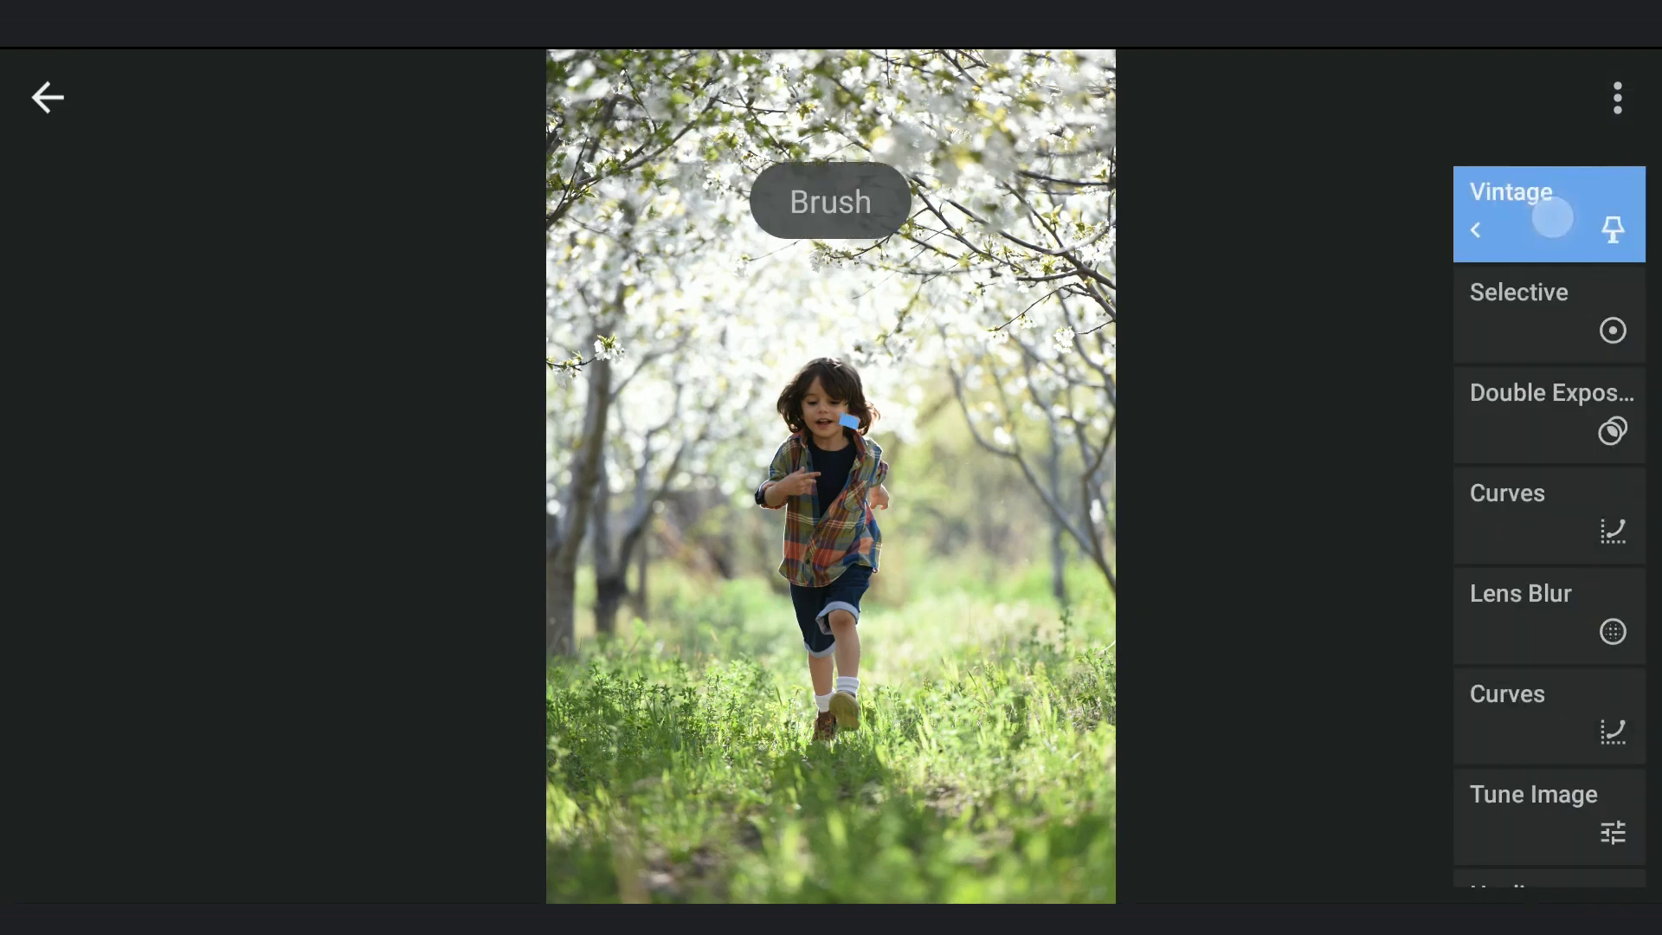
pyautogui.click(47, 96)
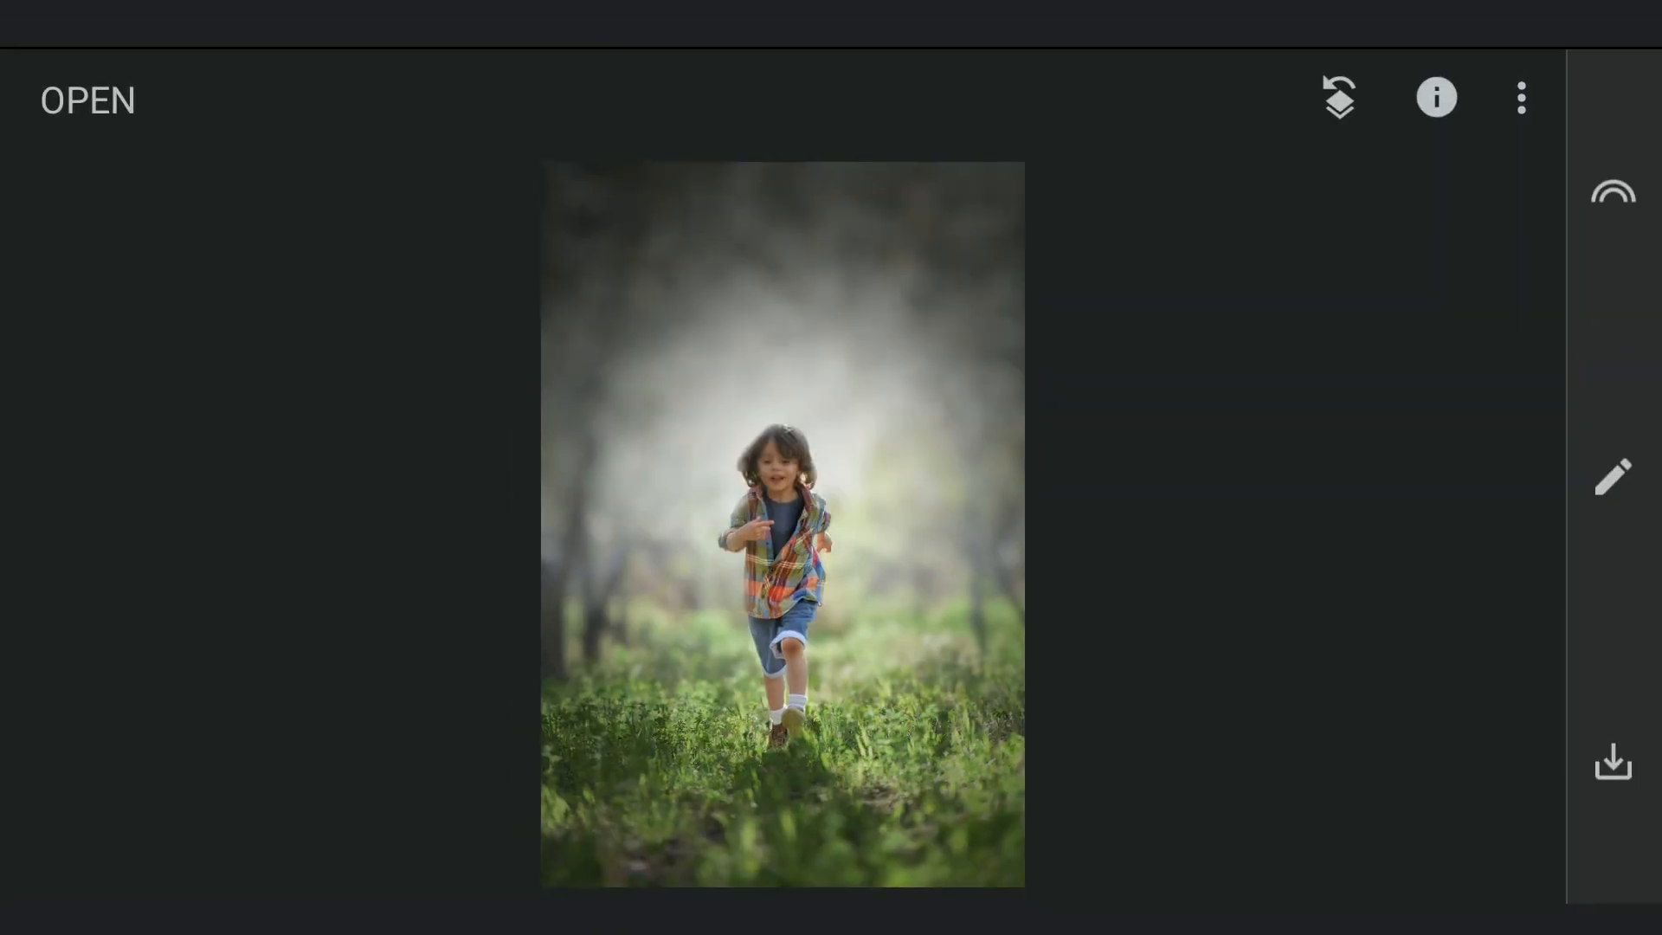
pyautogui.click(1612, 762)
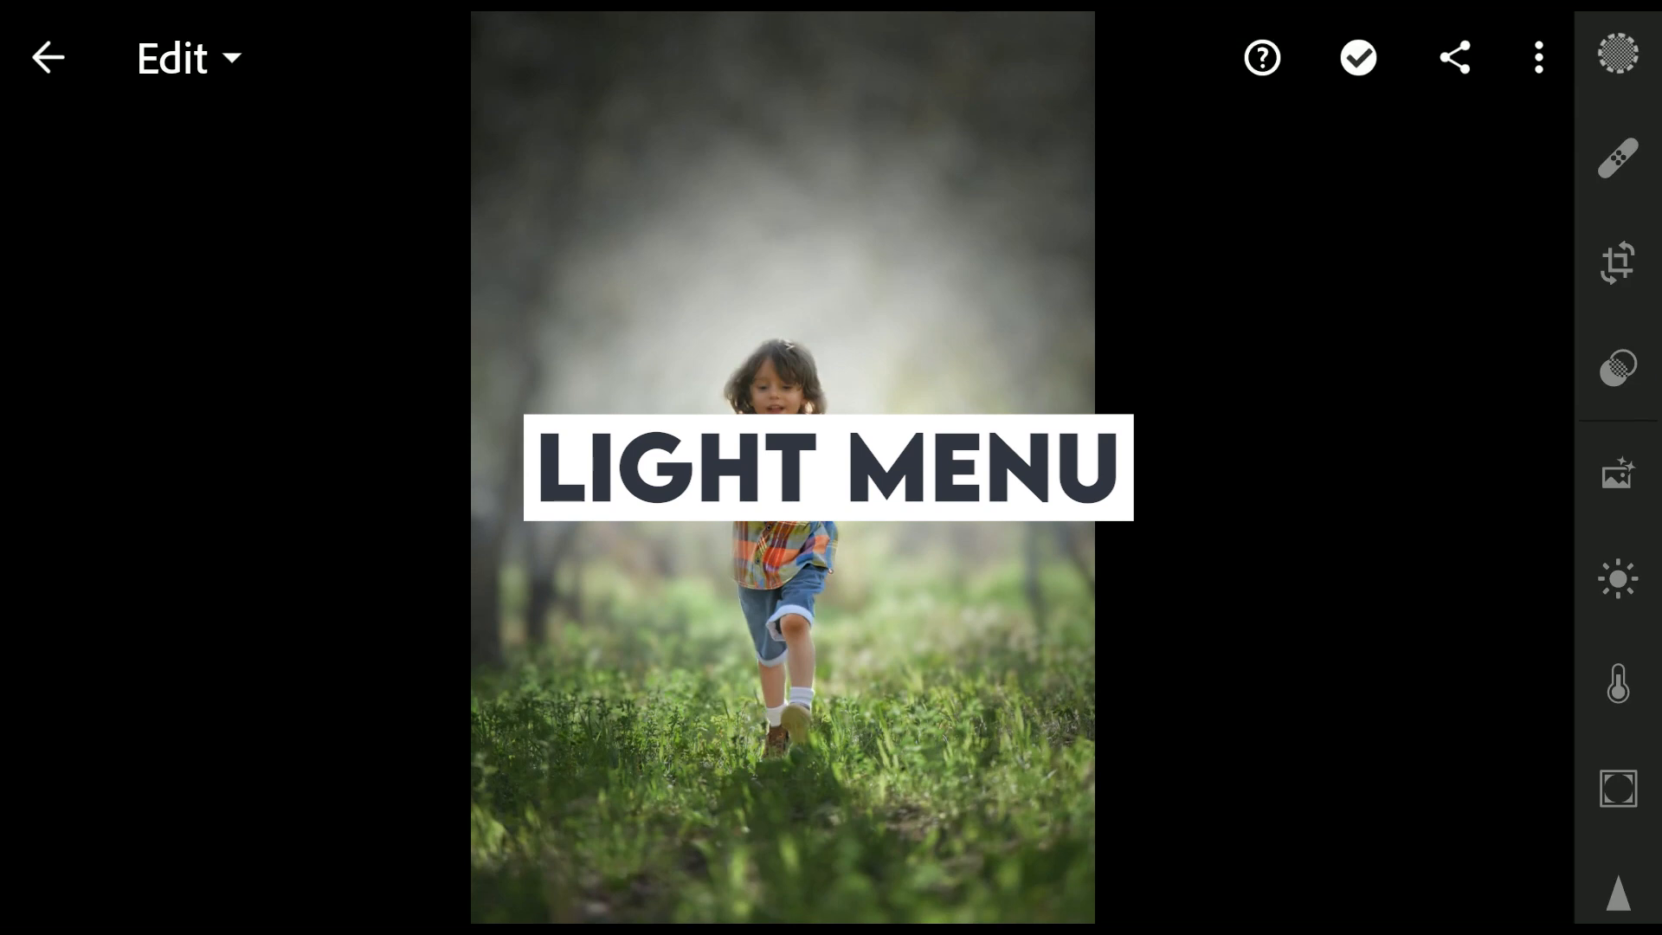
# Step: Go through Light to the Color panel's grading wheels with Shadows selected
pyautogui.click(1618, 578)
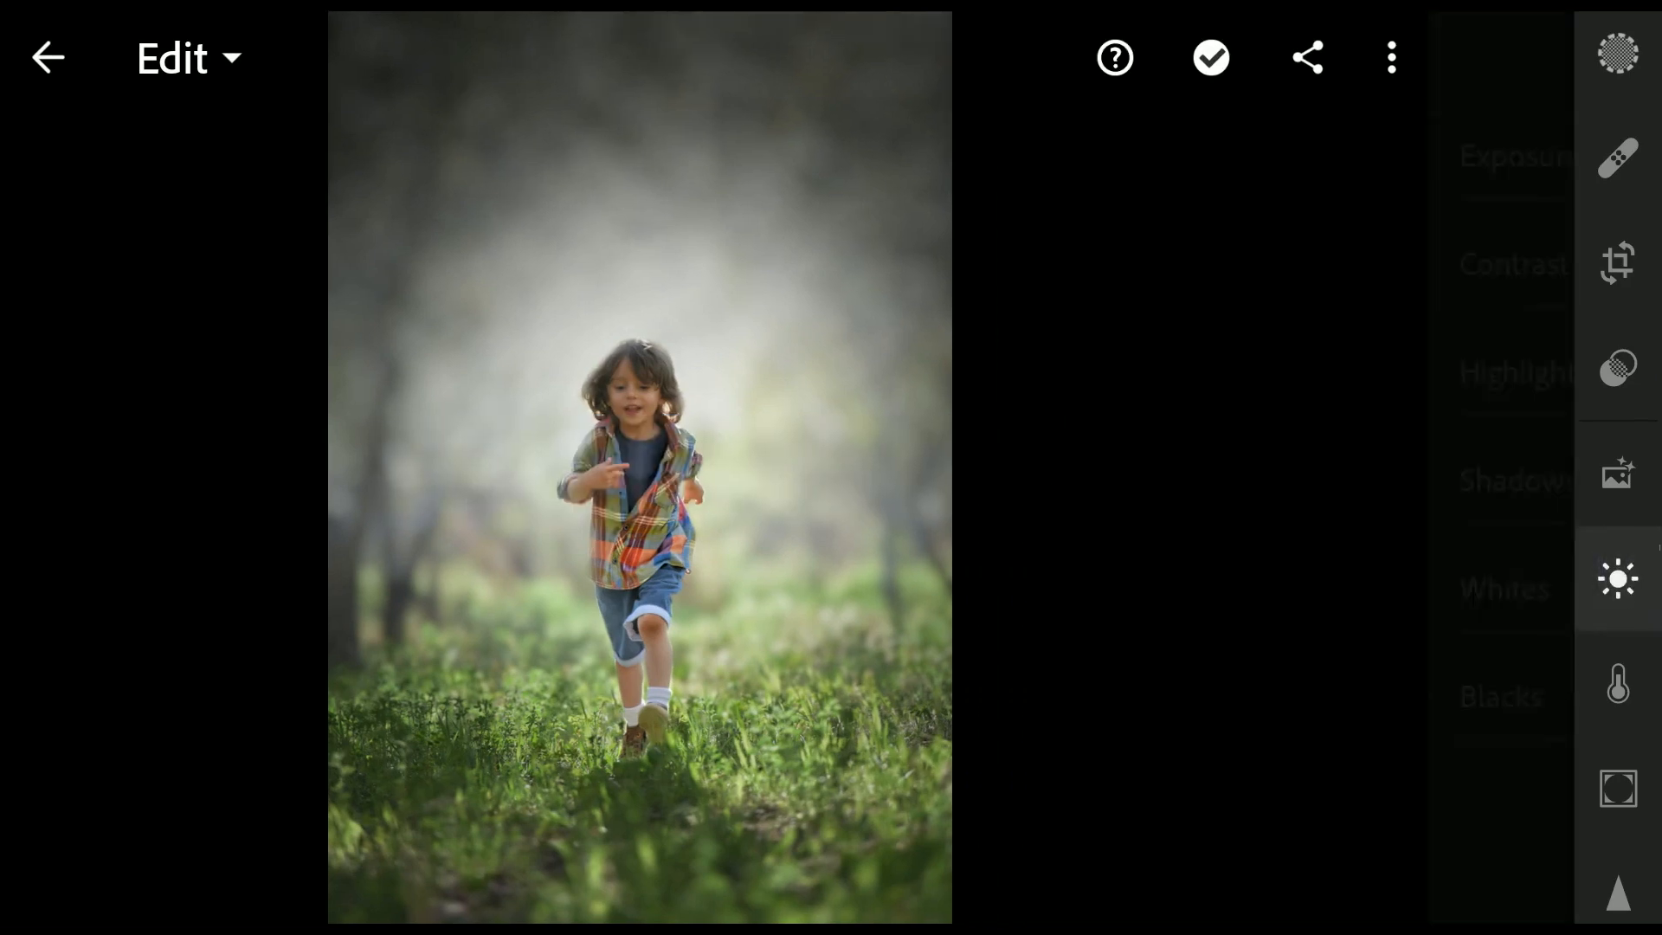
pyautogui.click(1618, 578)
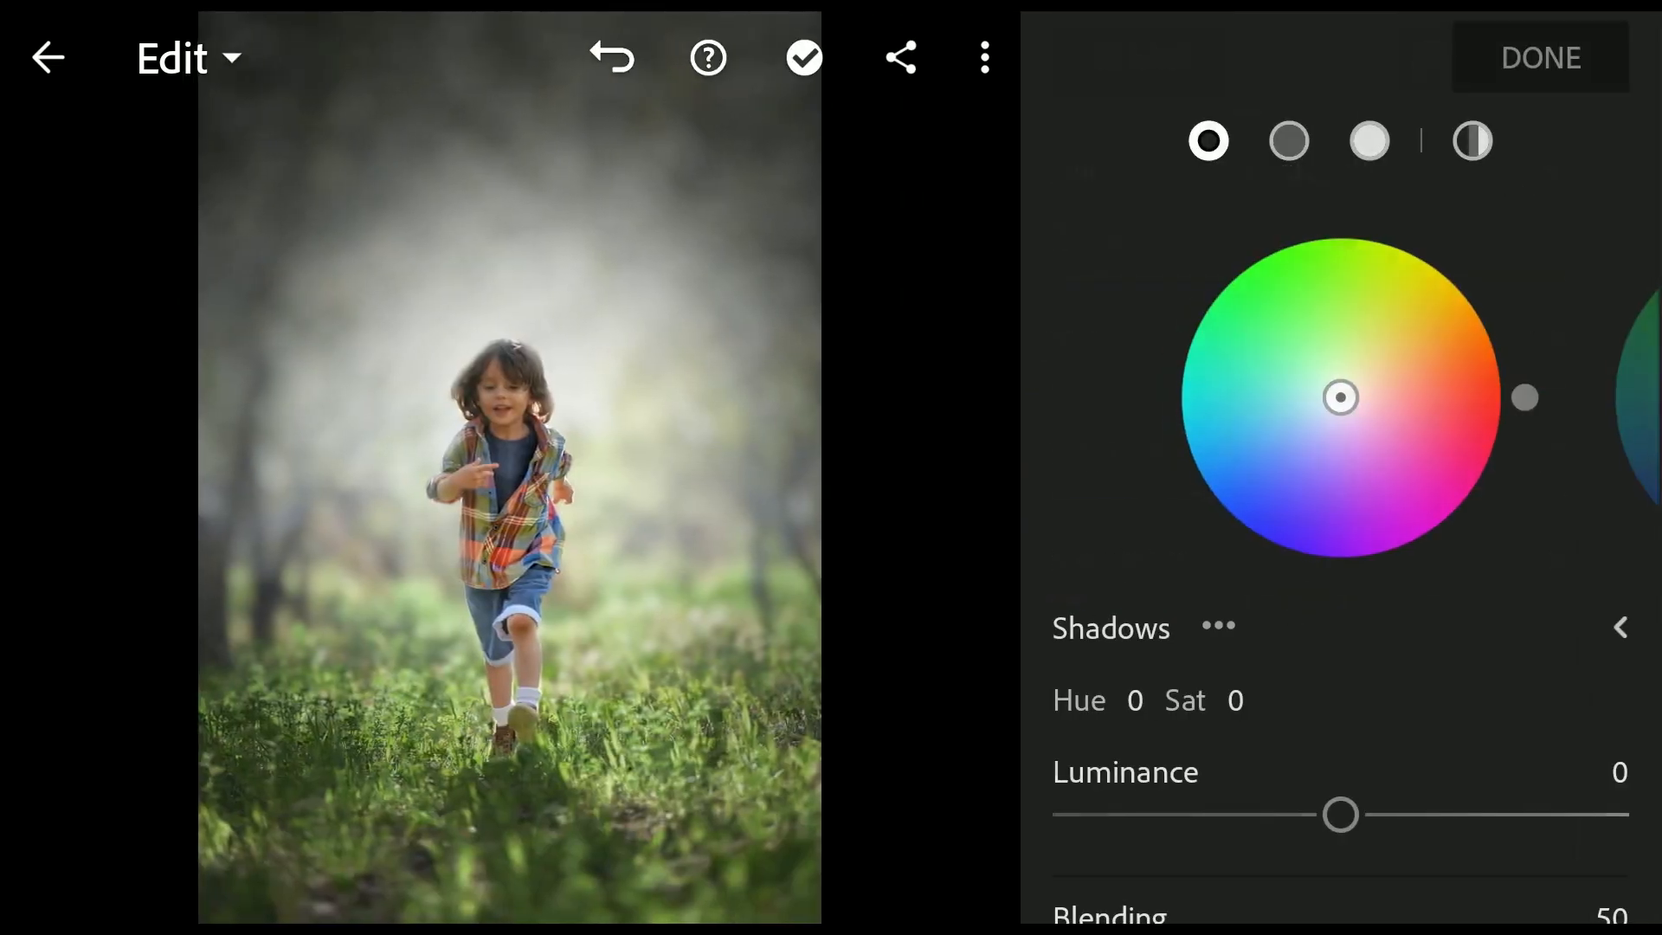
# Step: Grade highlights hue 35/sat 31, shadows 202/18, midtones 96/13 and finish
pyautogui.click(1367, 140)
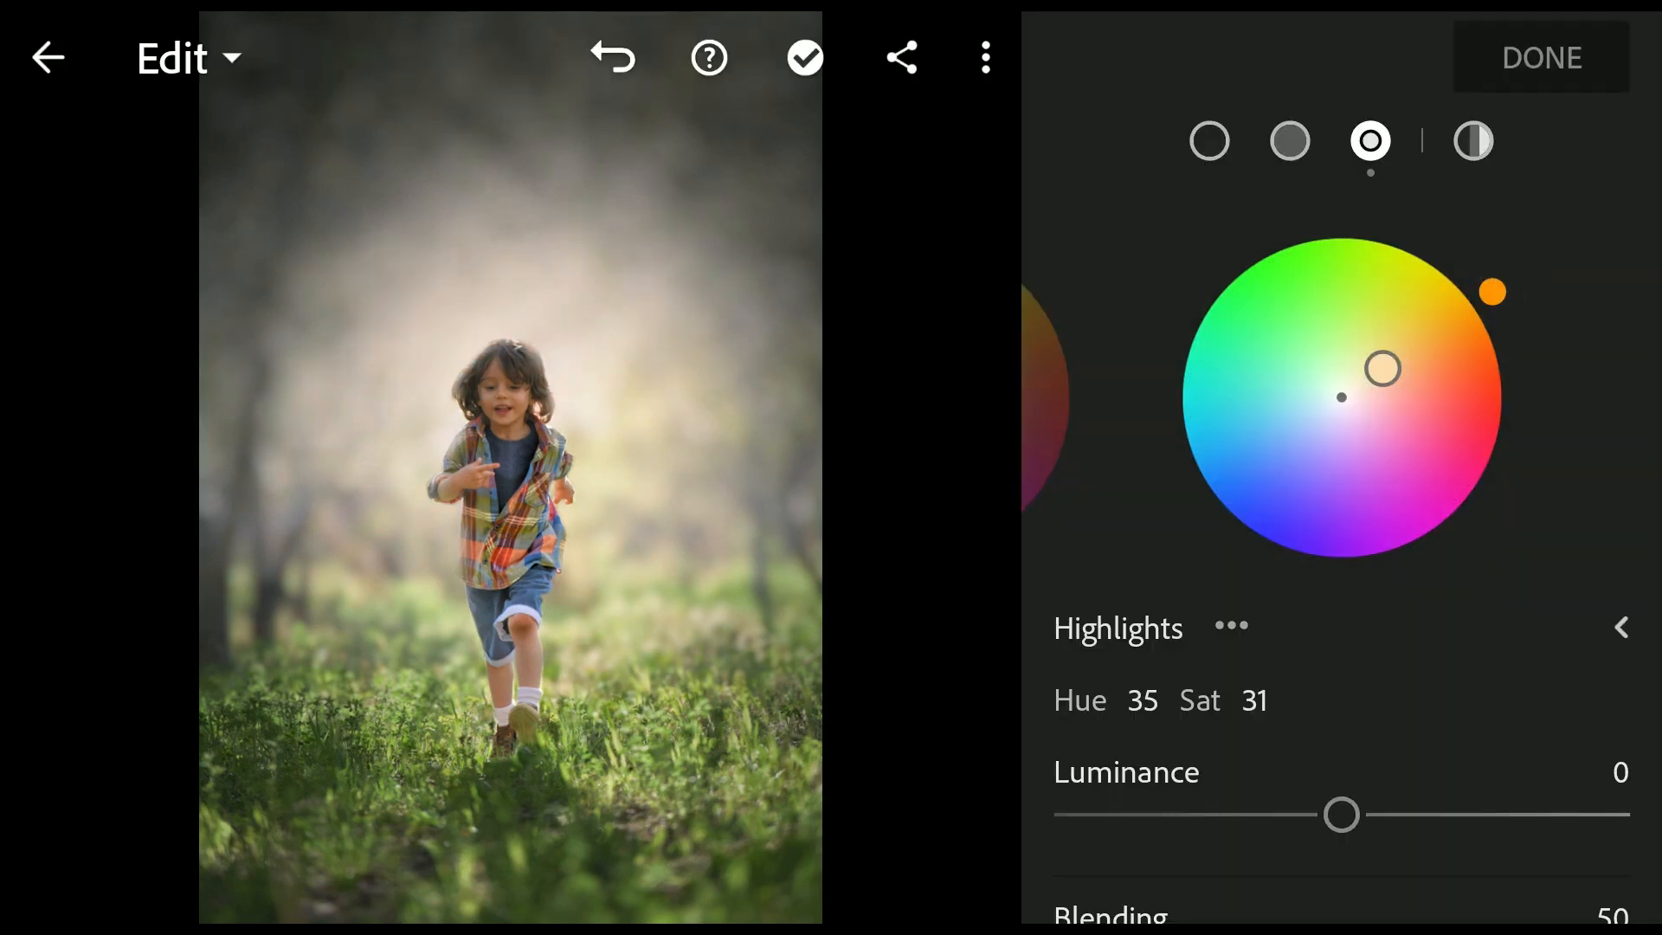
pyautogui.click(1208, 141)
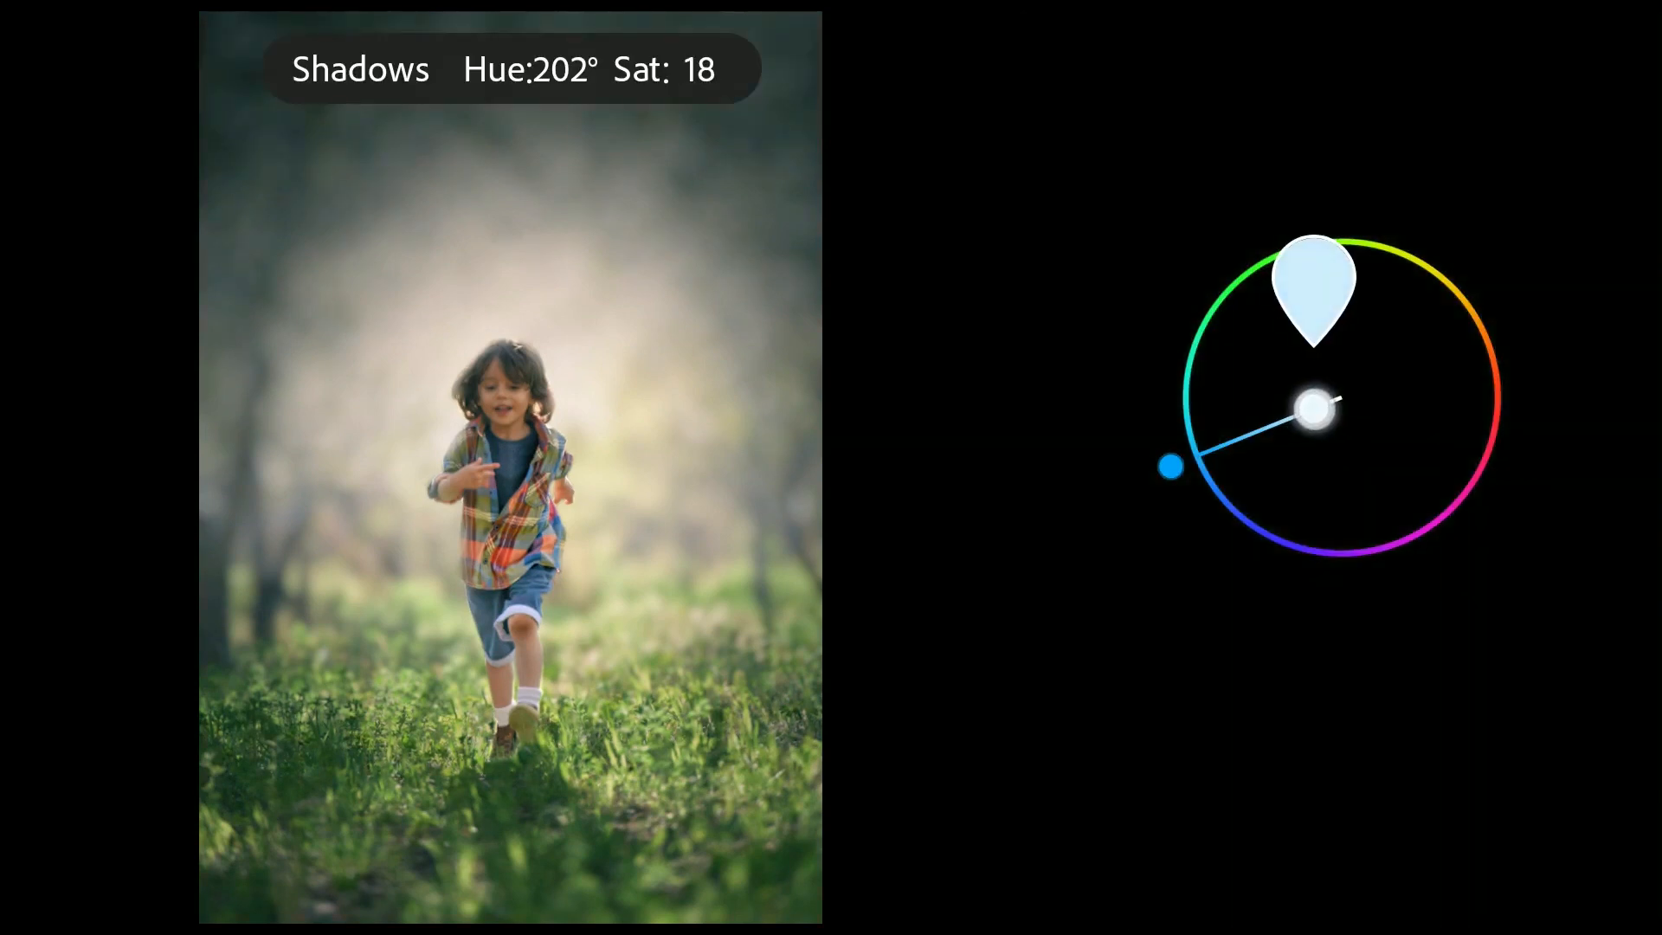
pyautogui.click(1290, 140)
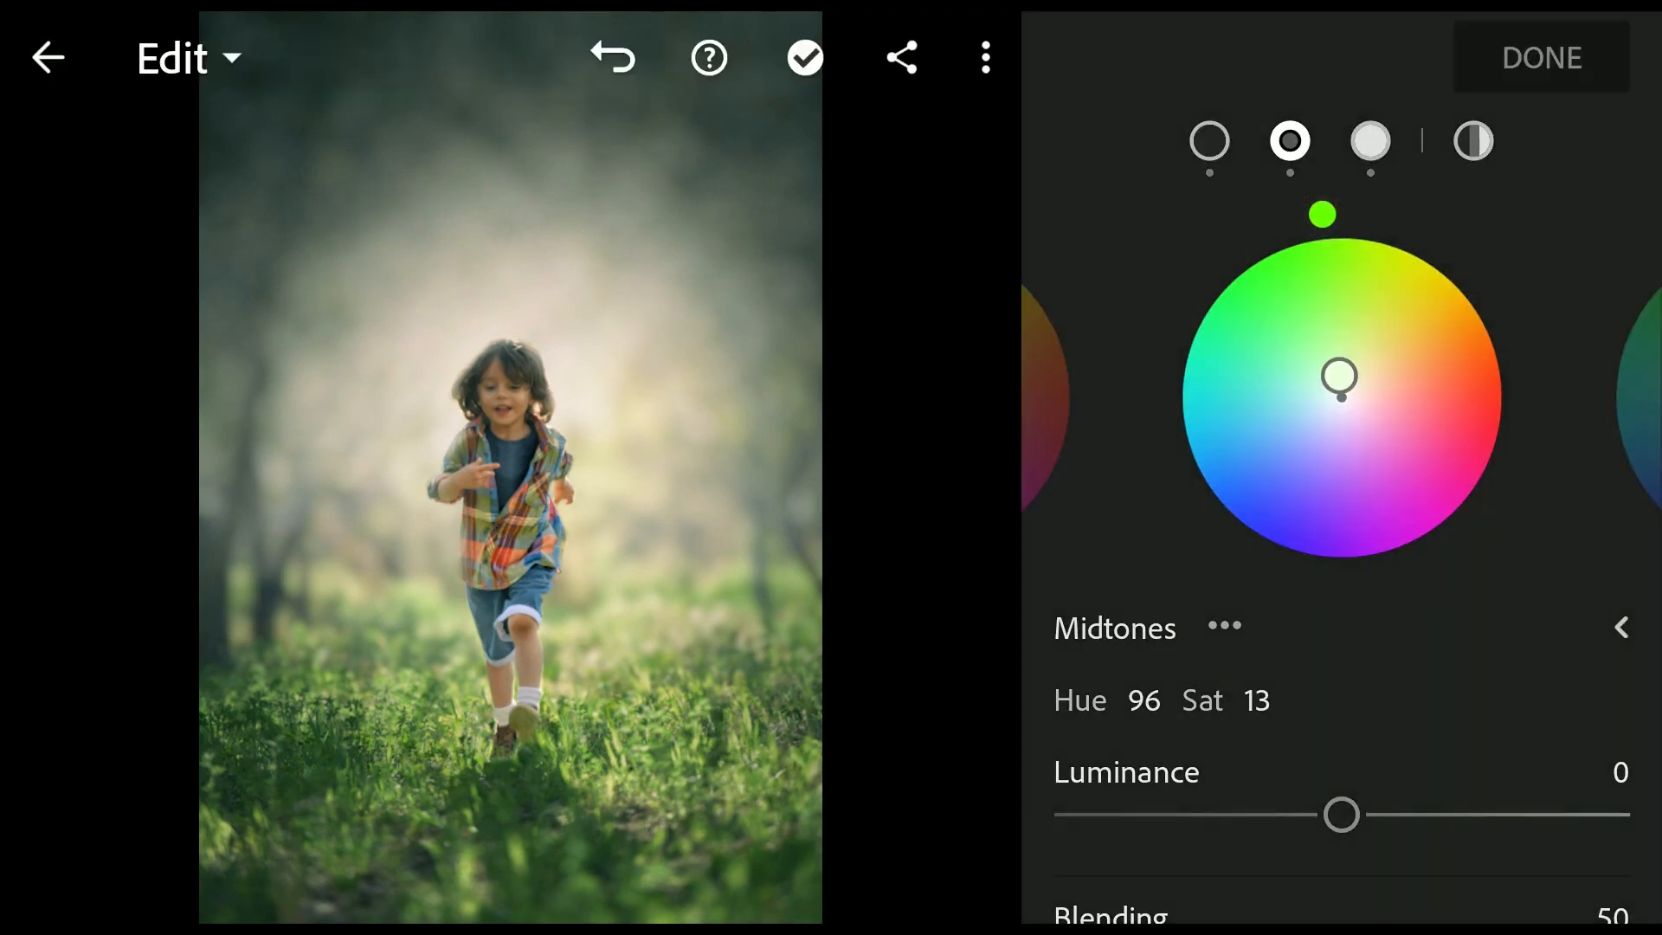
pyautogui.click(1505, 58)
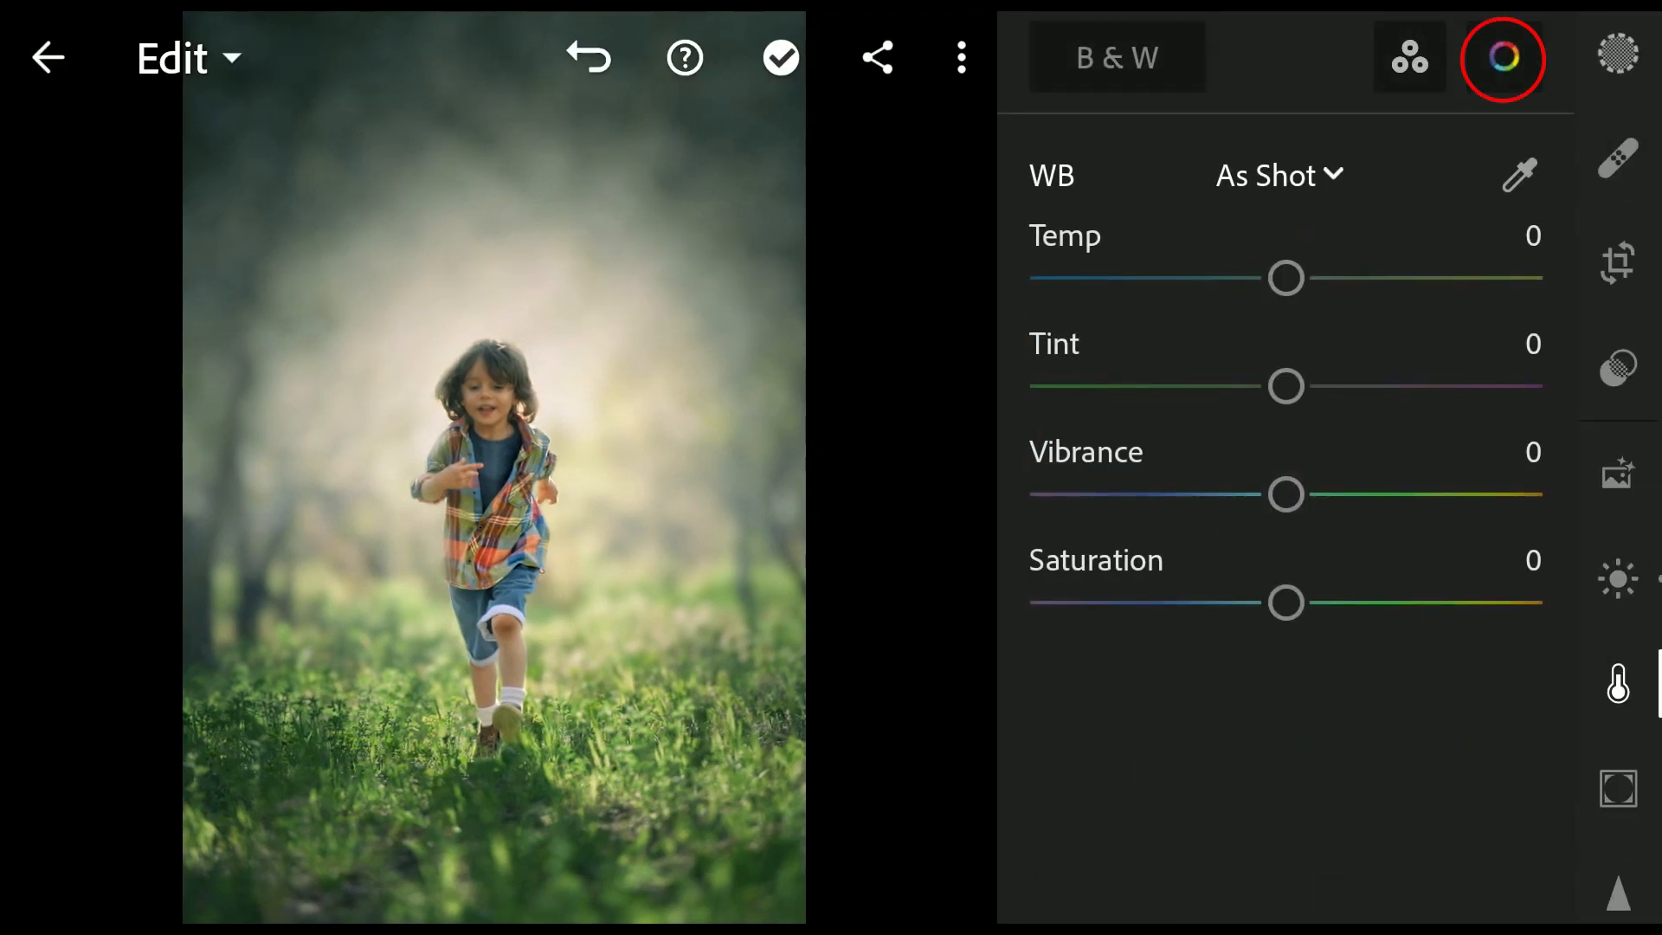
# Step: In Color Mix set reds sat 30/lum 24 and greens hue 17/sat -52, then vibrance 27
pyautogui.click(1503, 57)
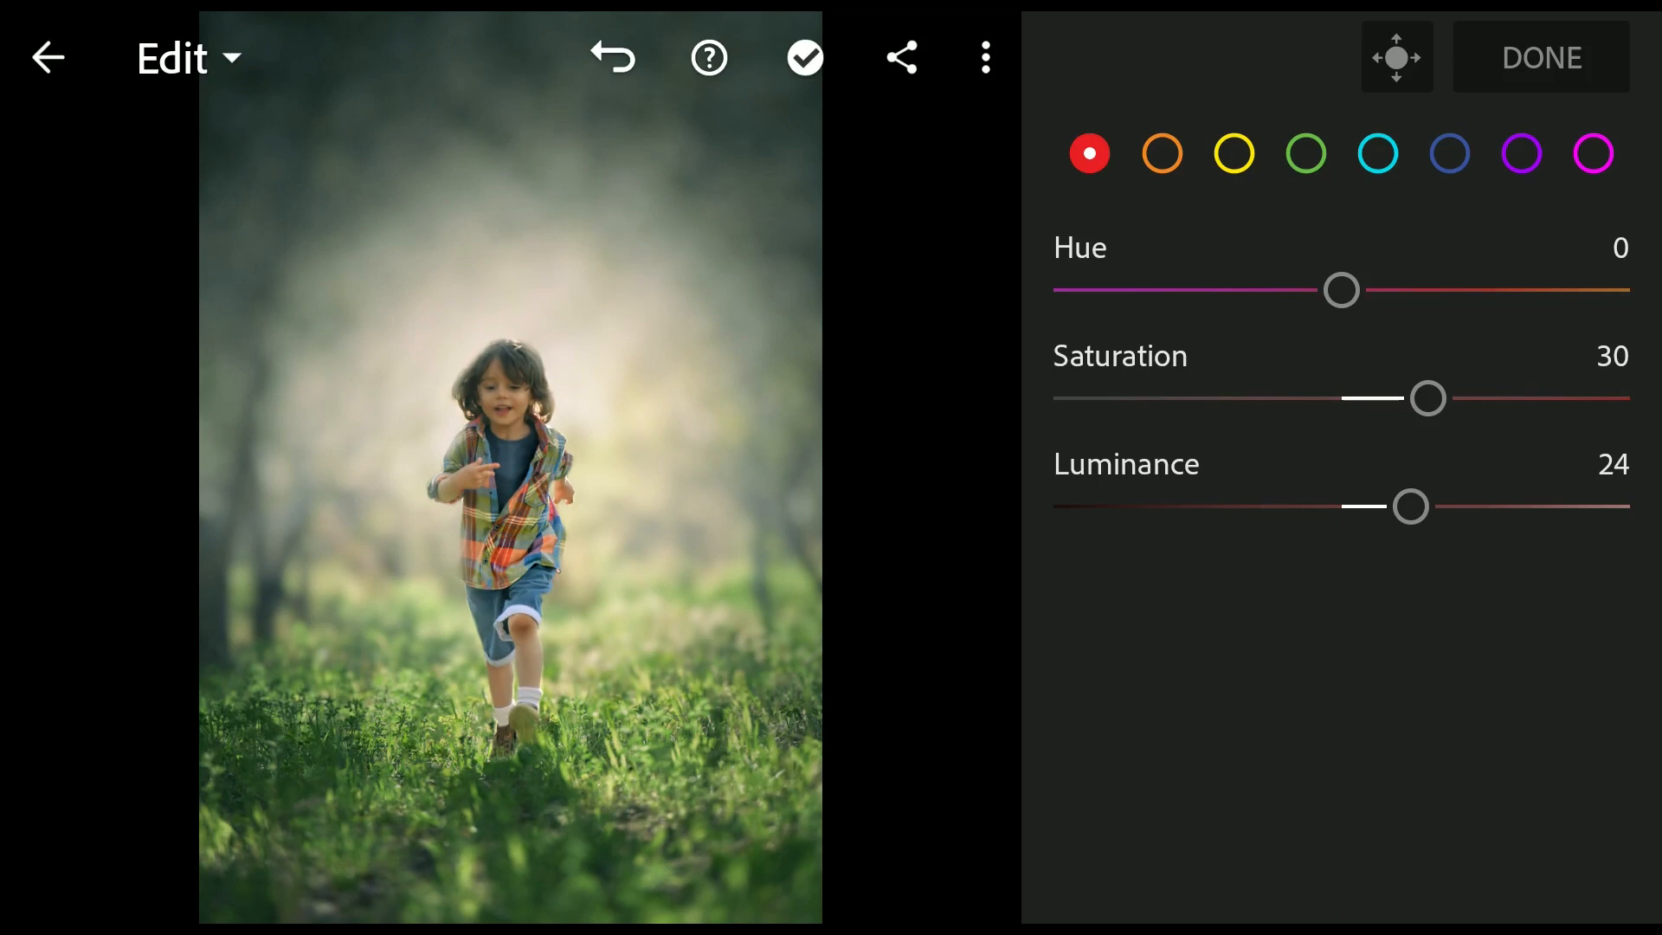
pyautogui.click(1160, 154)
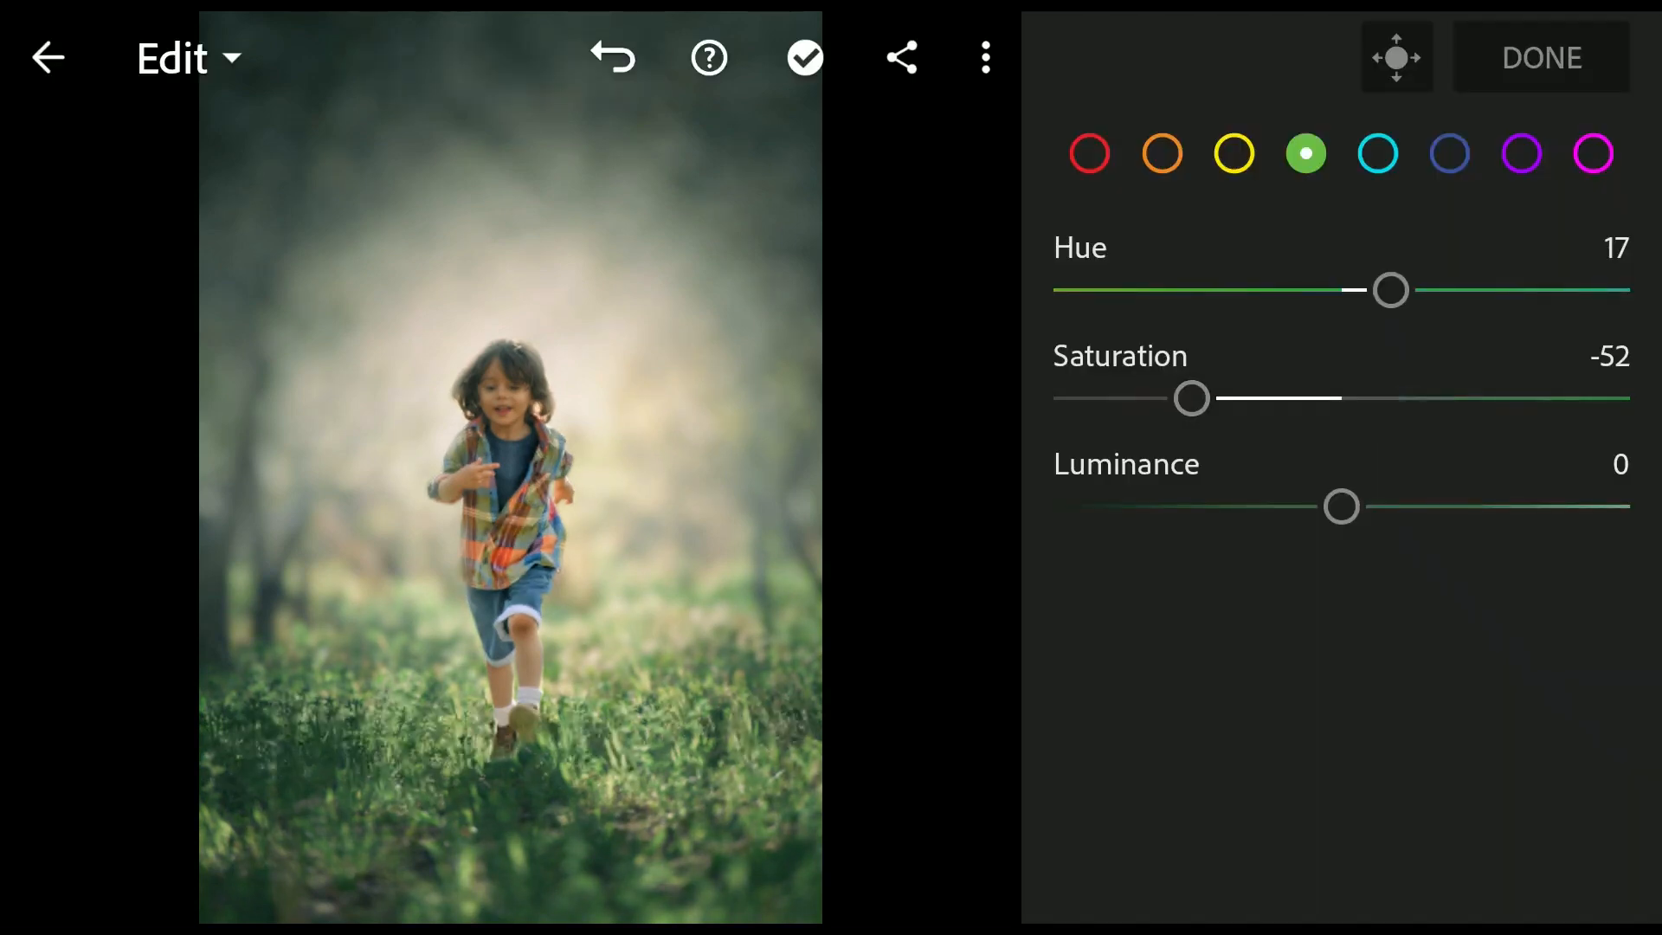
pyautogui.click(1378, 154)
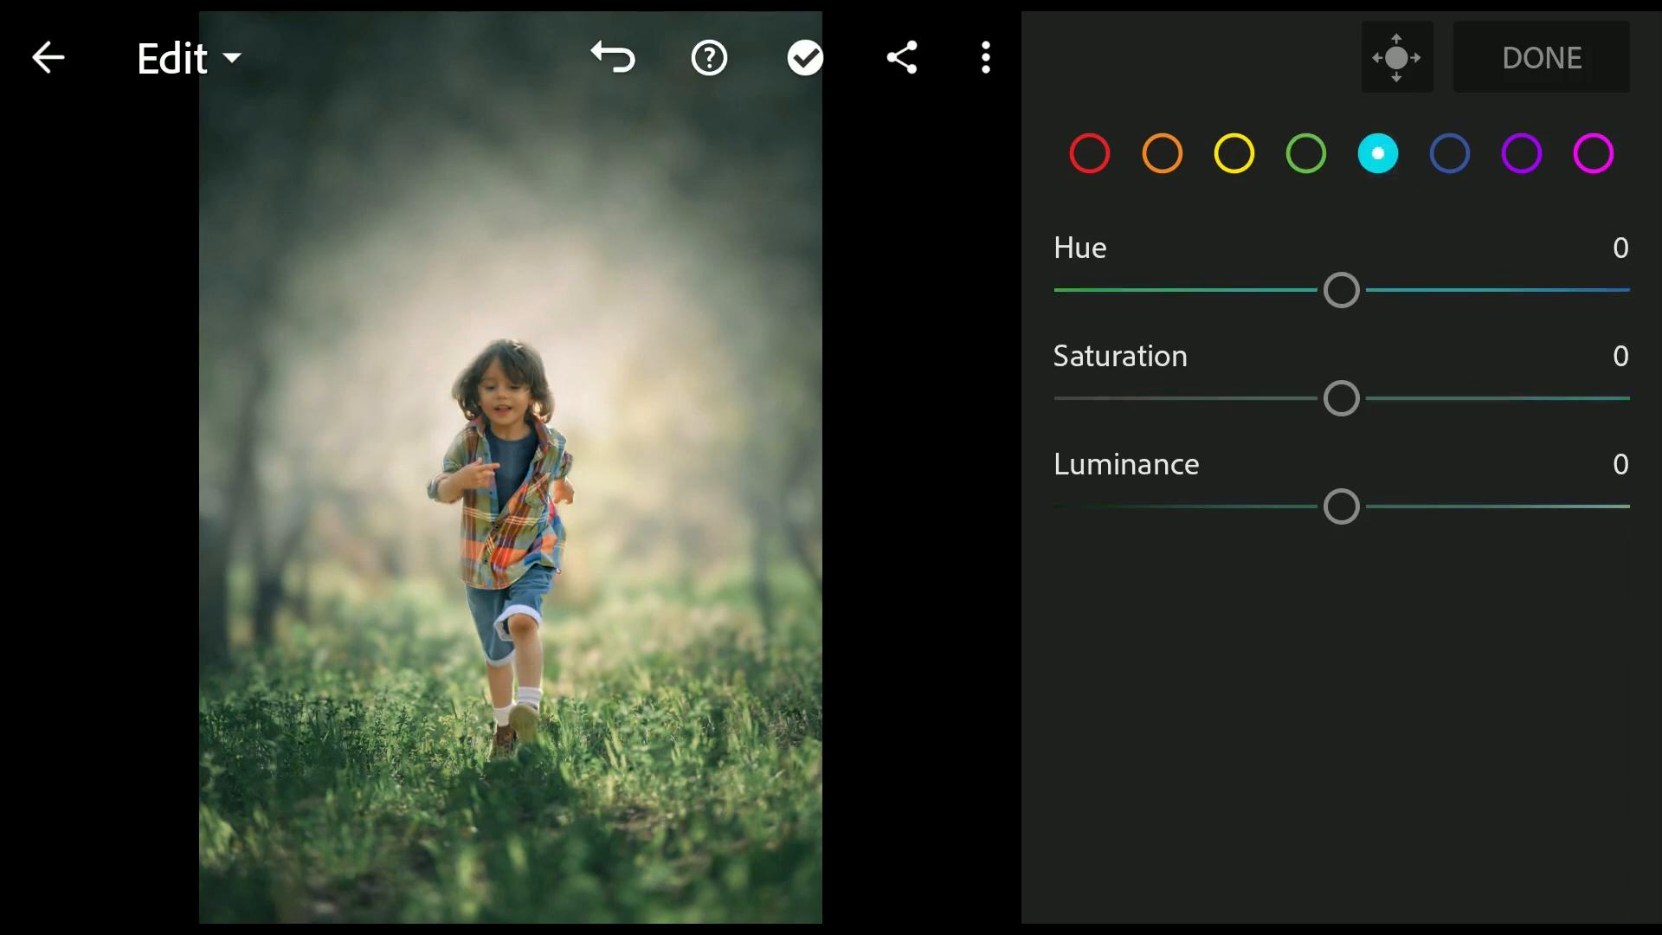
pyautogui.click(1449, 154)
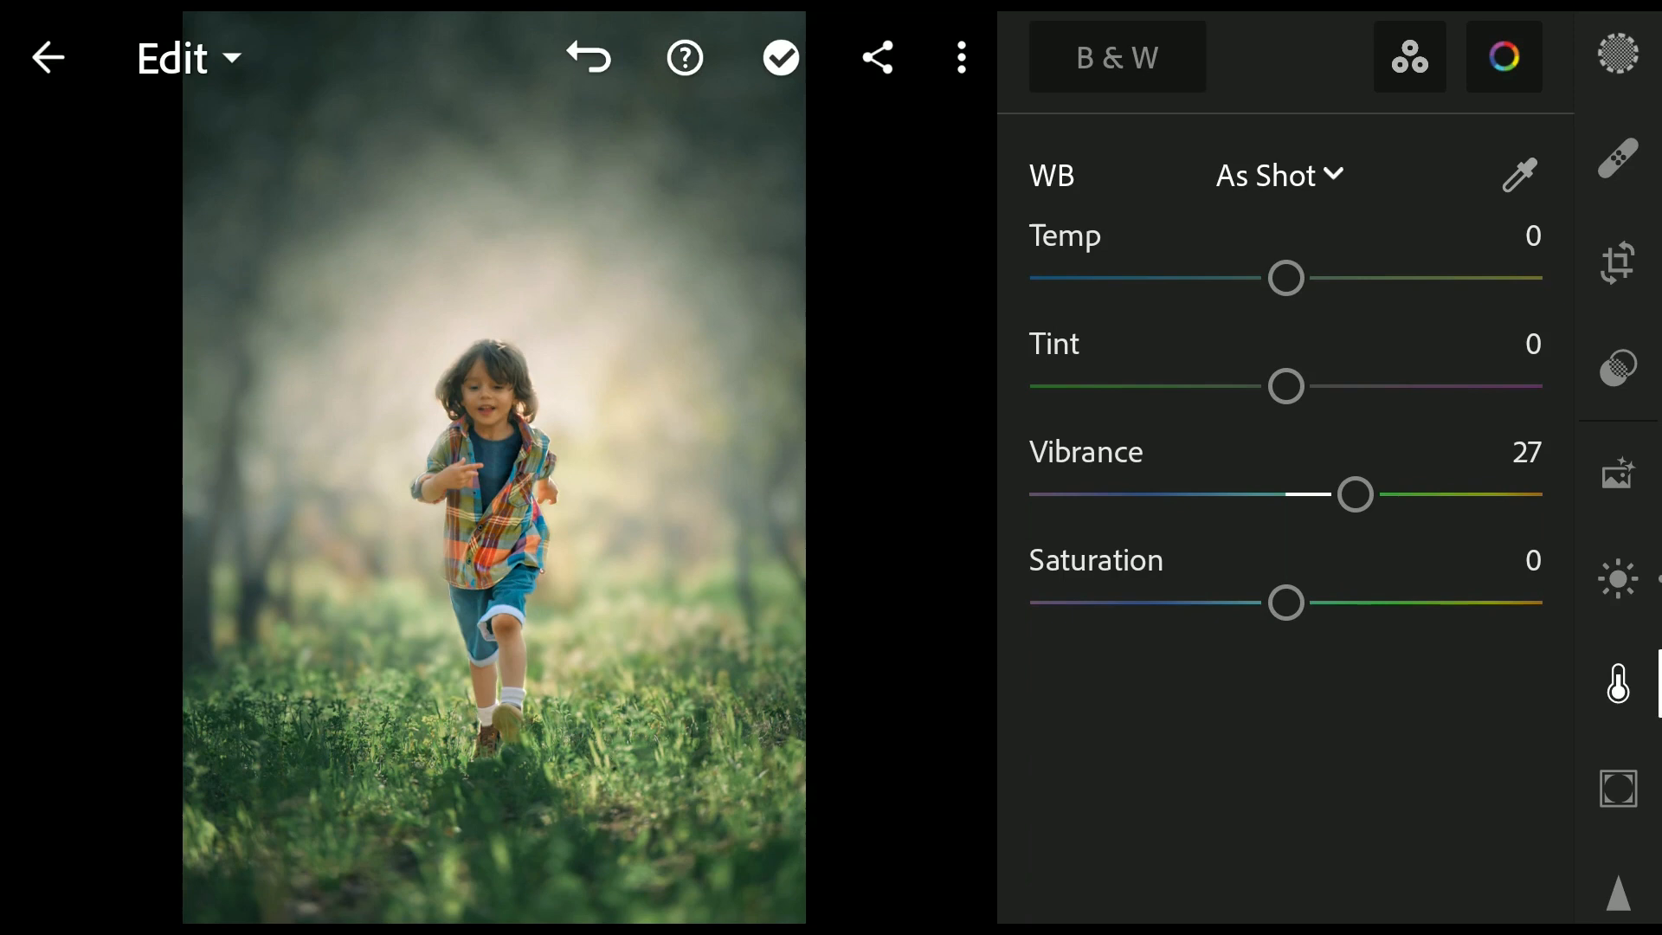
# Step: Shape the tone curve with a raised black point for a faded look, whites at 25
pyautogui.click(1617, 578)
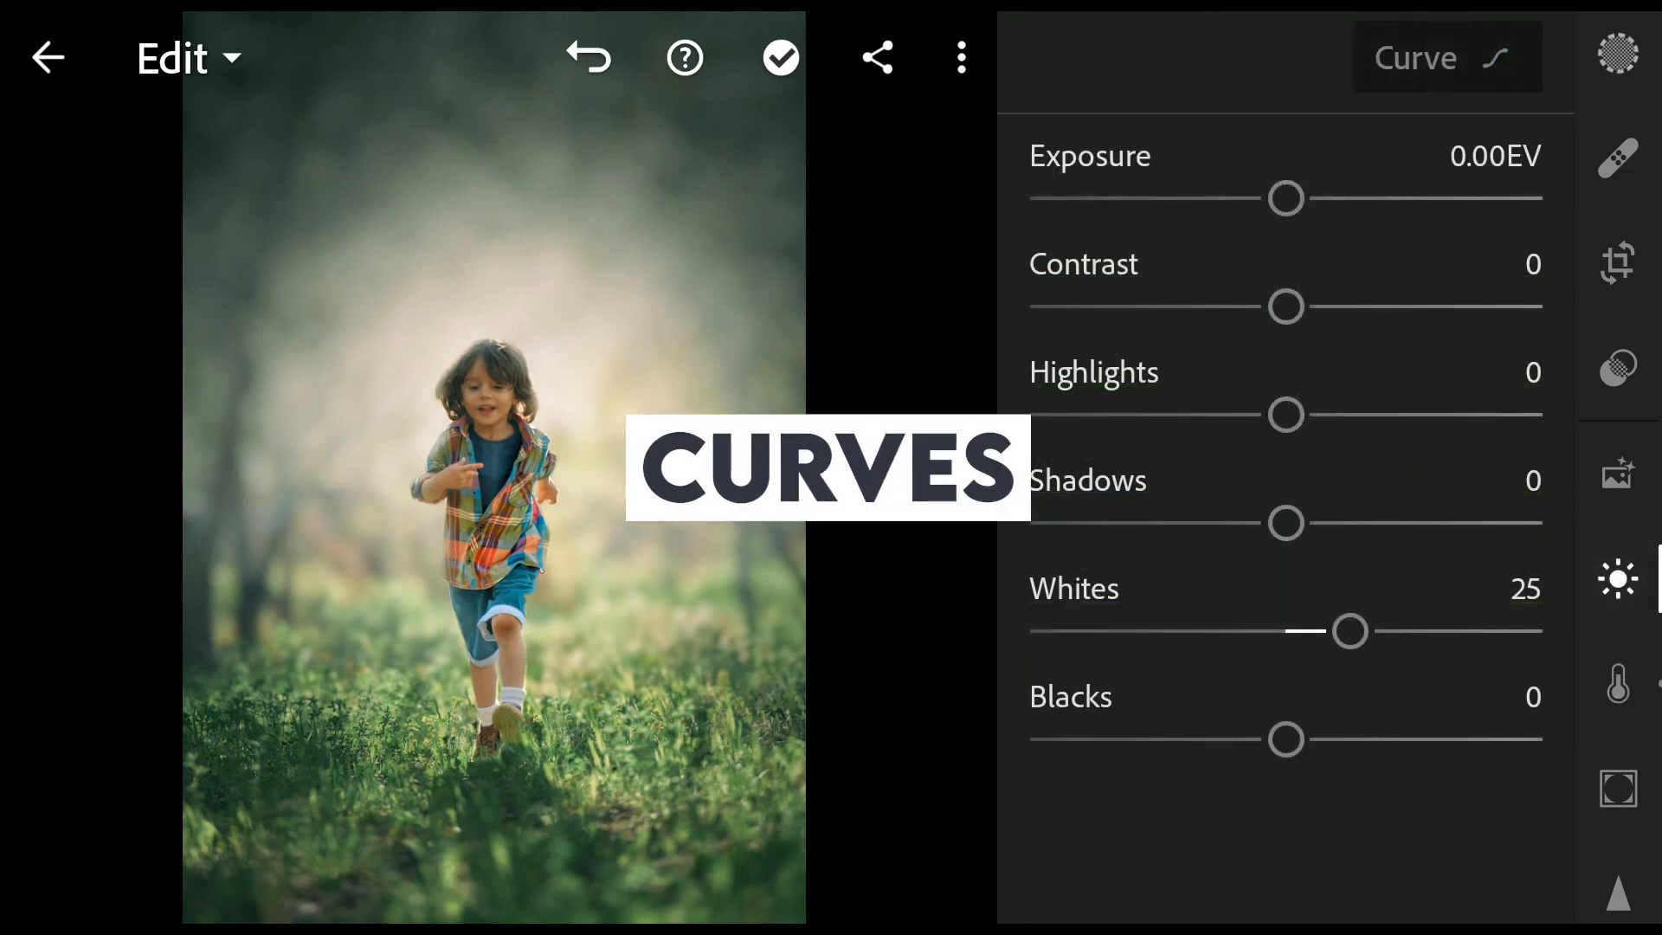
pyautogui.click(1446, 57)
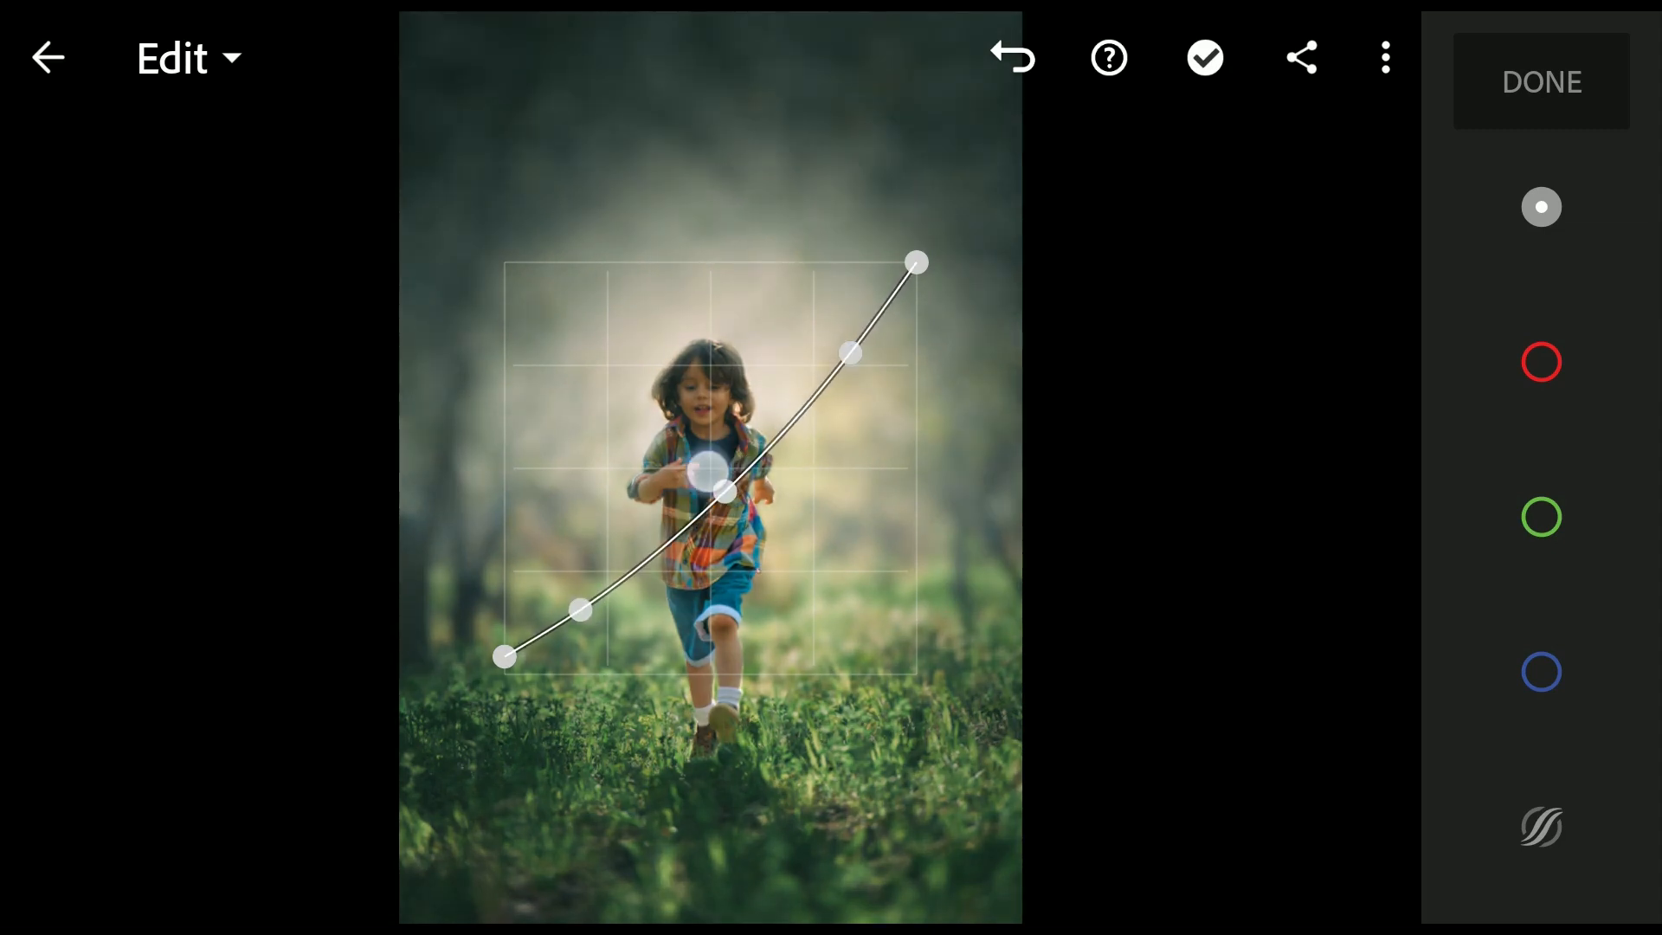
pyautogui.click(1539, 82)
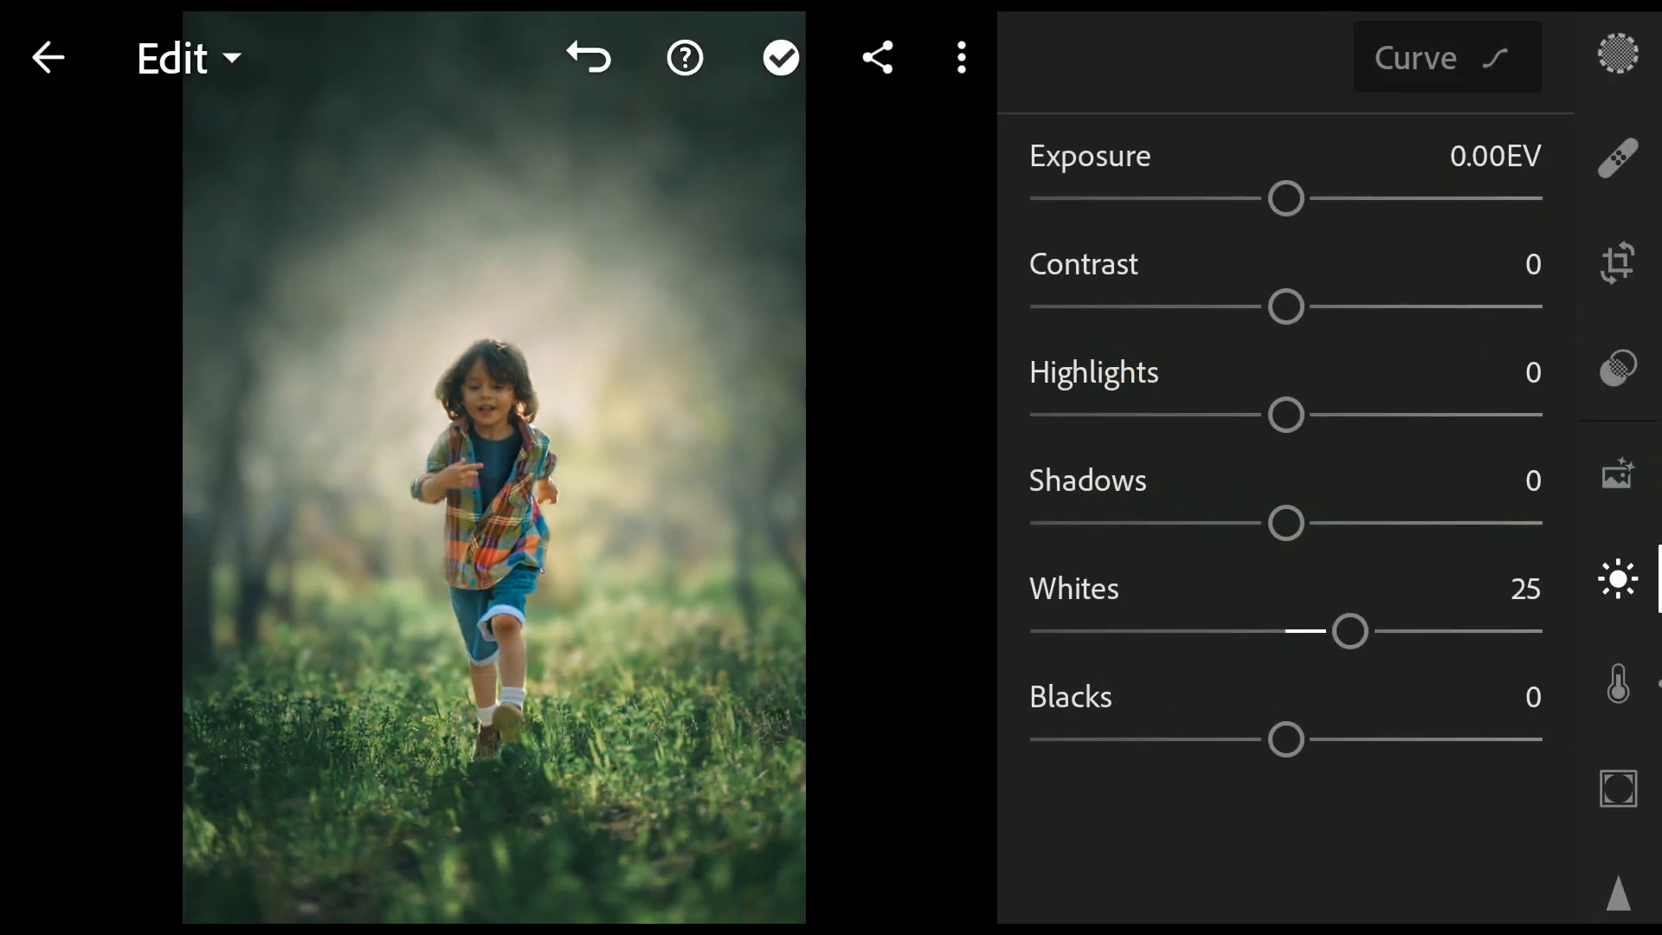